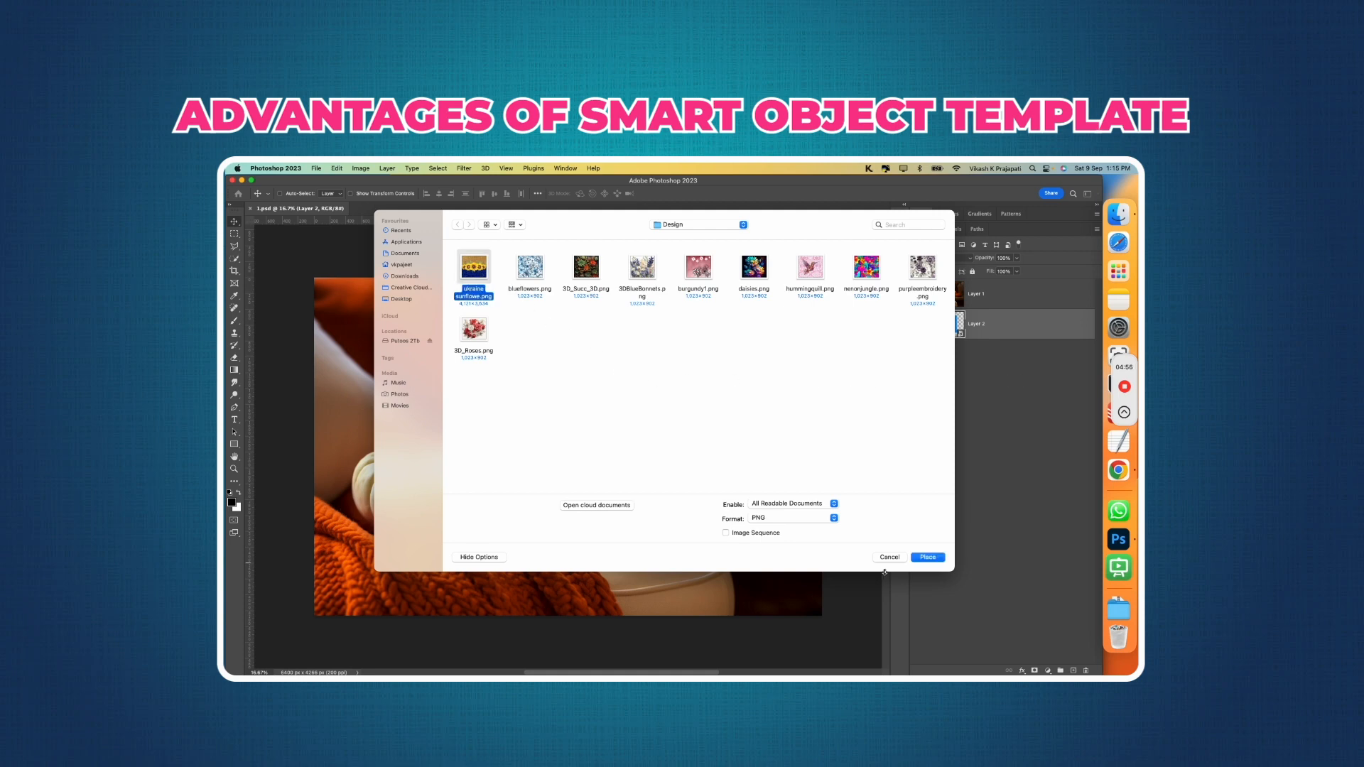
Open 1.png from the Template folder with Adobe Photoshop 2023.
click(926, 557)
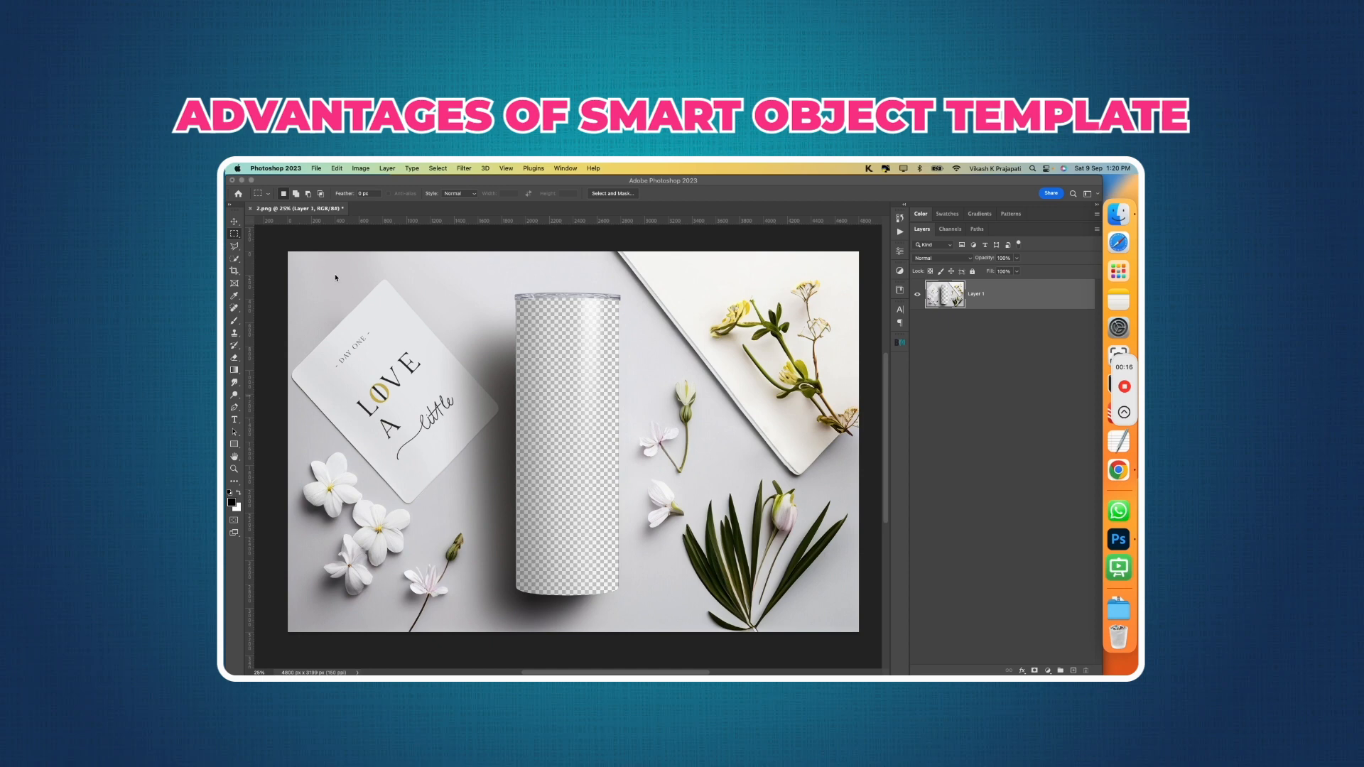
drag(487, 278, 644, 620)
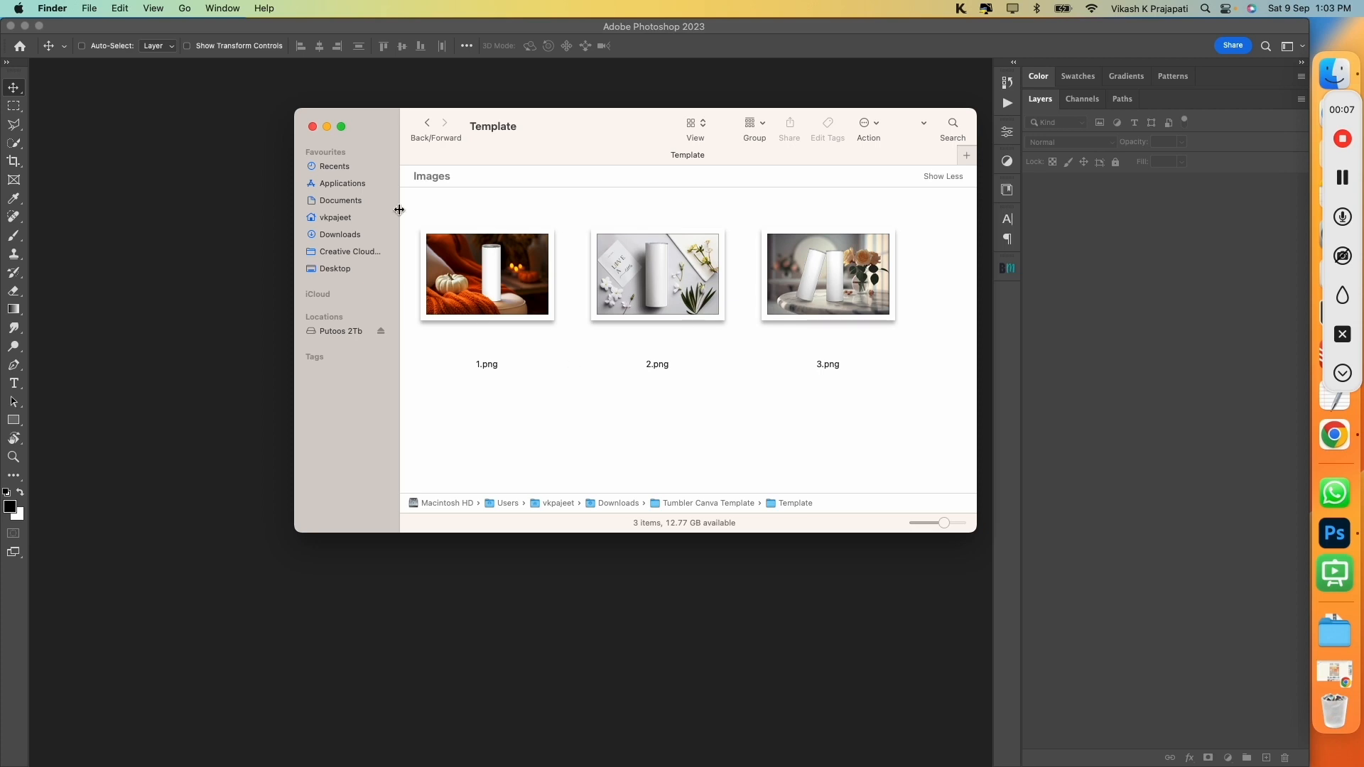
right_click(486, 274)
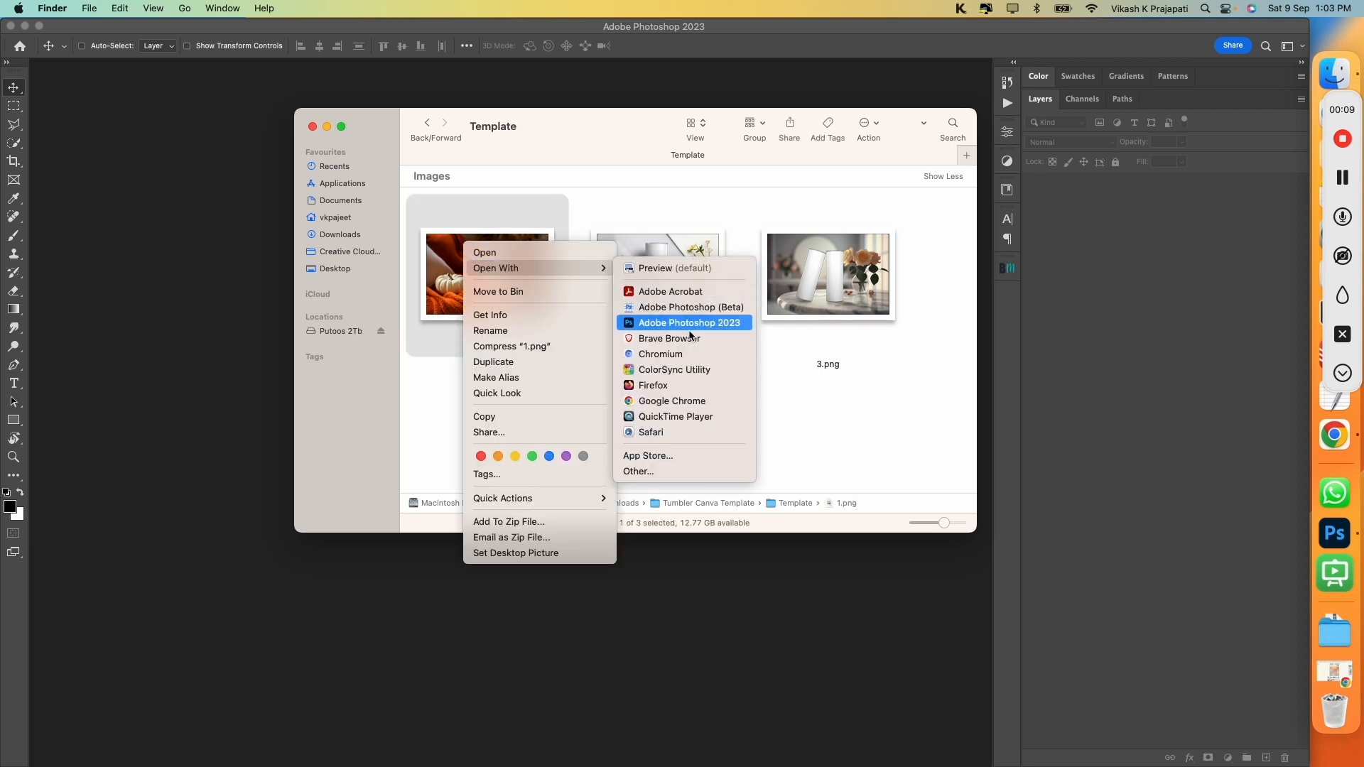
click(688, 323)
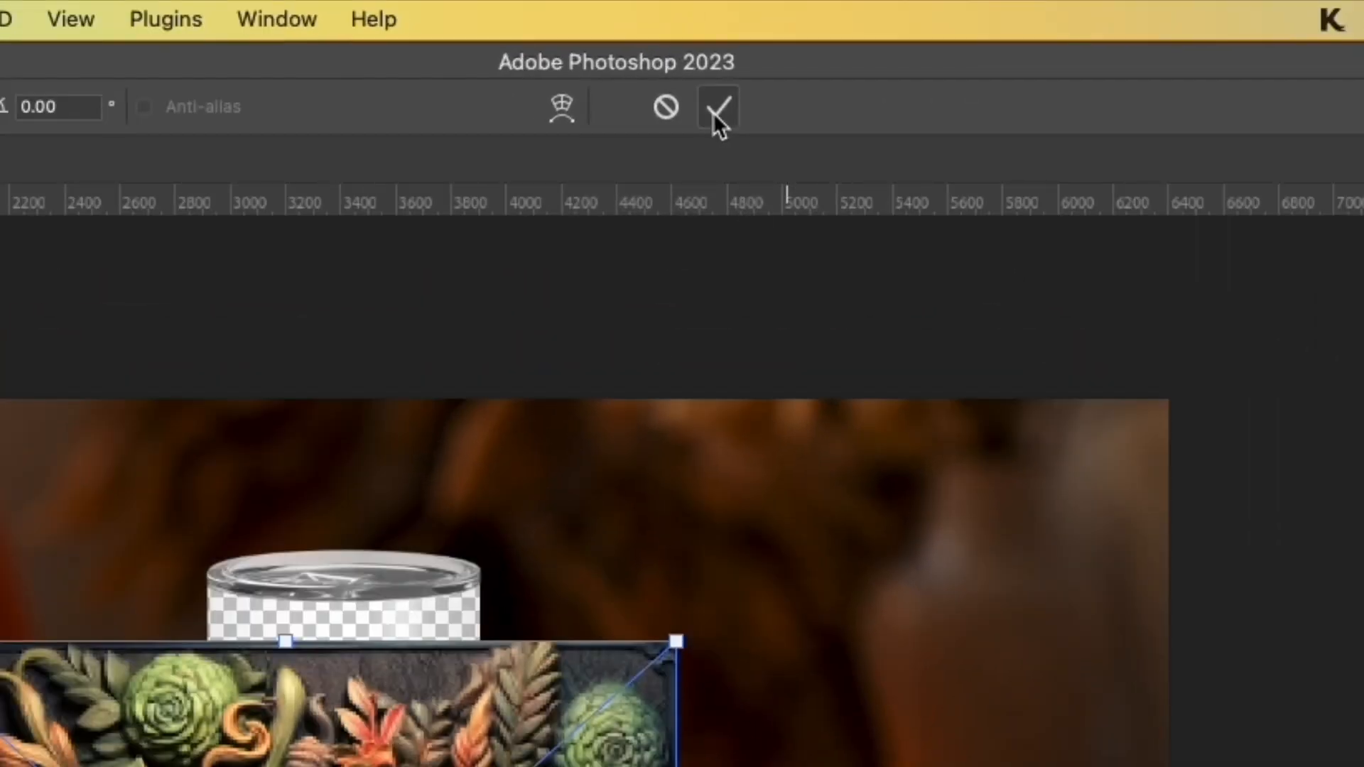
Commit the placed 3D_Succ_3D succulent design as its own layer.
click(718, 106)
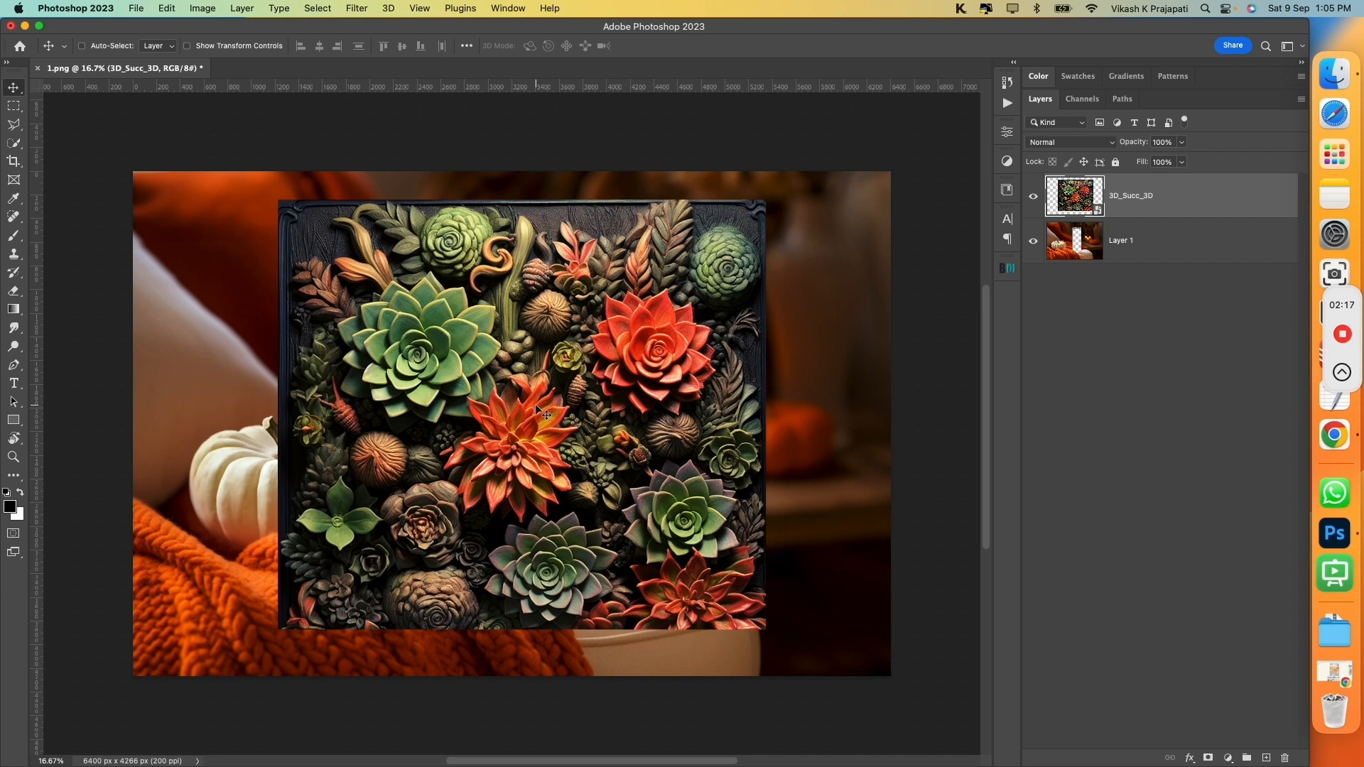
mouse_move(558, 416)
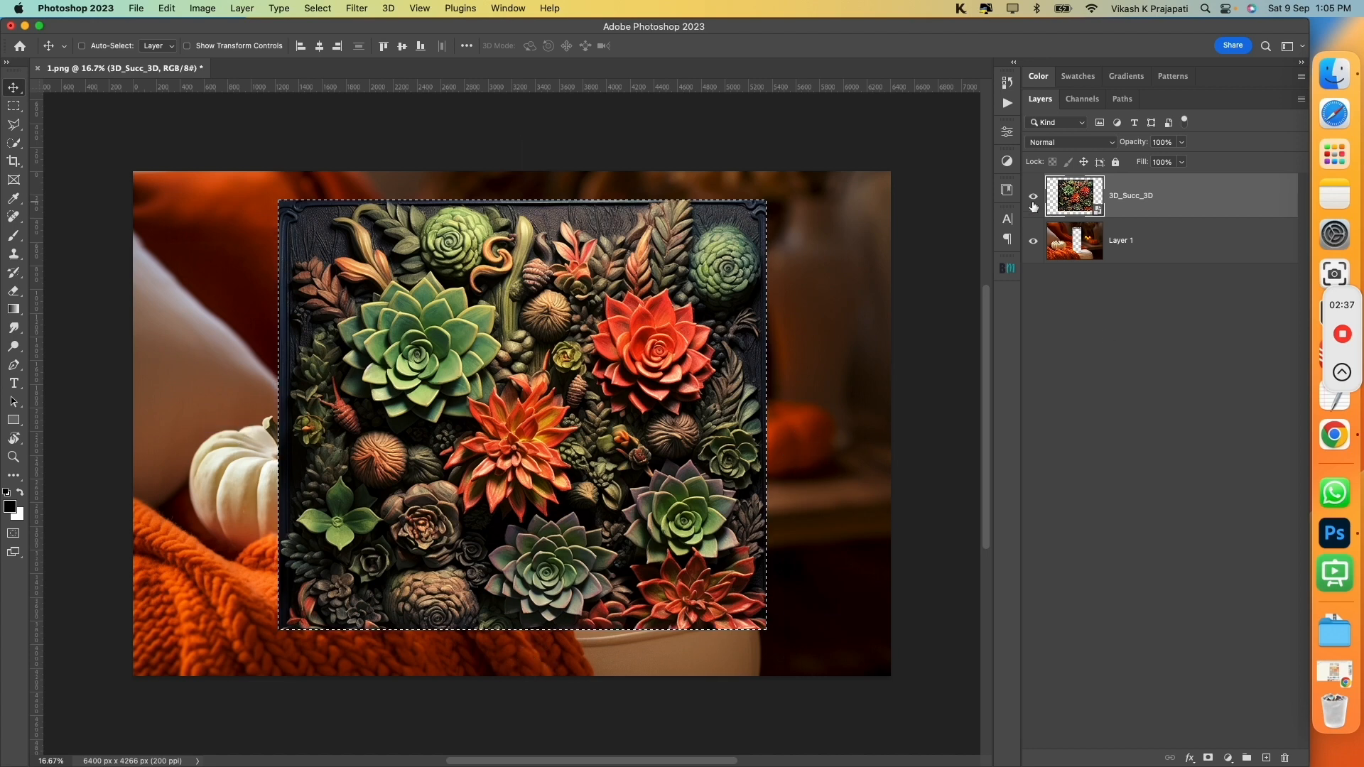
Hide the 3D_Succ_3D layer, then fill the rectangle blue on a new layer.
click(1034, 196)
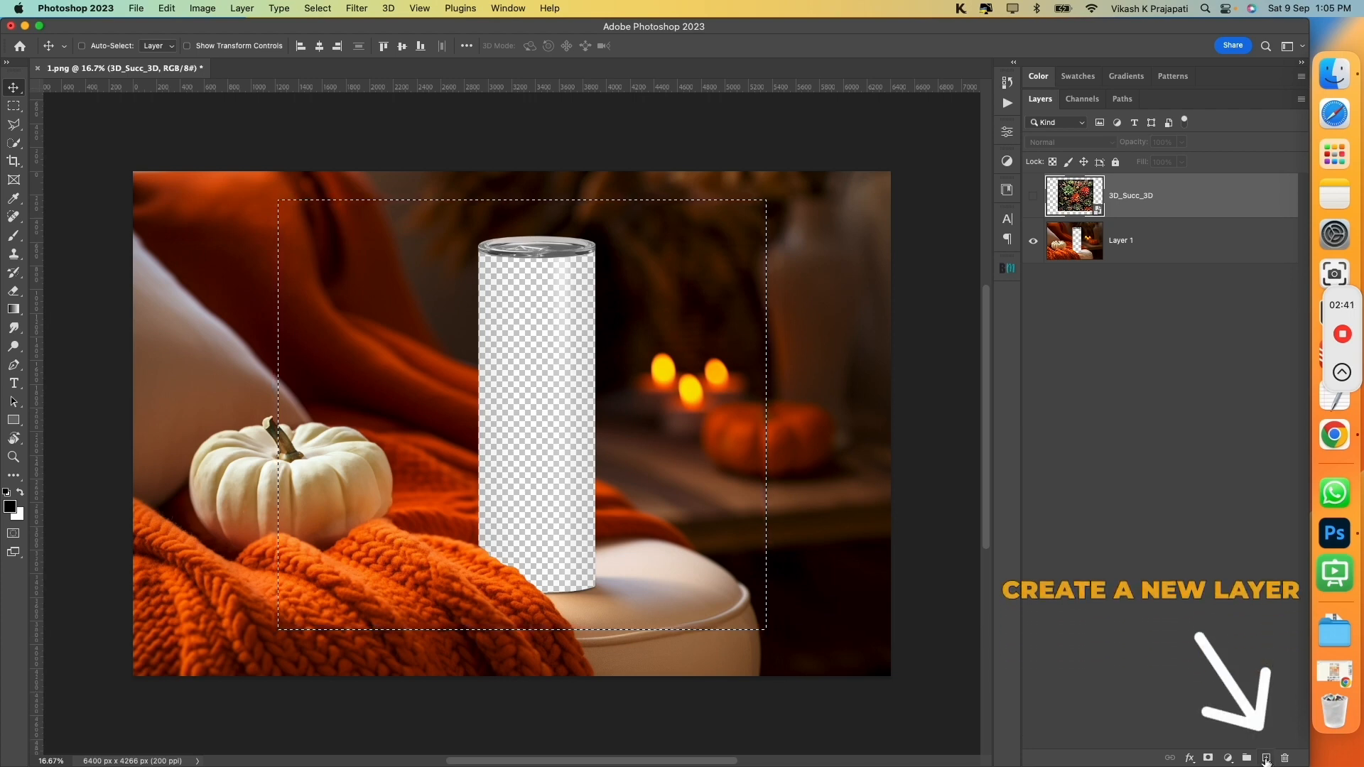
click(1267, 759)
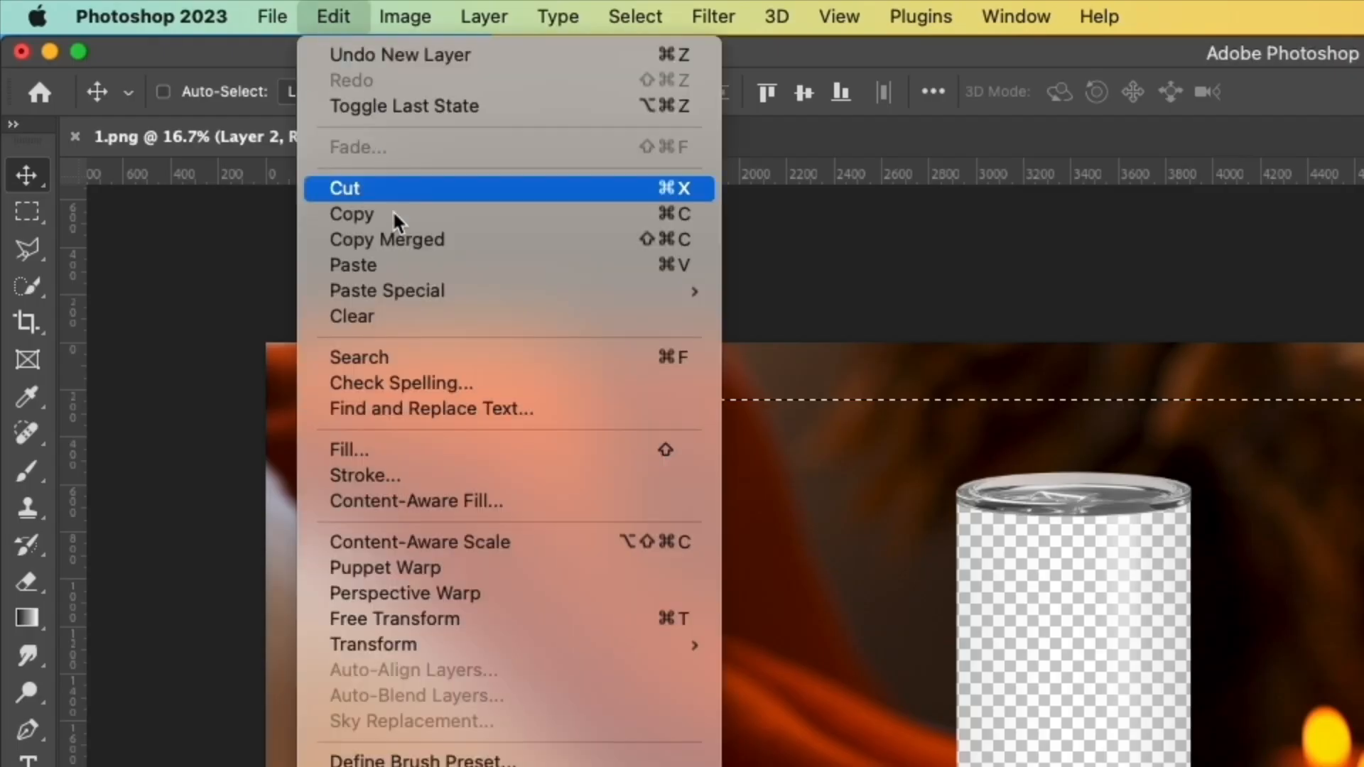
click(349, 450)
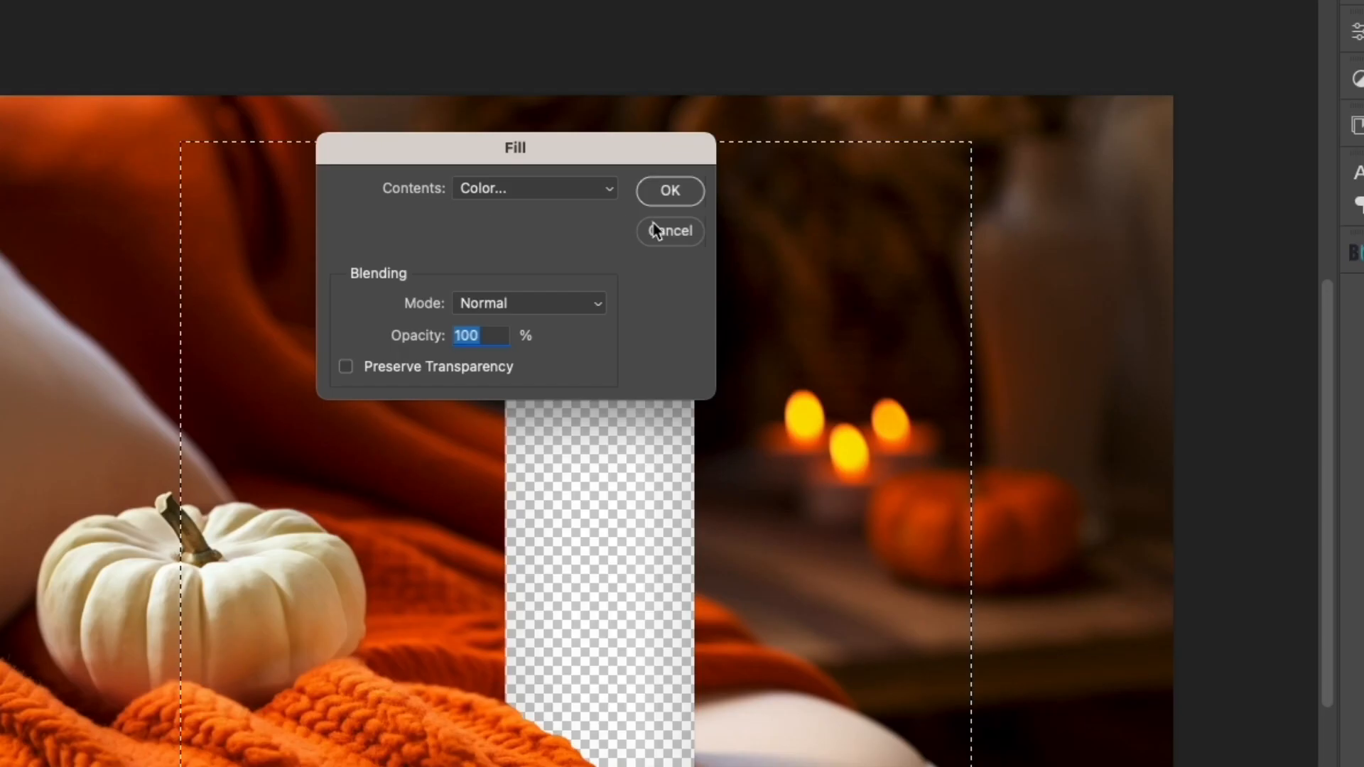
click(534, 187)
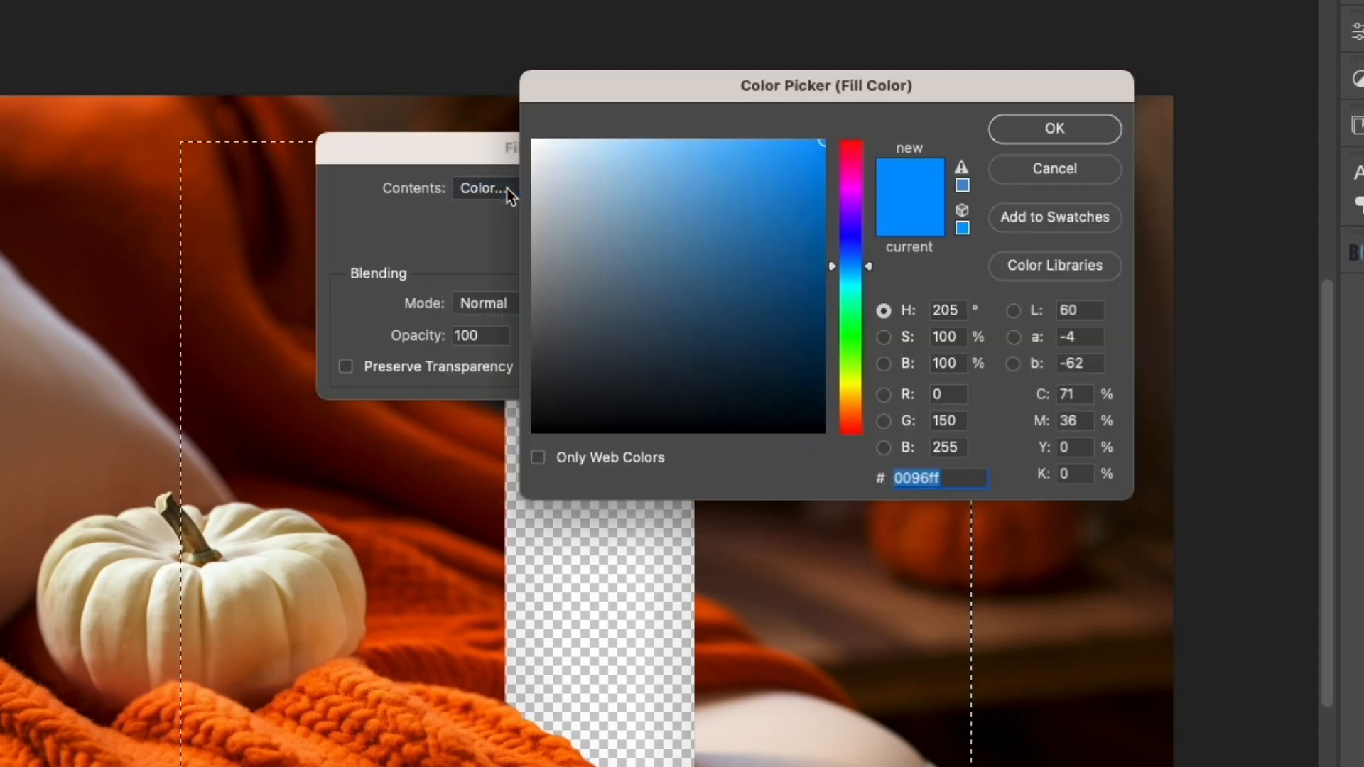
click(1054, 128)
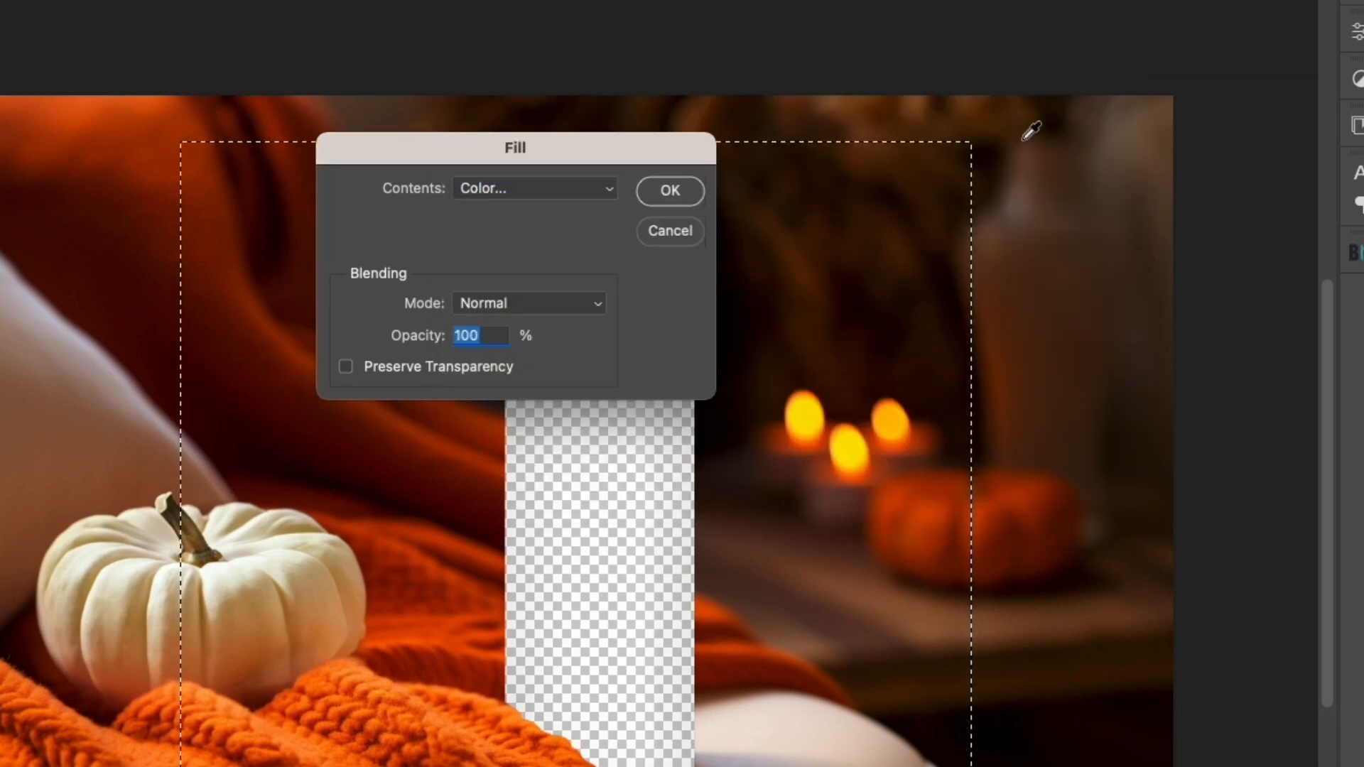
click(670, 191)
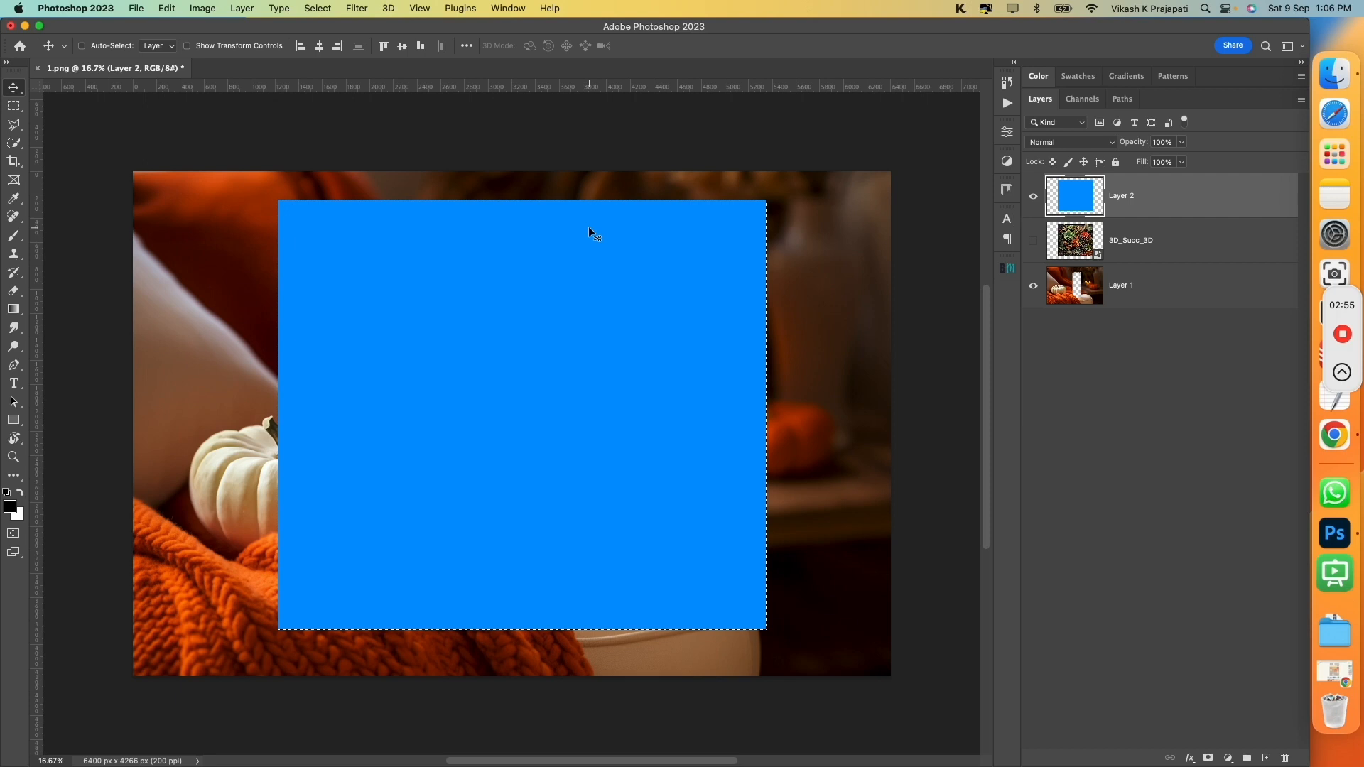
mouse_move(529, 216)
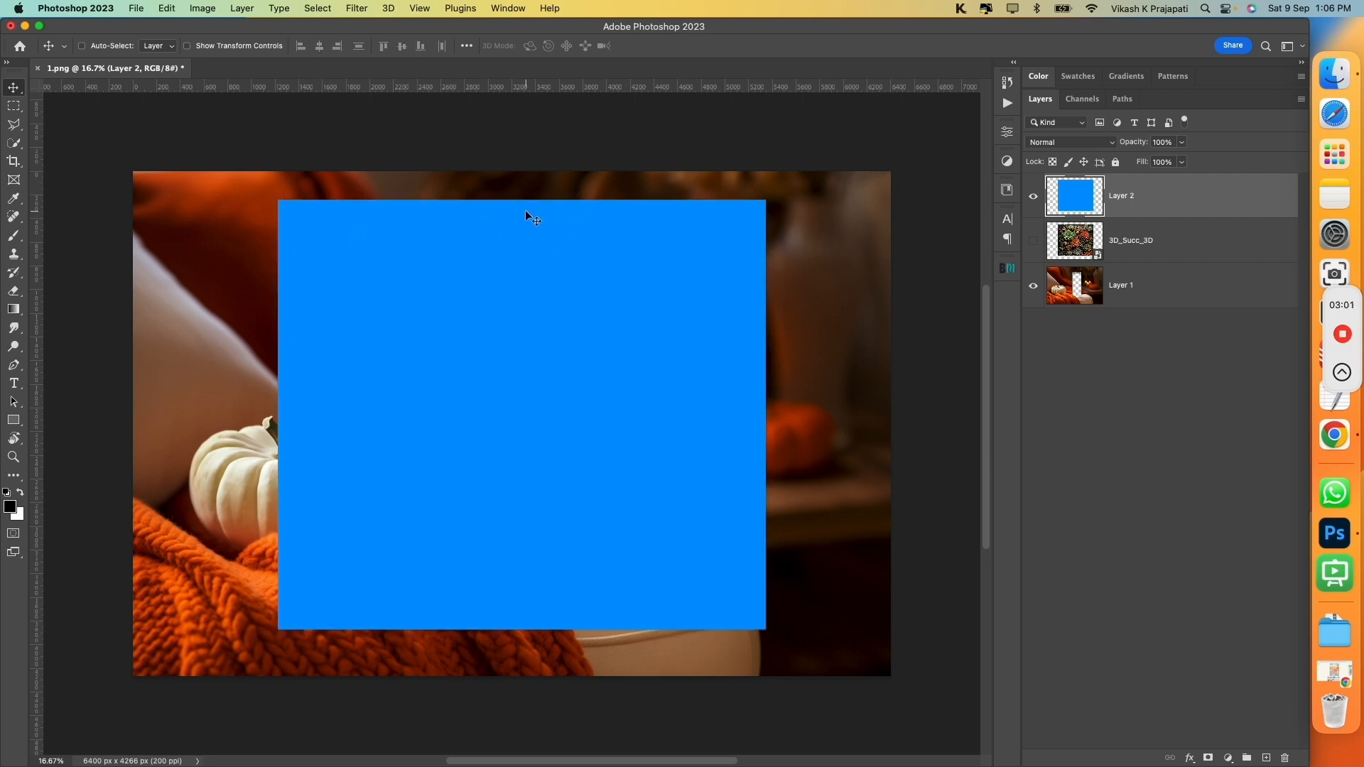
Deselect, convert the blue layer to a smart object, and select the succulent layer.
key(cmd+d)
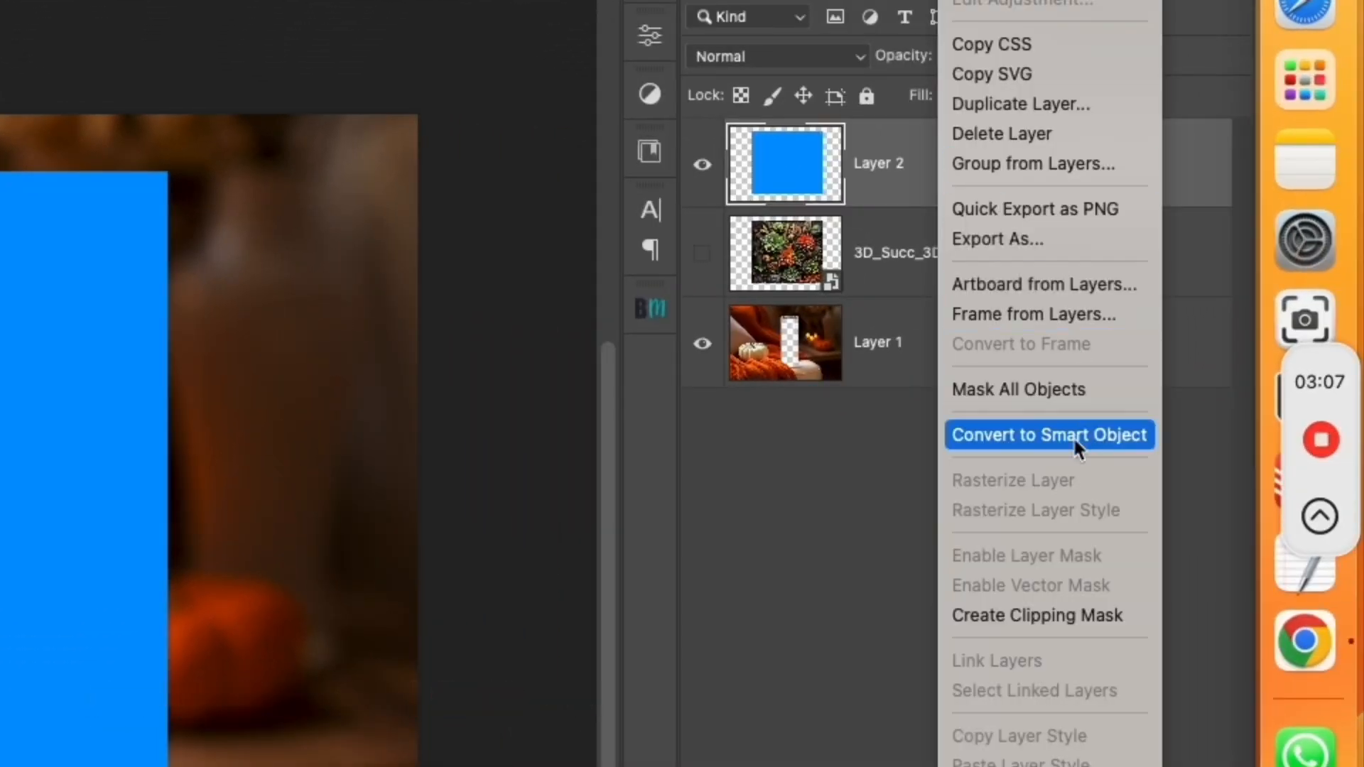
click(1049, 435)
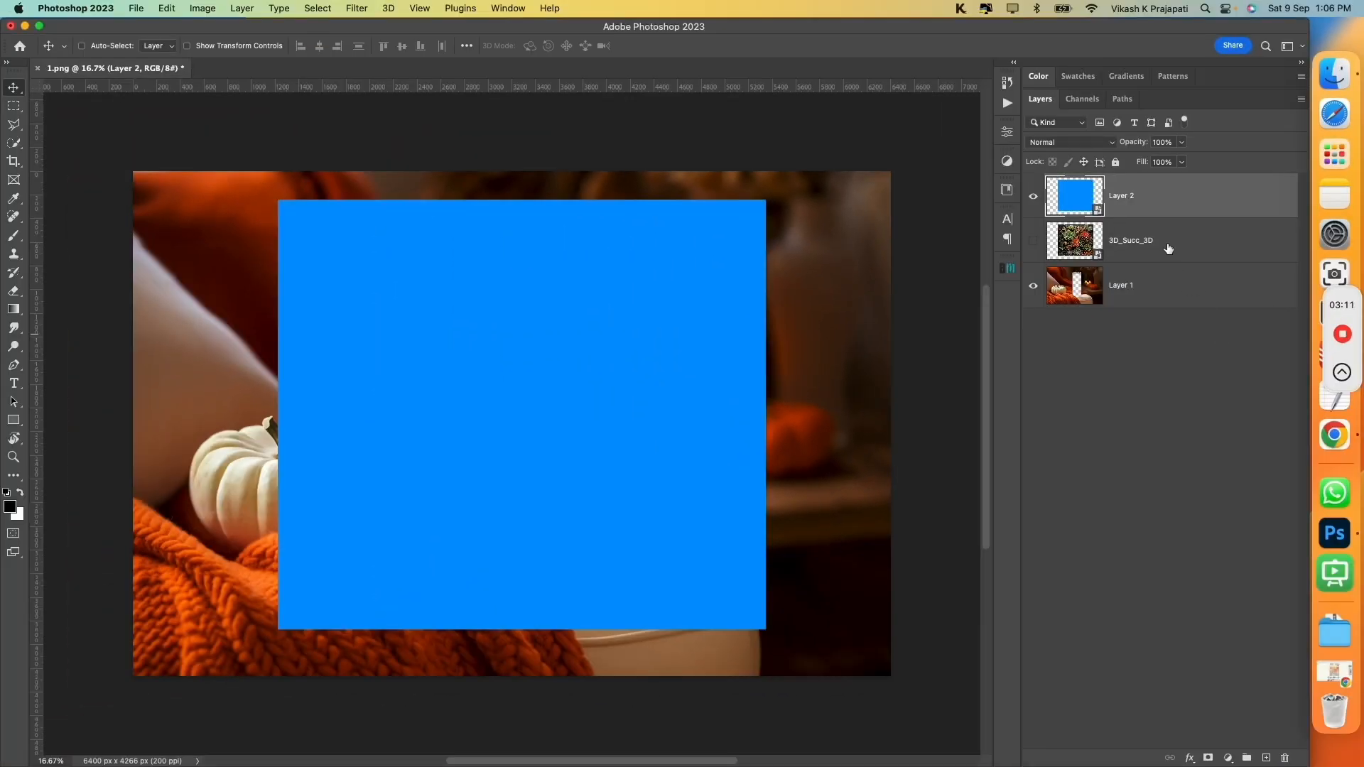
click(1132, 241)
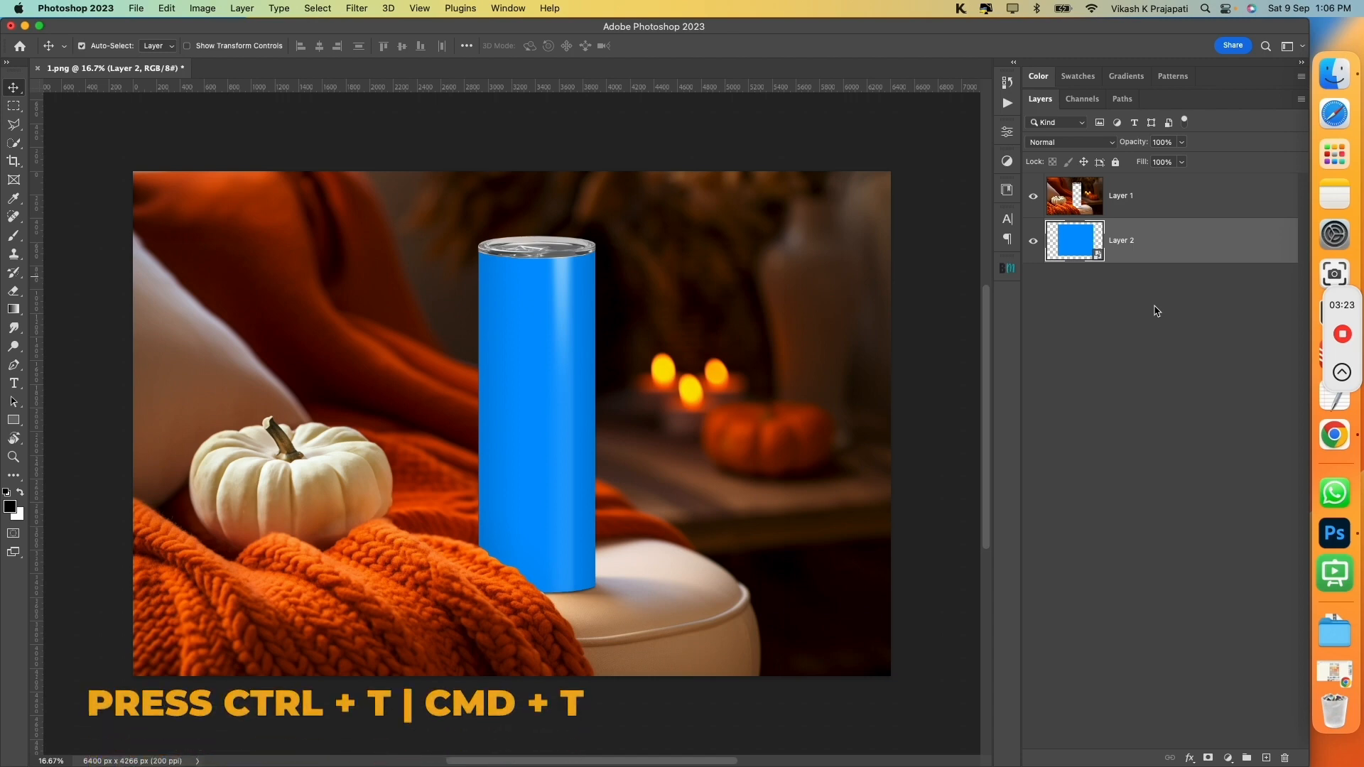
Scale the blue smart object to about 82% and centre it on the tumbler.
key(cmd+t)
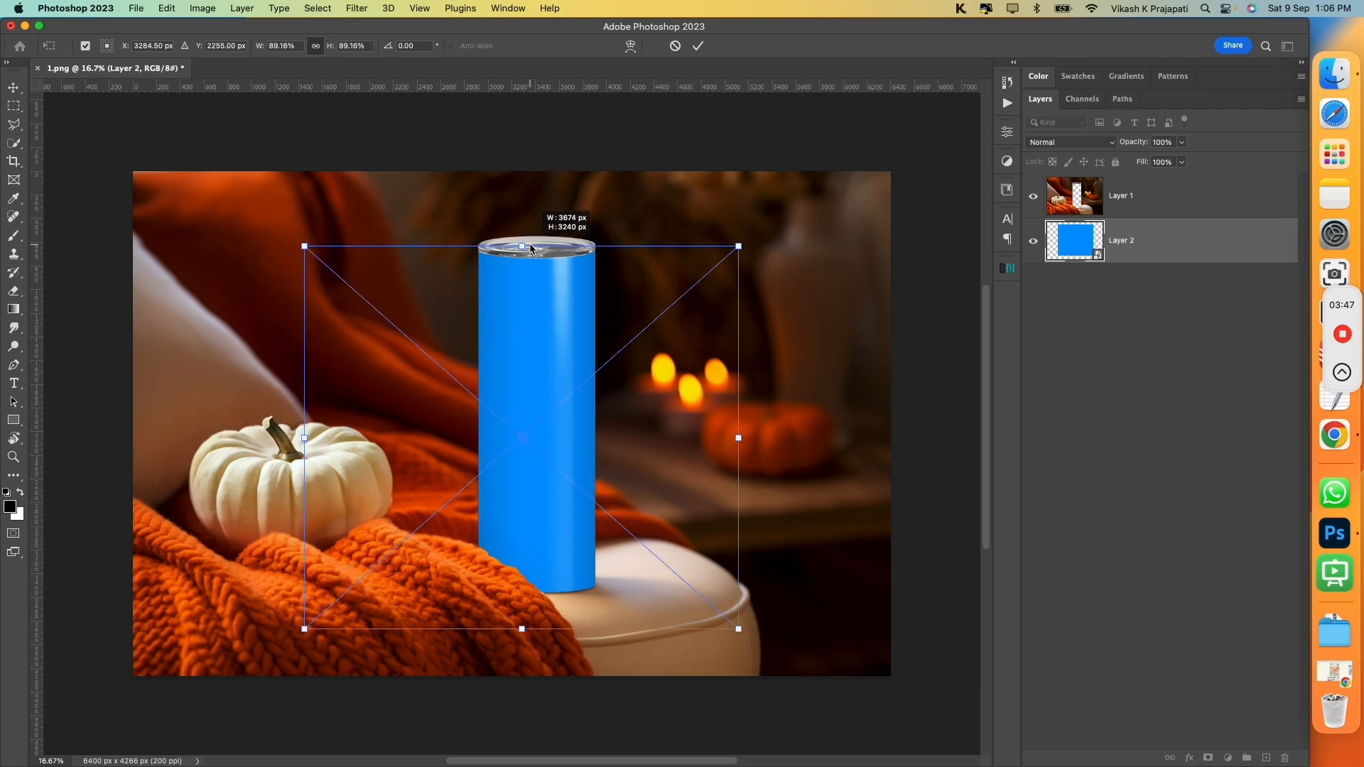
drag(522, 628, 522, 600)
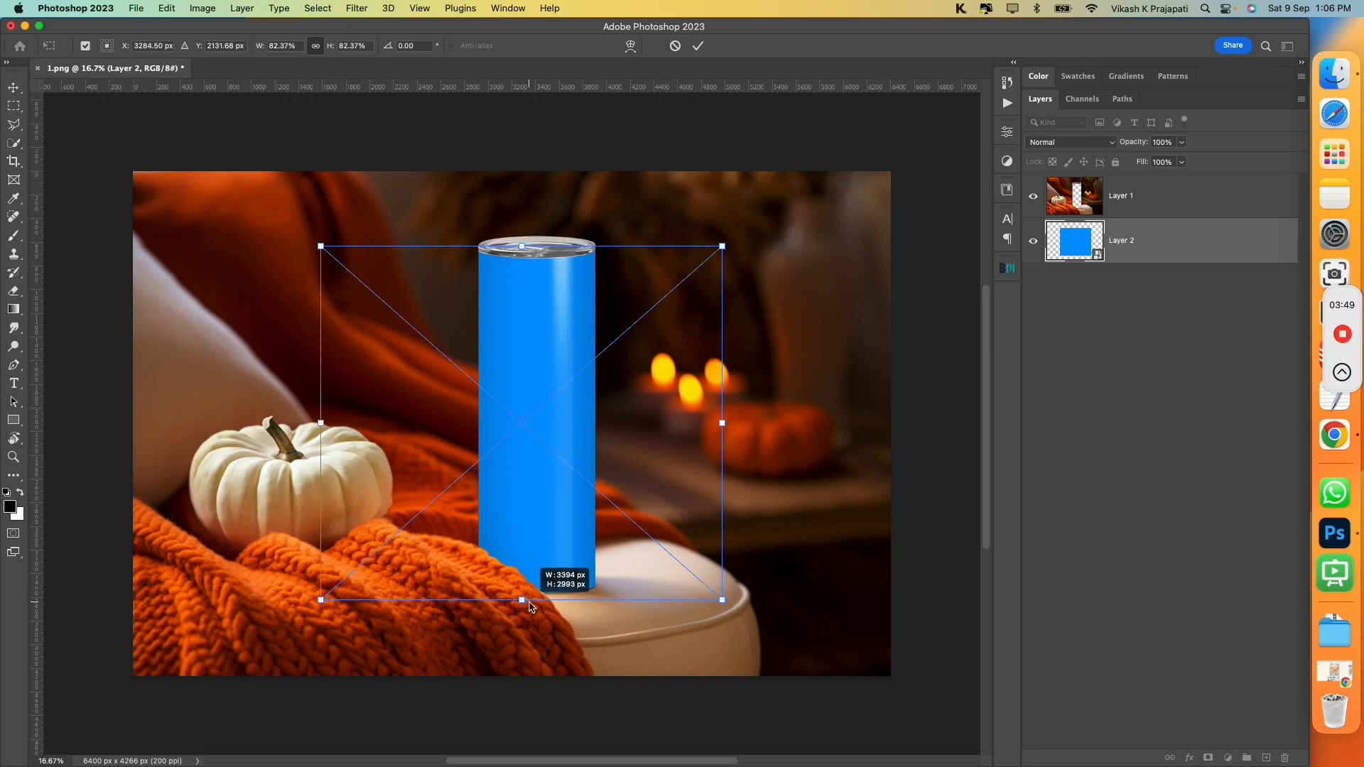
drag(531, 606, 528, 509)
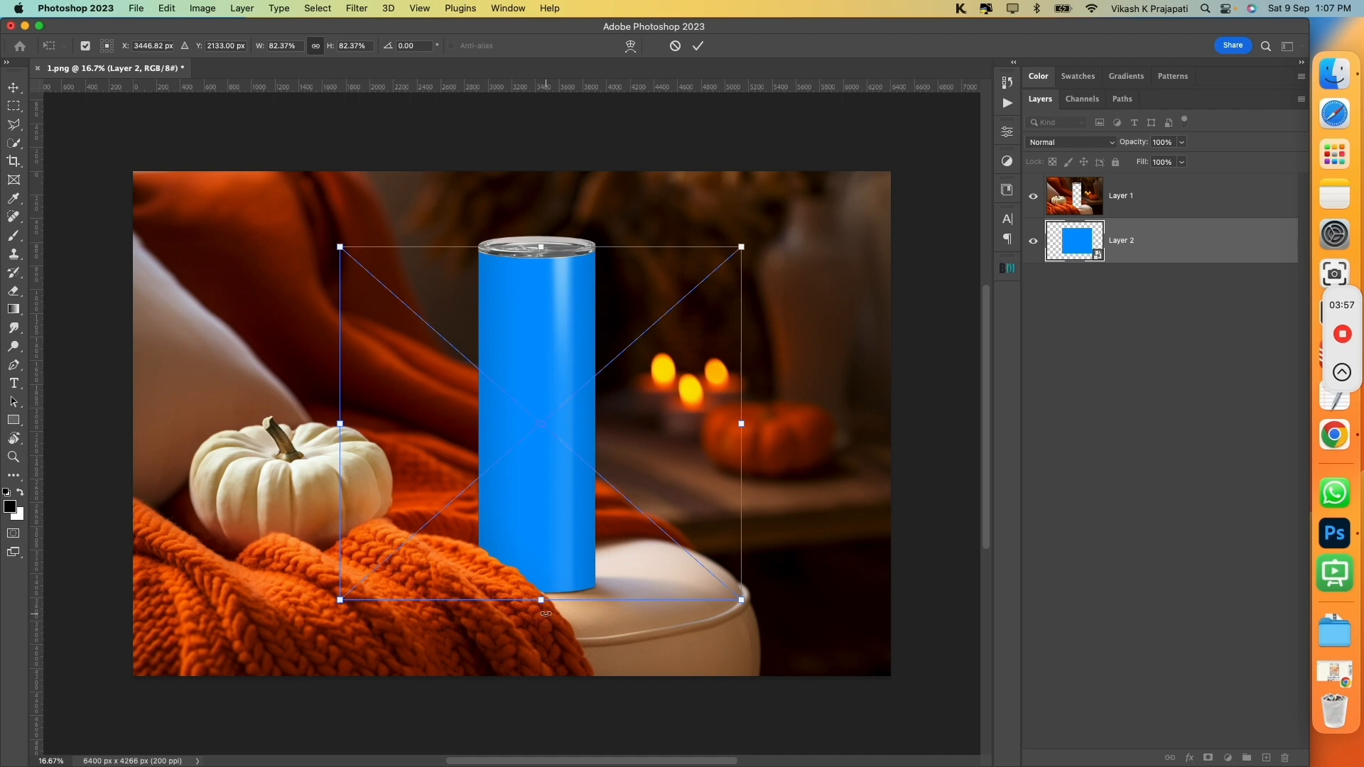
click(697, 46)
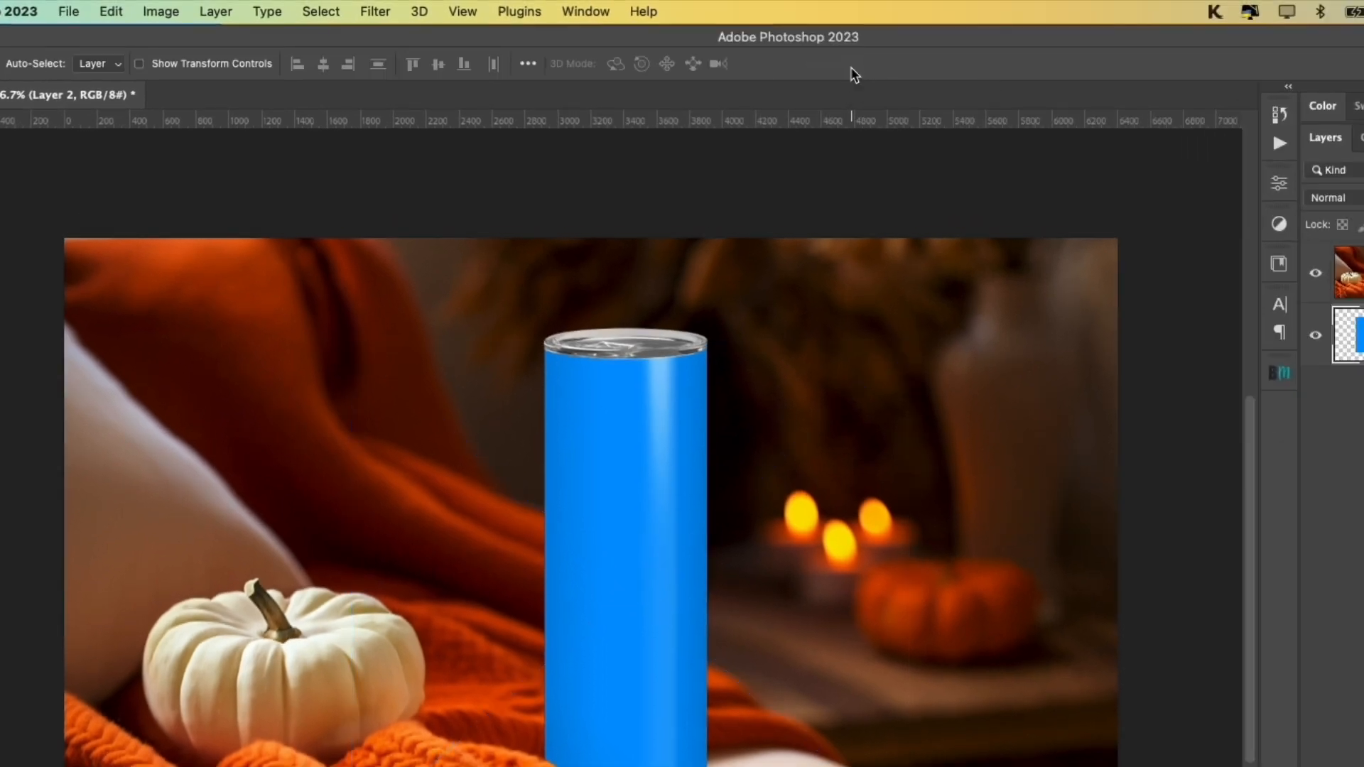
click(69, 12)
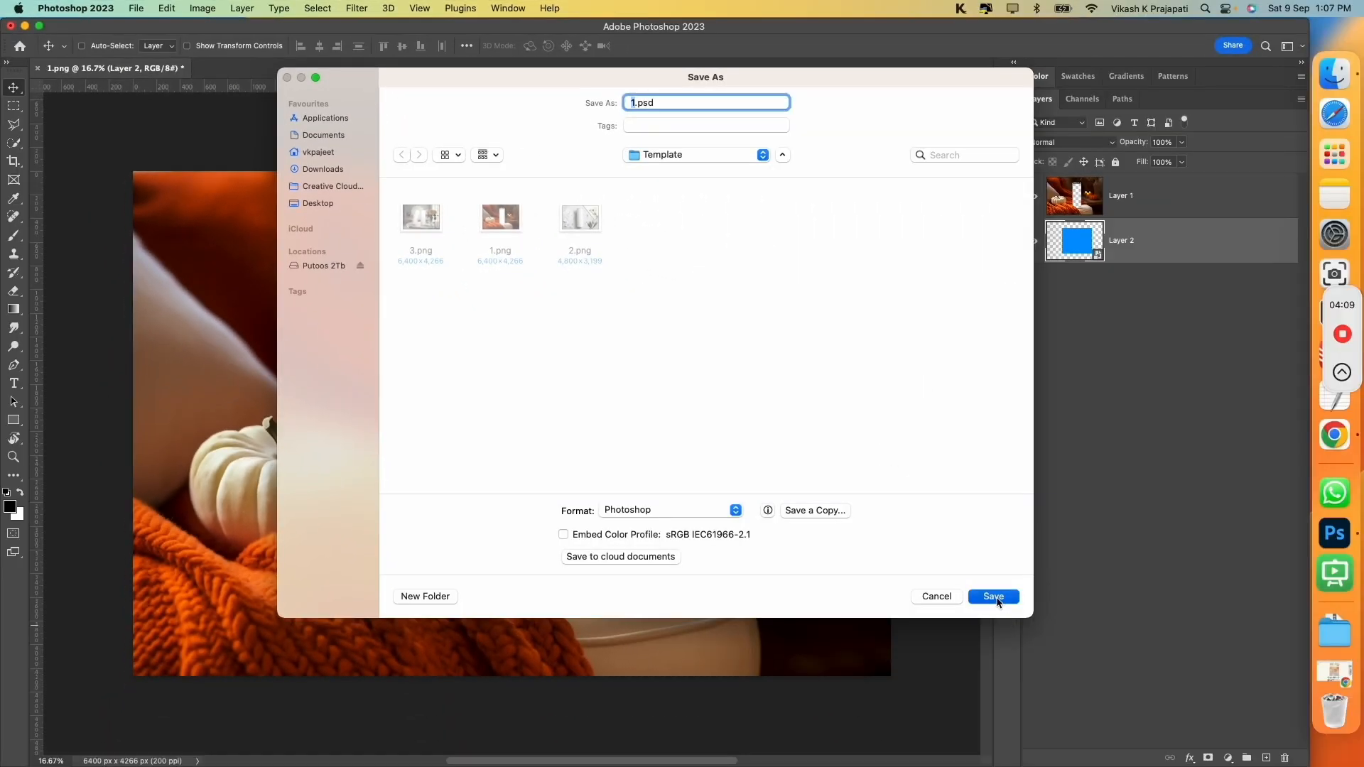
Save the mockup as 1.psd in Photoshop format in the Template folder.
click(992, 596)
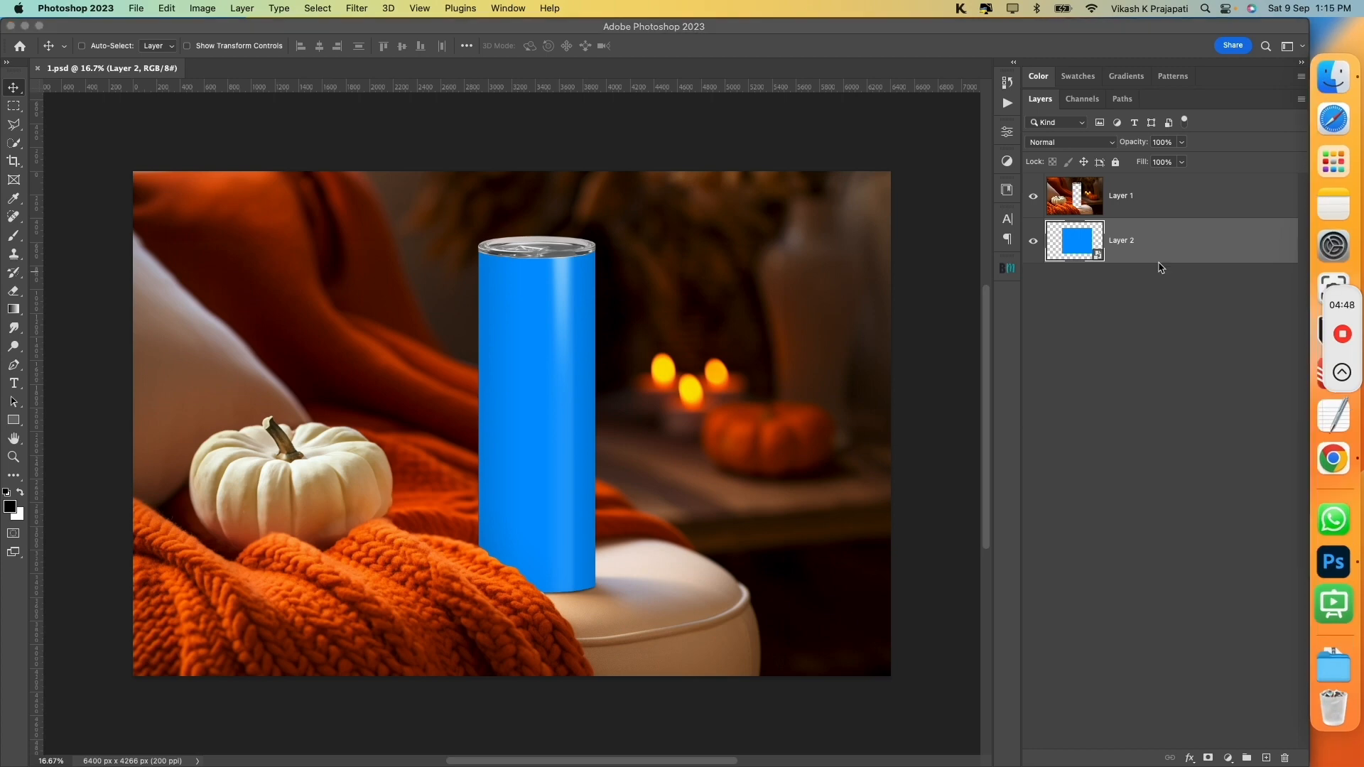
mouse_move(1142, 249)
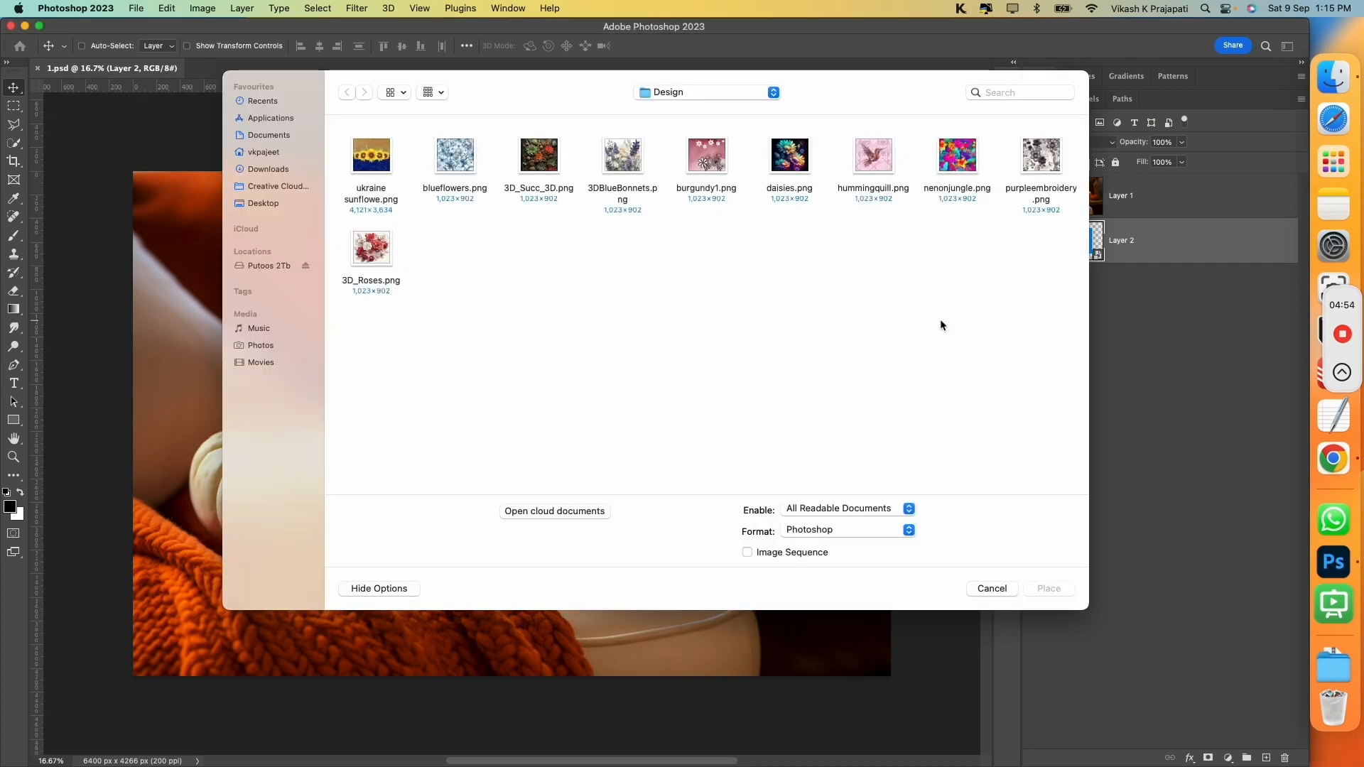
Place the ukraine sunflower PNG from the Design folder into the mockup.
click(371, 155)
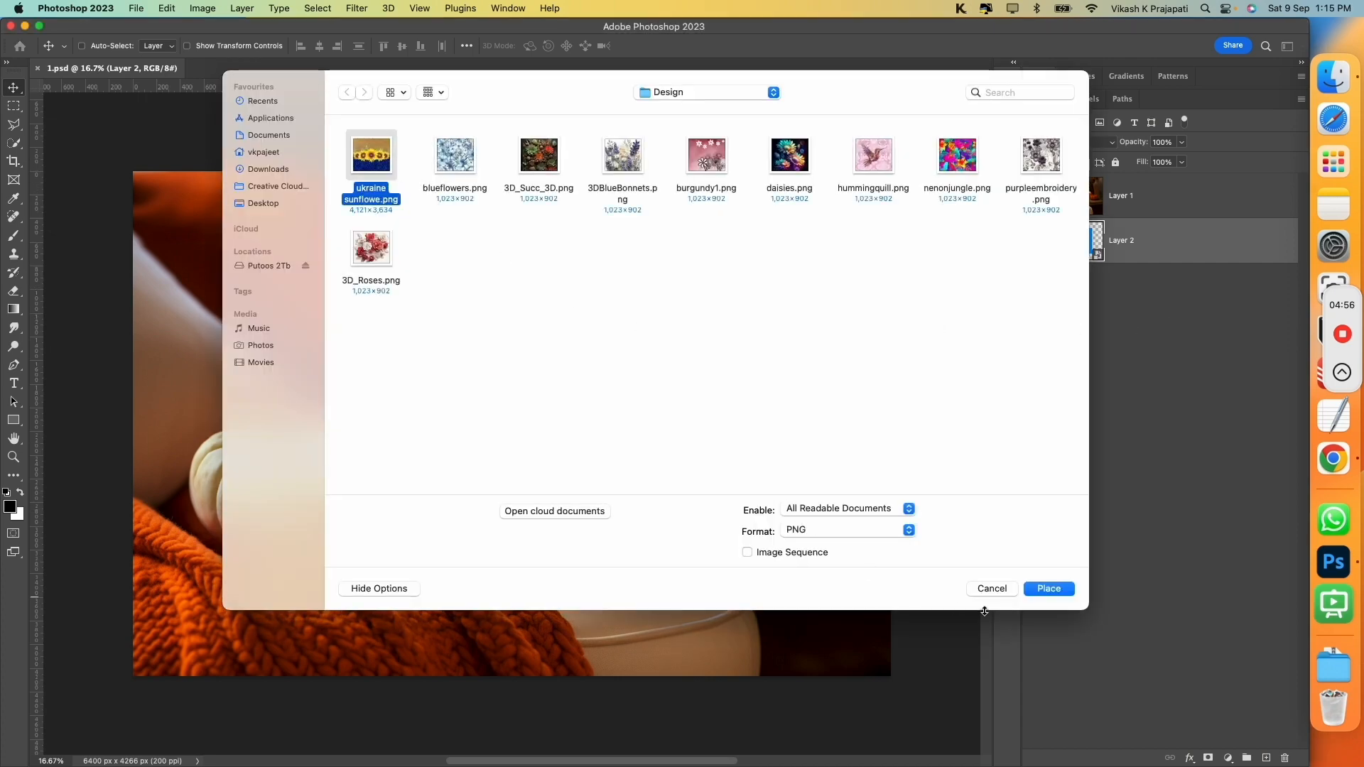
click(1049, 588)
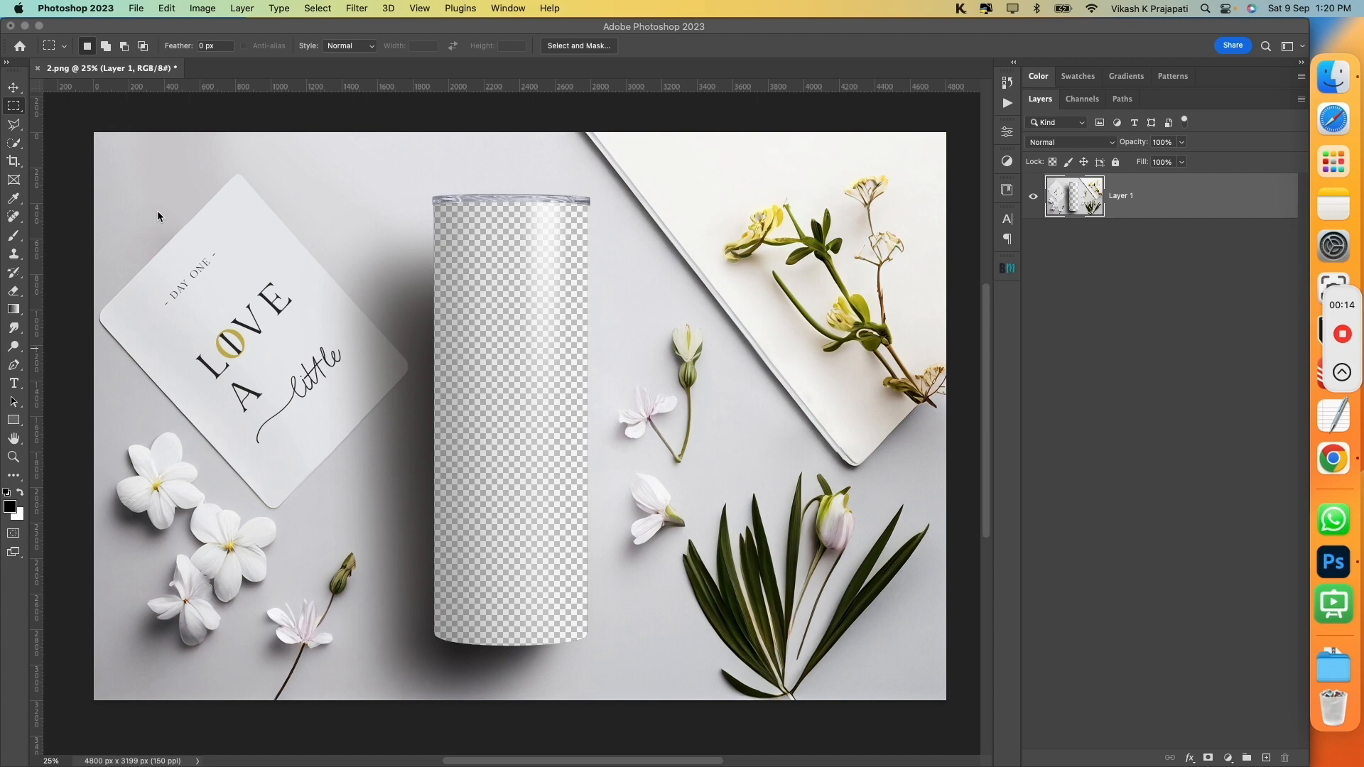
mouse_move(165, 172)
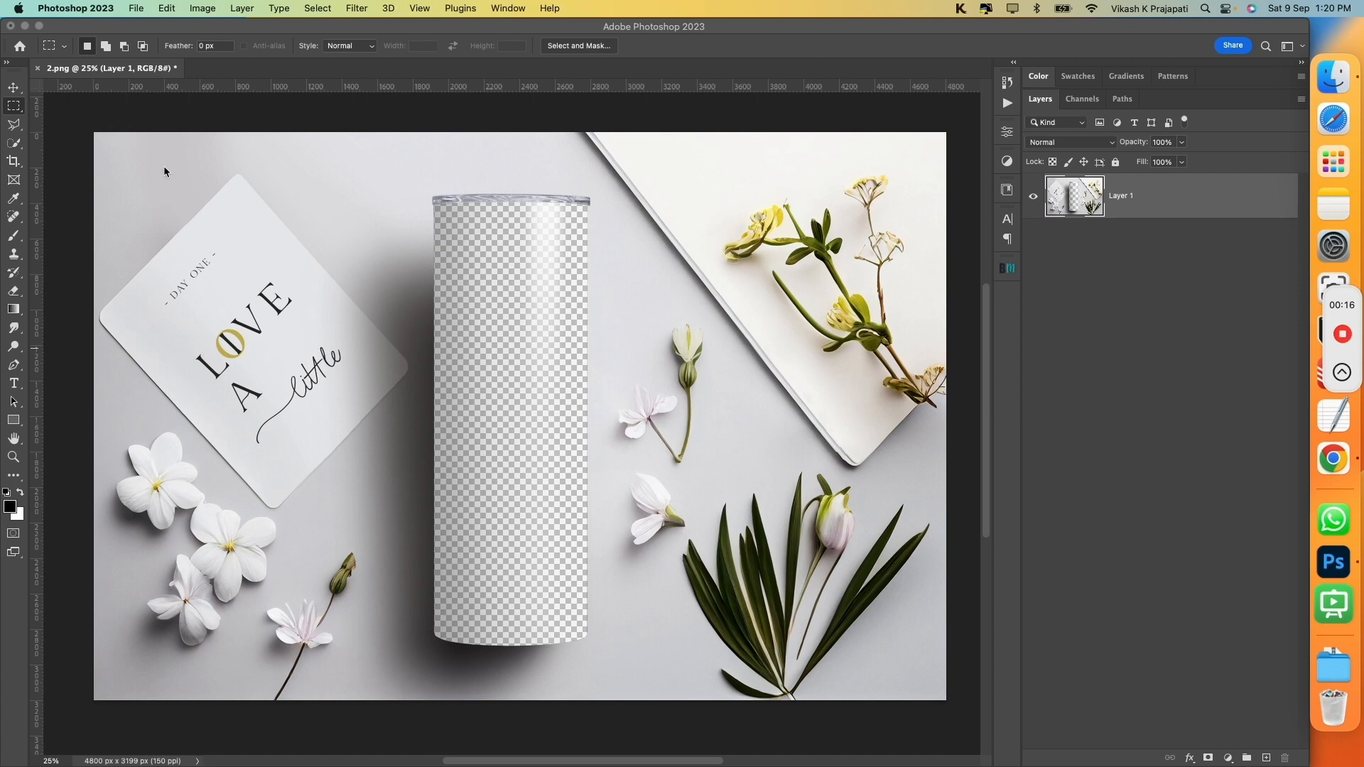
mouse_move(282, 158)
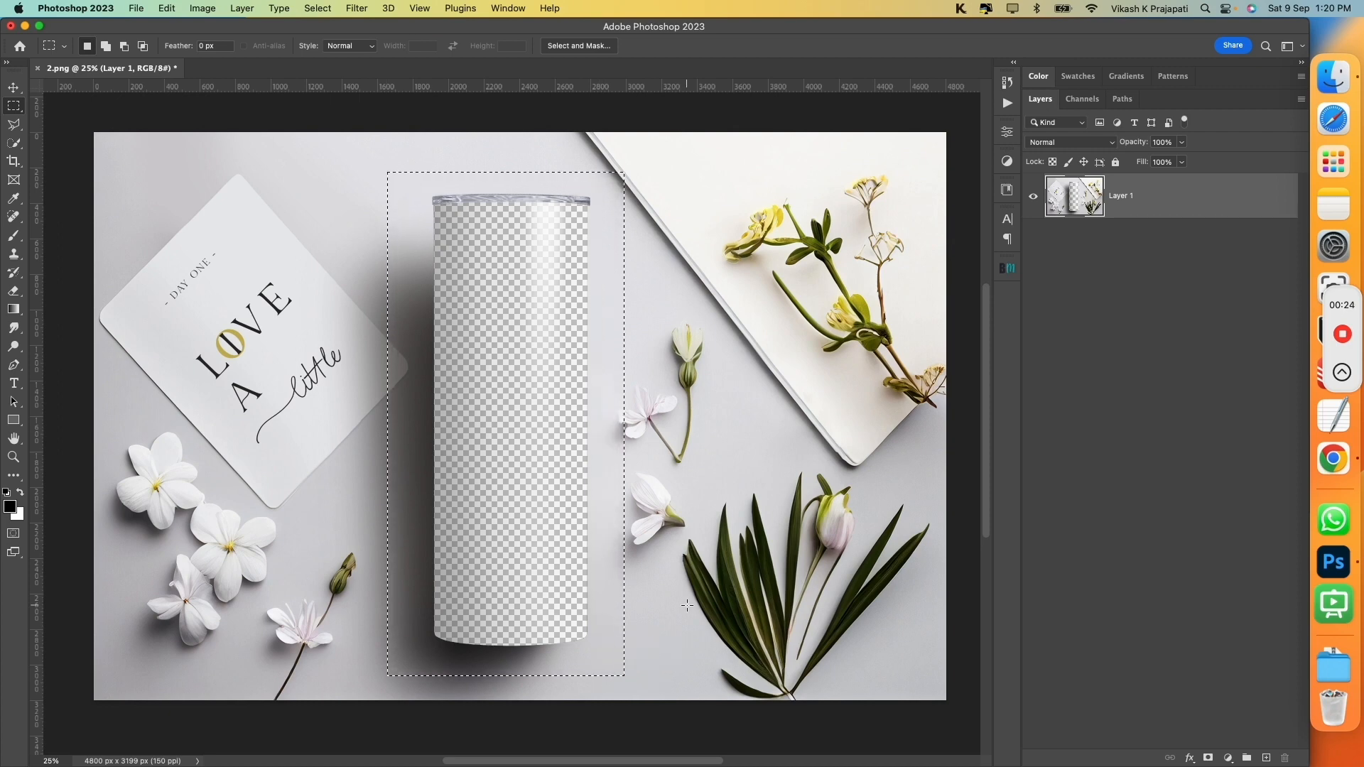
Fill the tumbler selection blue on a new Layer 2 in the 2.png template.
click(1248, 758)
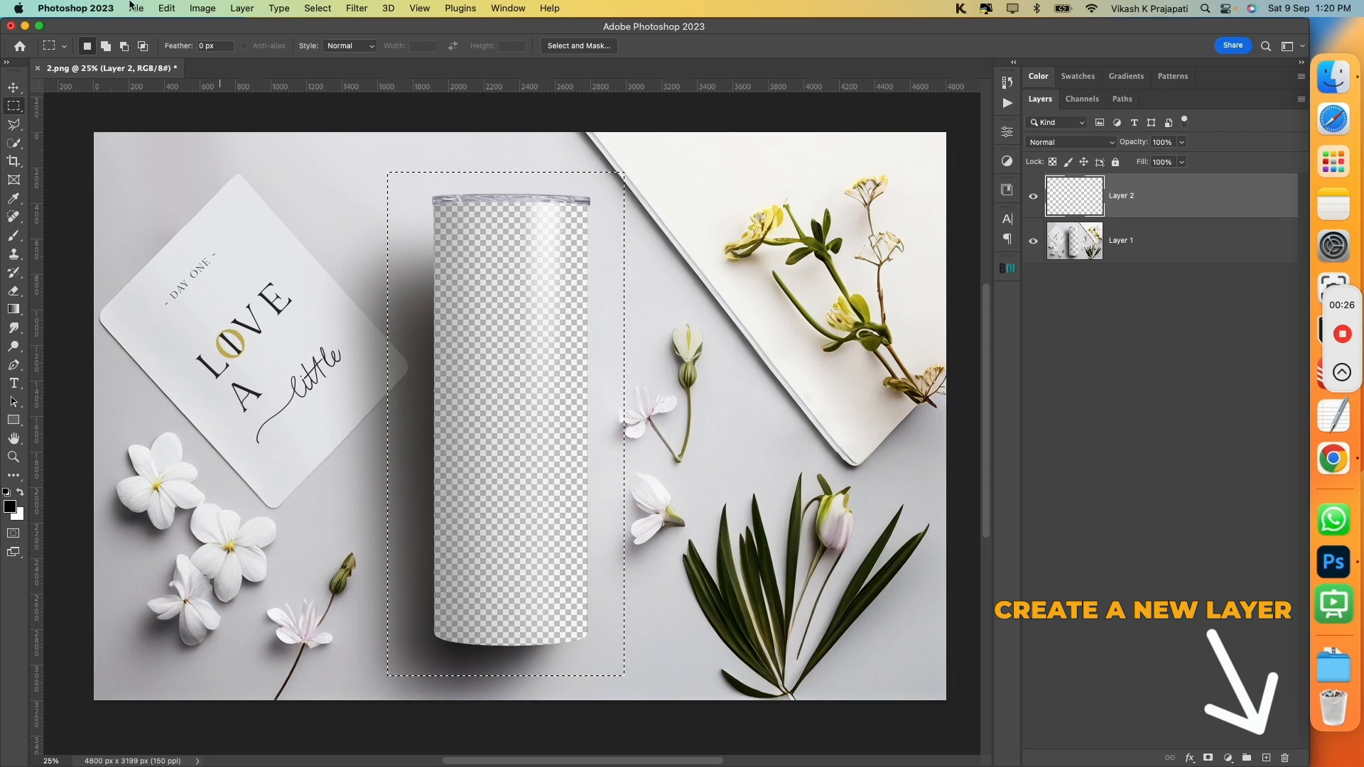
click(166, 8)
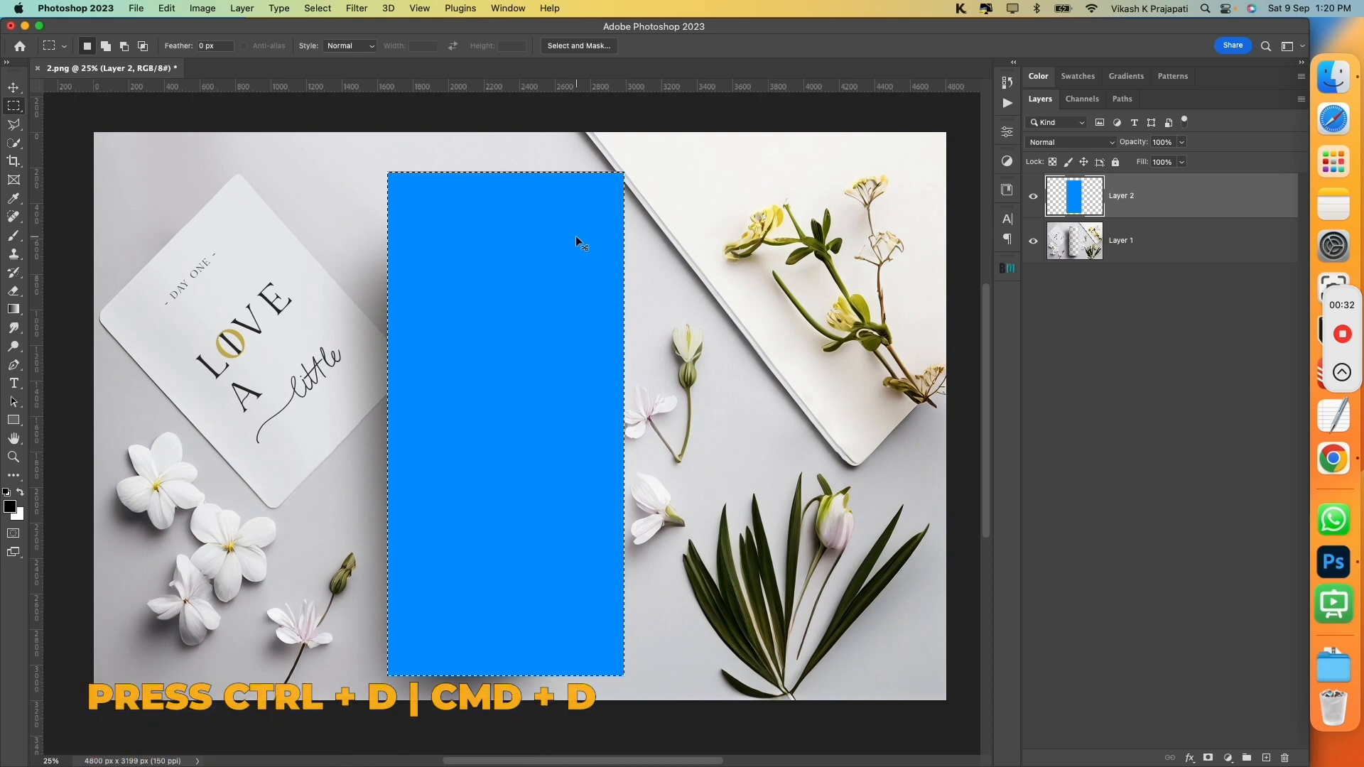
right_click(1120, 194)
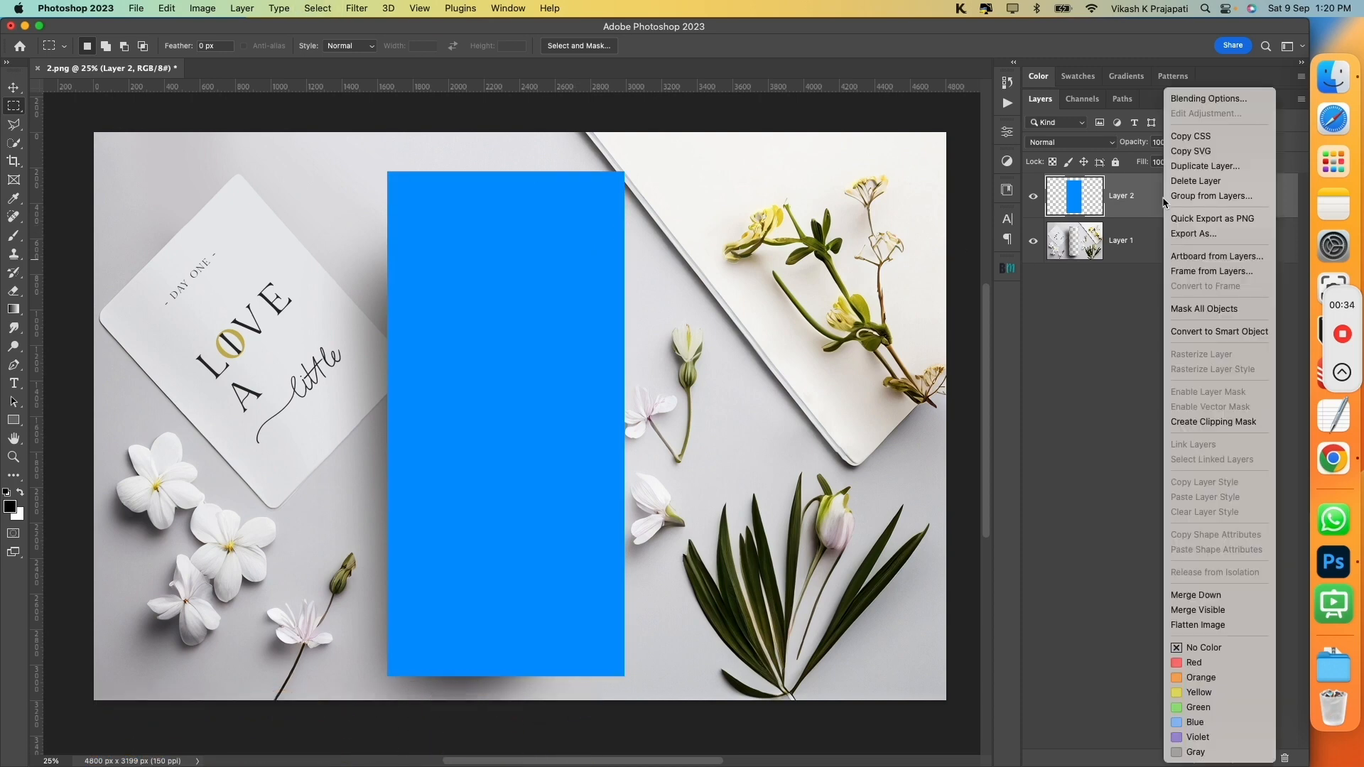
mouse_move(1218, 331)
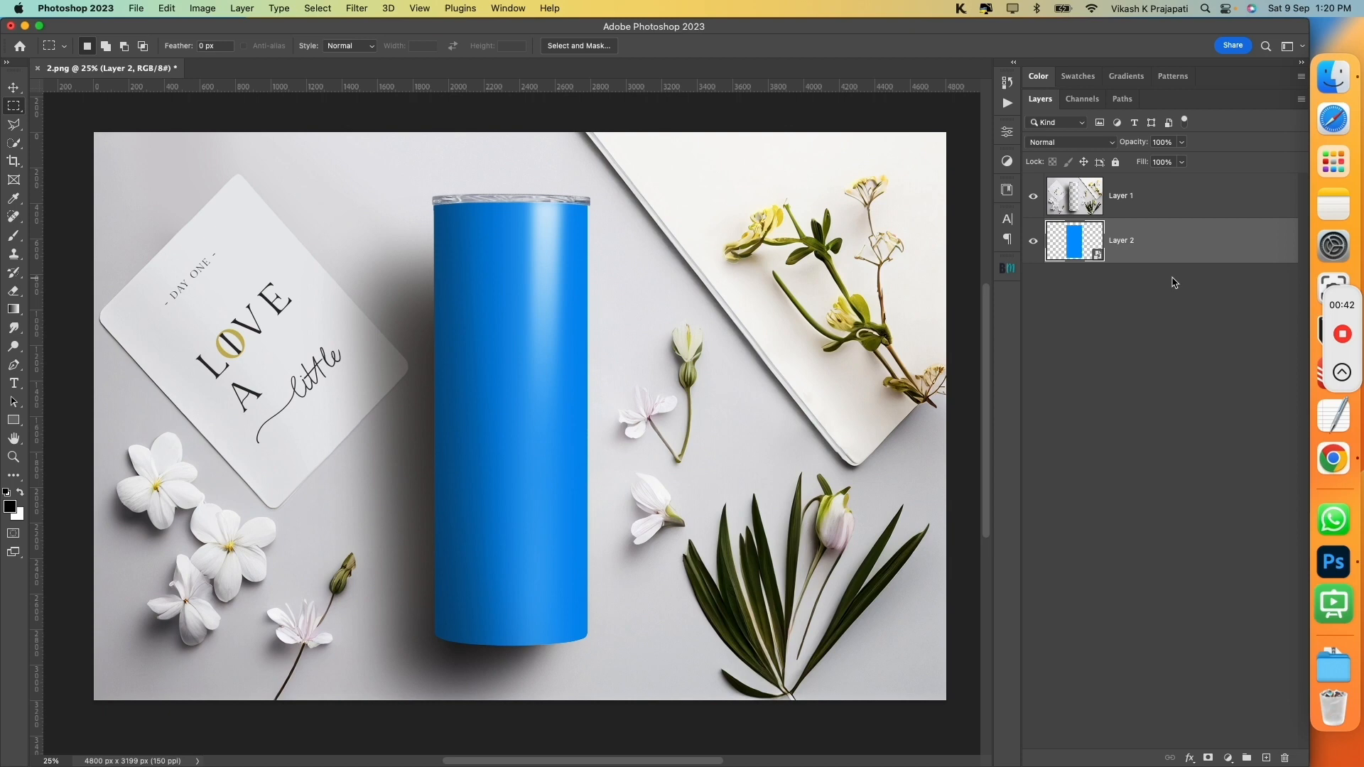
mouse_move(1127, 249)
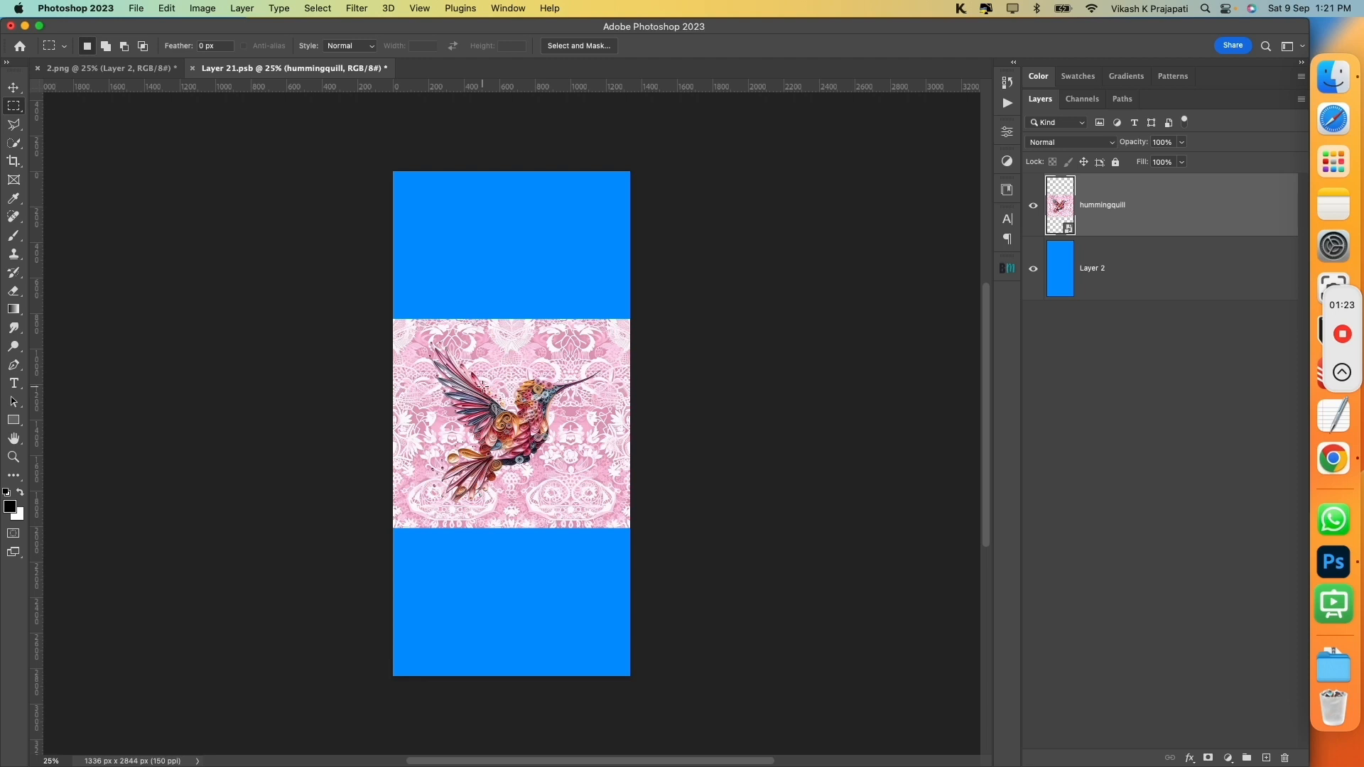
Bring up the new template showing two transparent tumblers on a table.
click(105, 69)
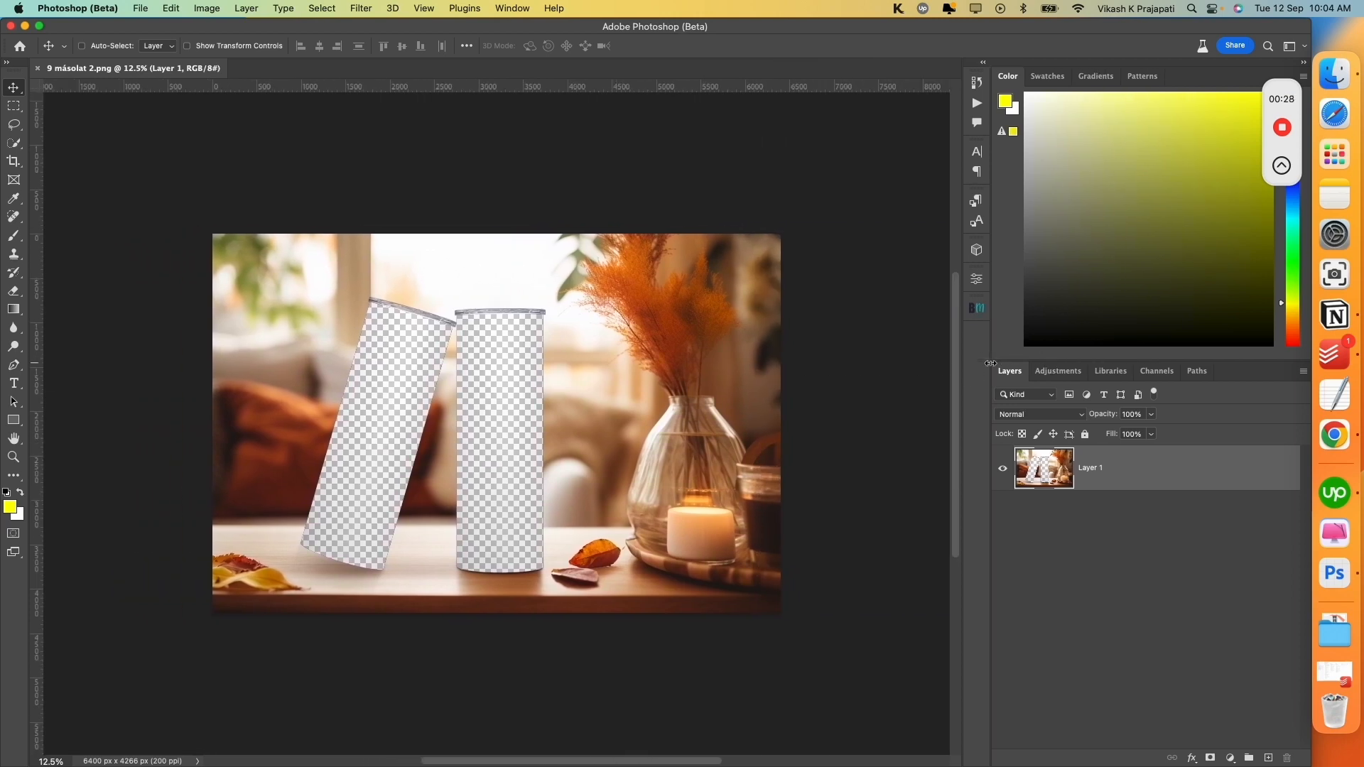
mouse_move(1336, 71)
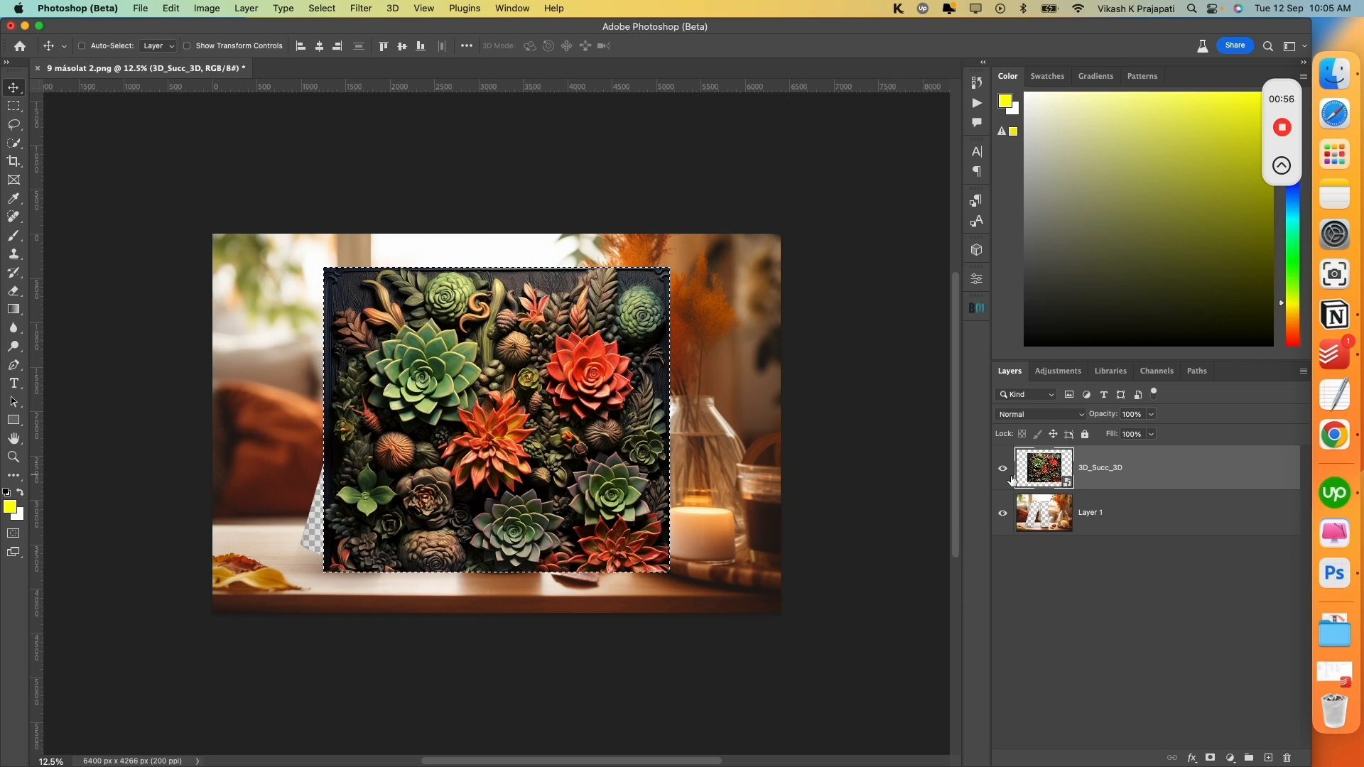
Hide the 3D_Succ_3D succulent layer above the two-tumbler photo.
click(1002, 468)
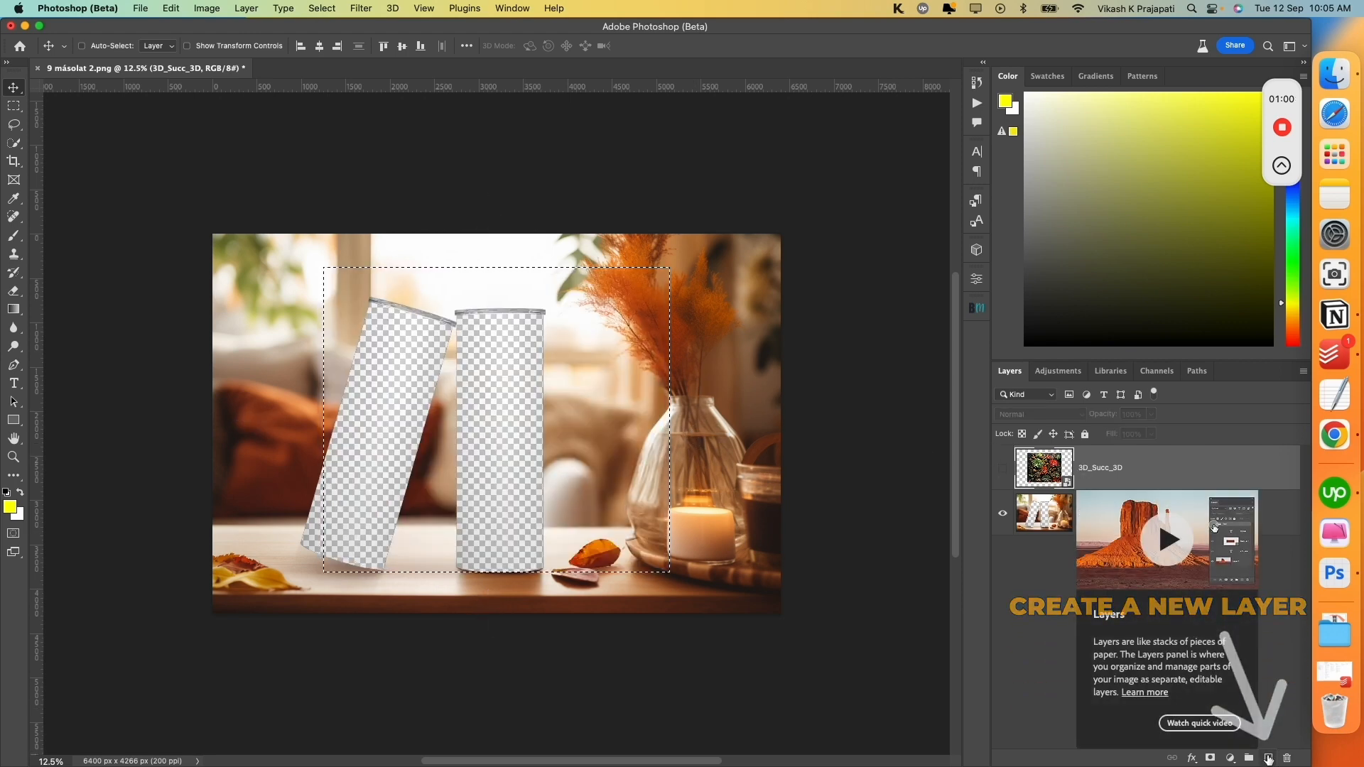
Add a new layer, fill the selection with magenta, and deselect.
click(1269, 758)
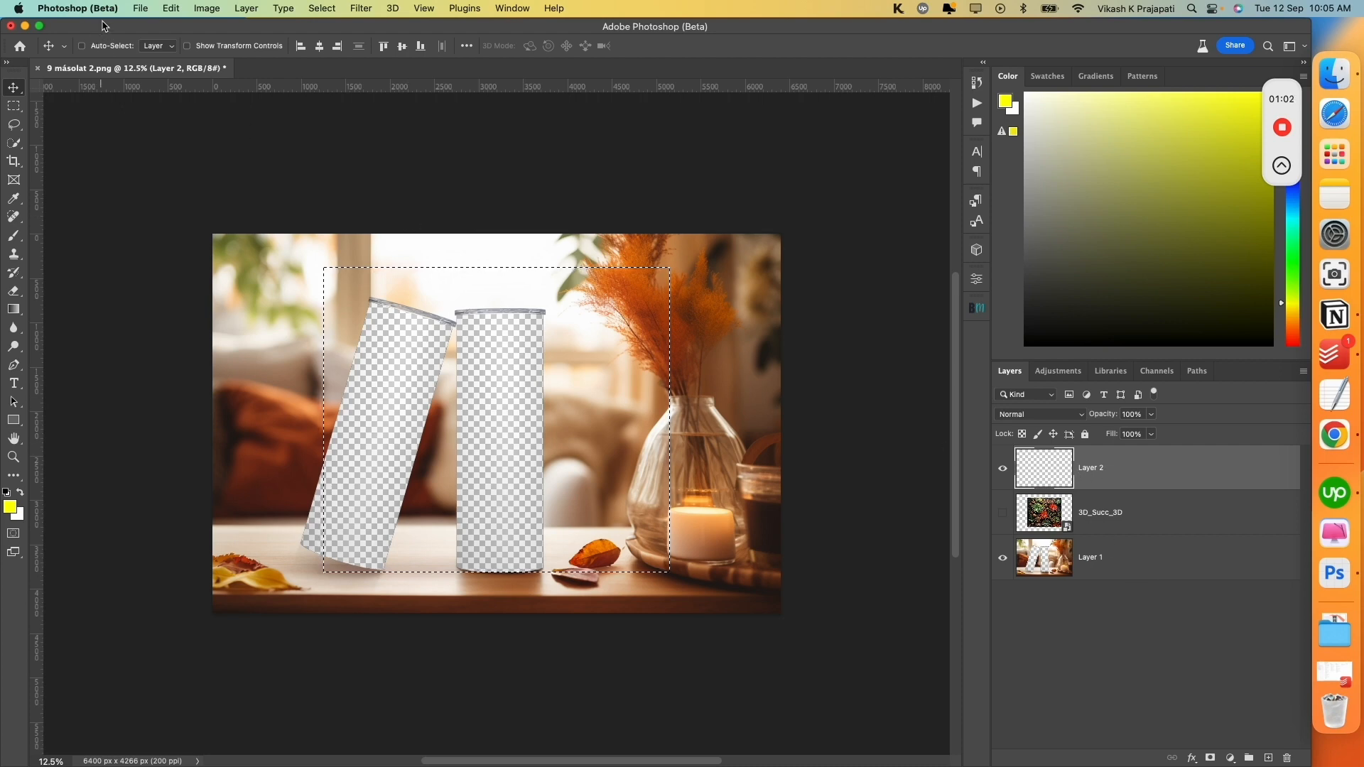
click(170, 7)
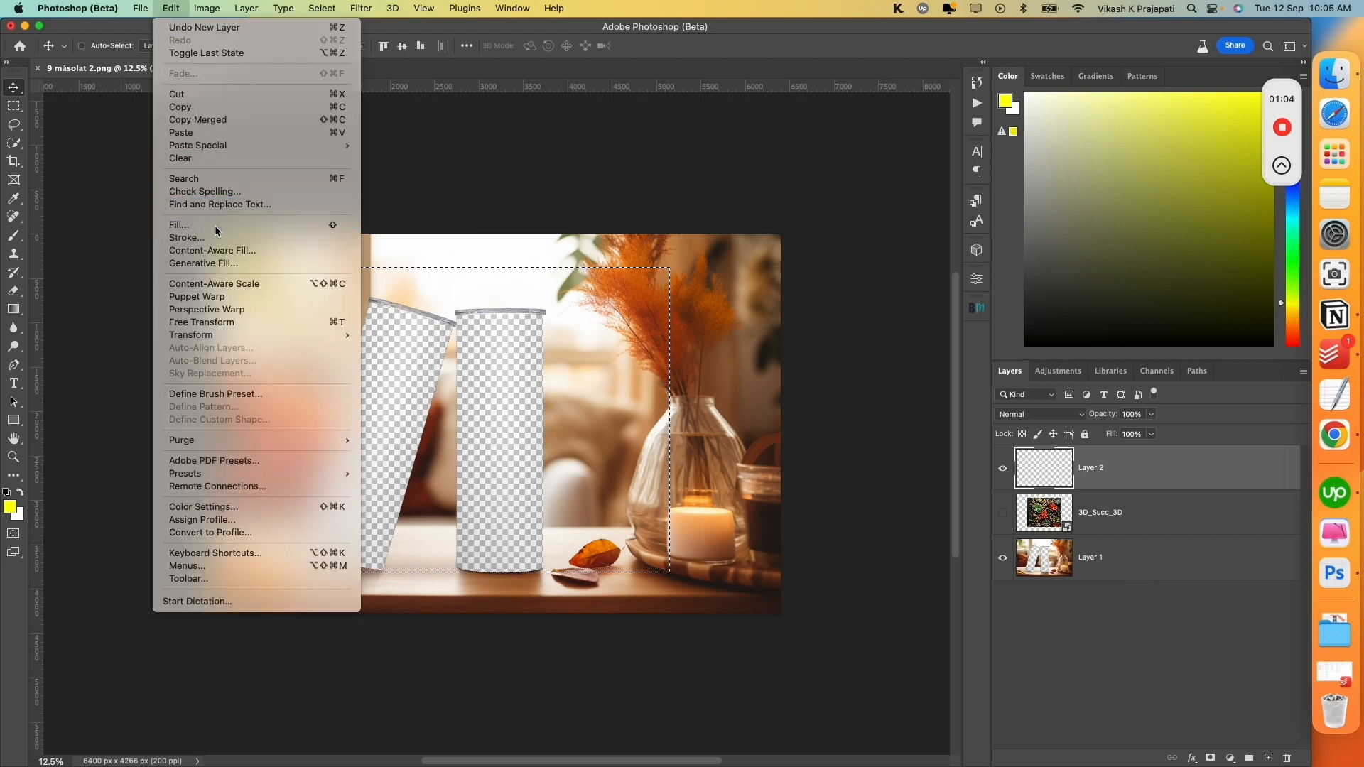
click(178, 225)
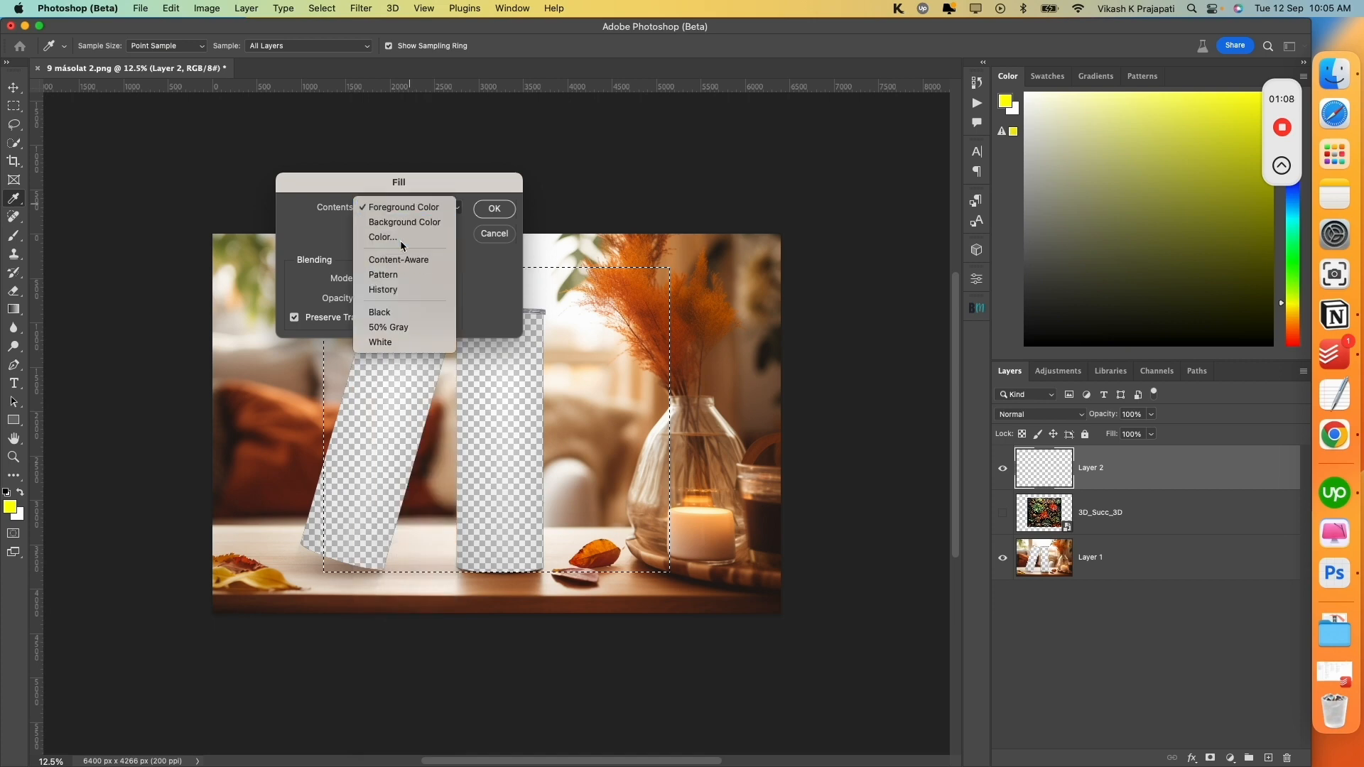
click(382, 237)
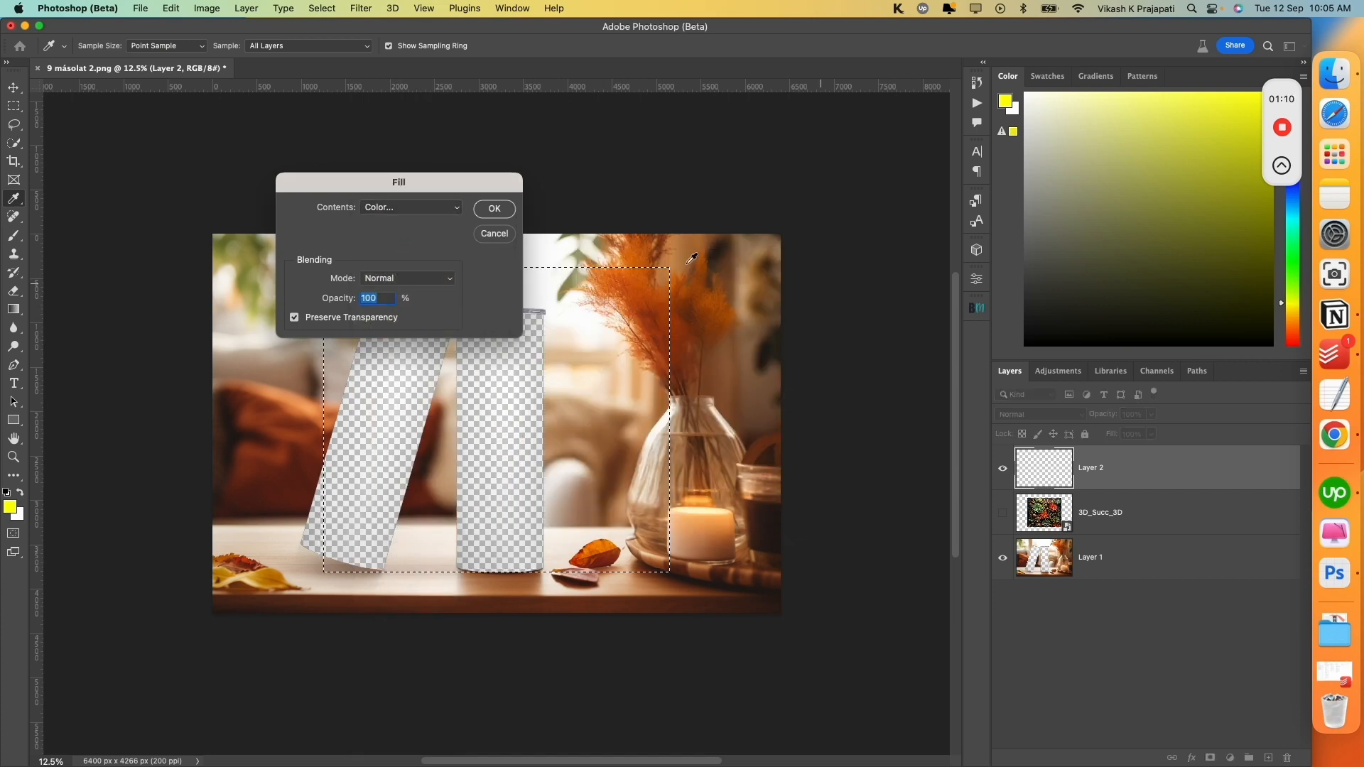
click(493, 209)
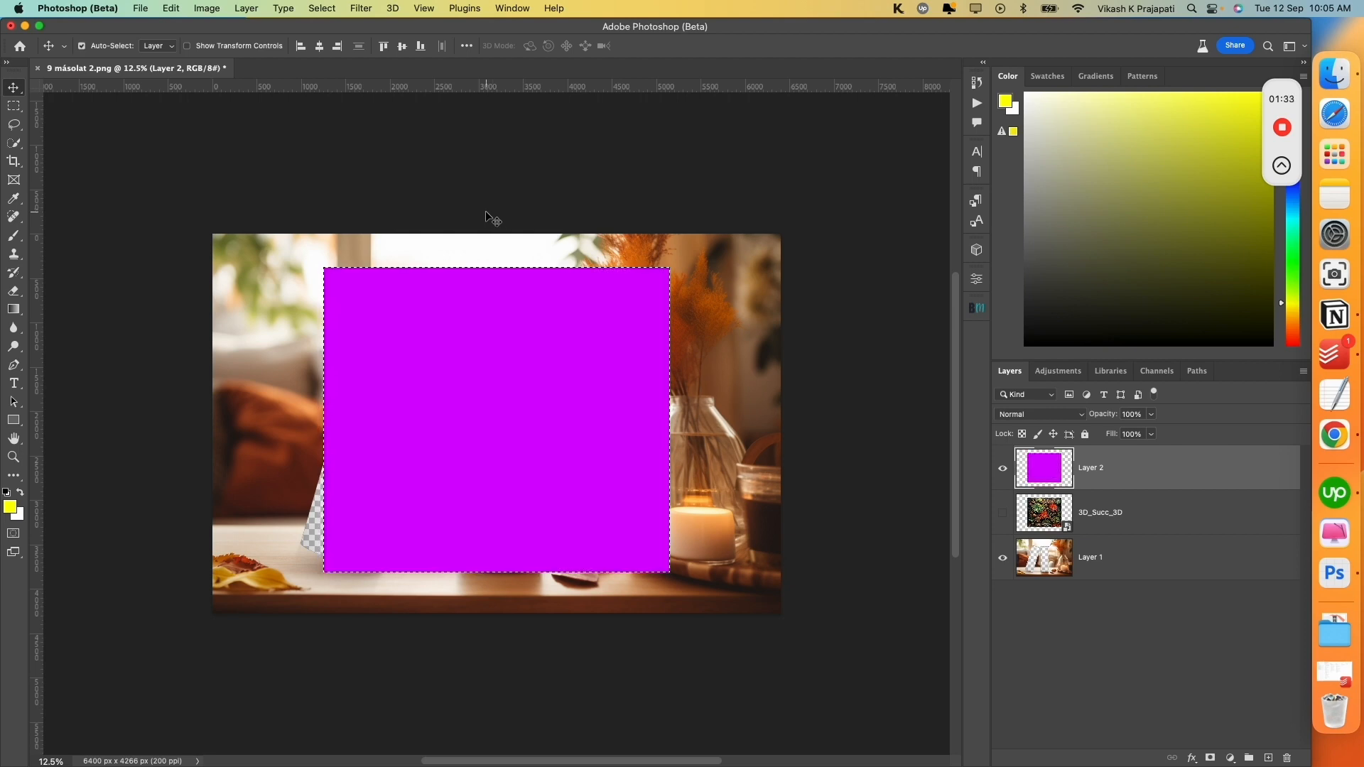
key(cmd+d)
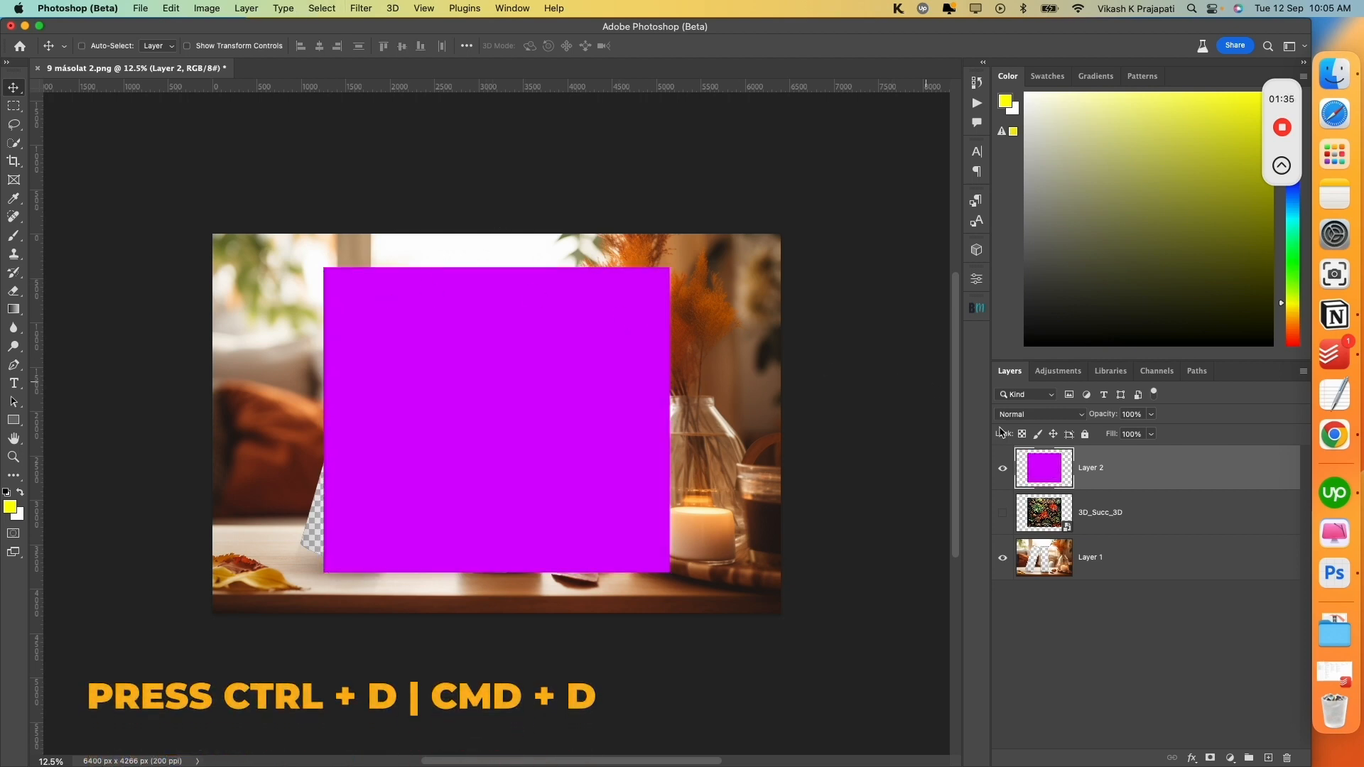
Convert Layer 2 into a smart object.
right_click(1090, 468)
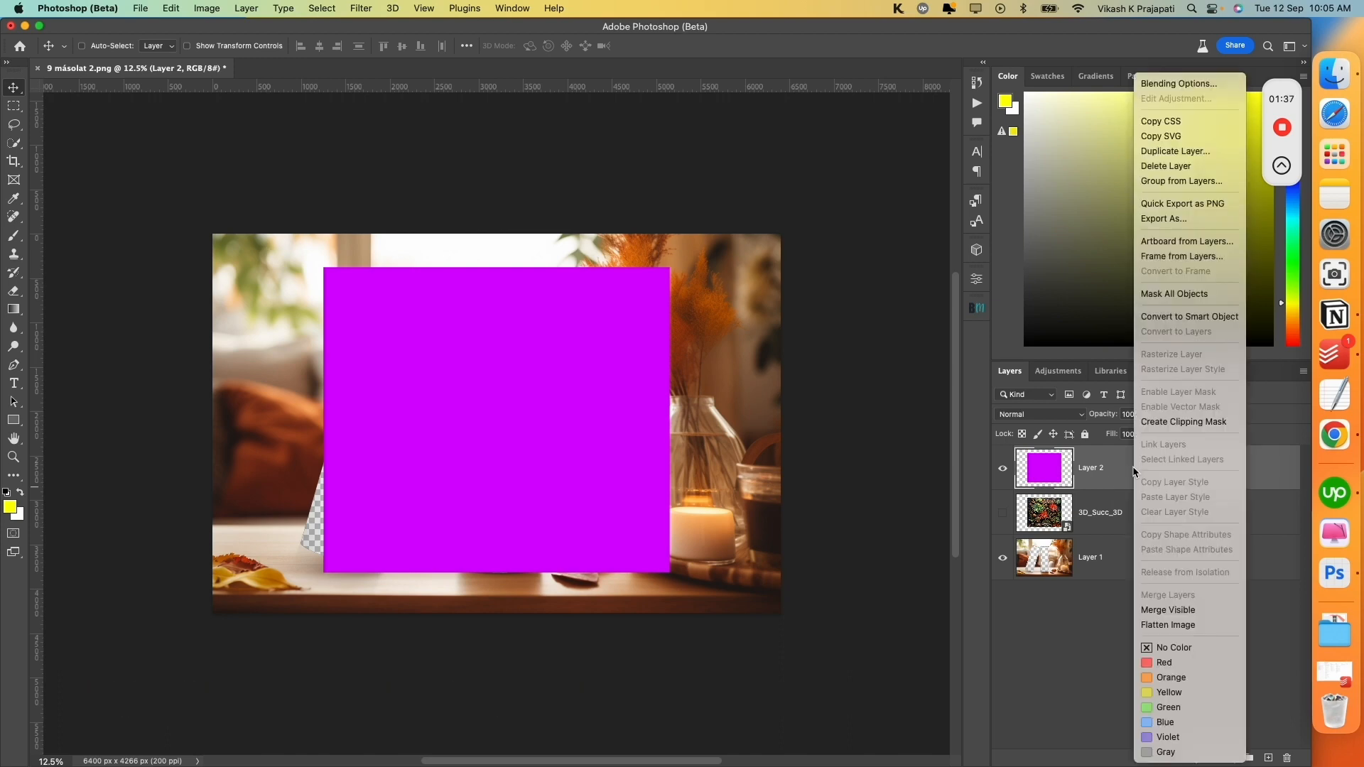
mouse_move(1190, 315)
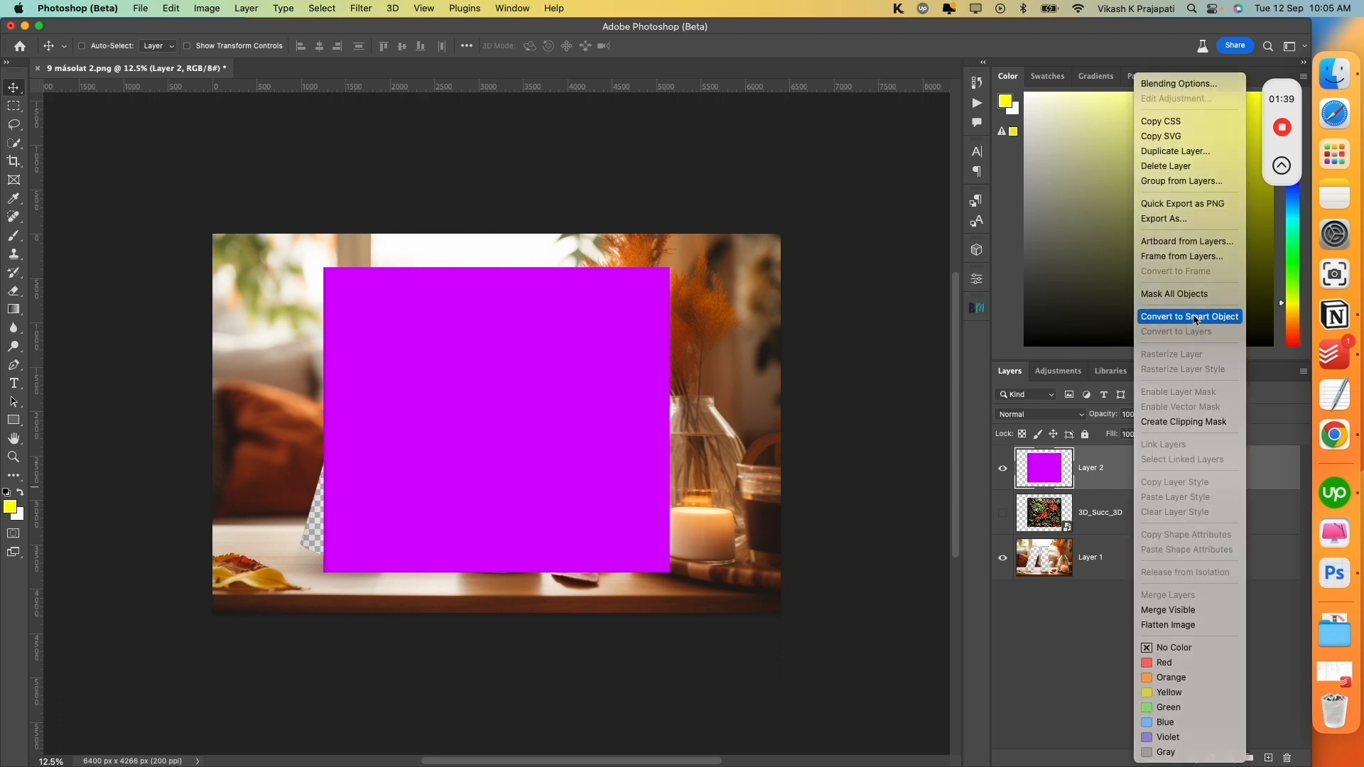
click(1189, 315)
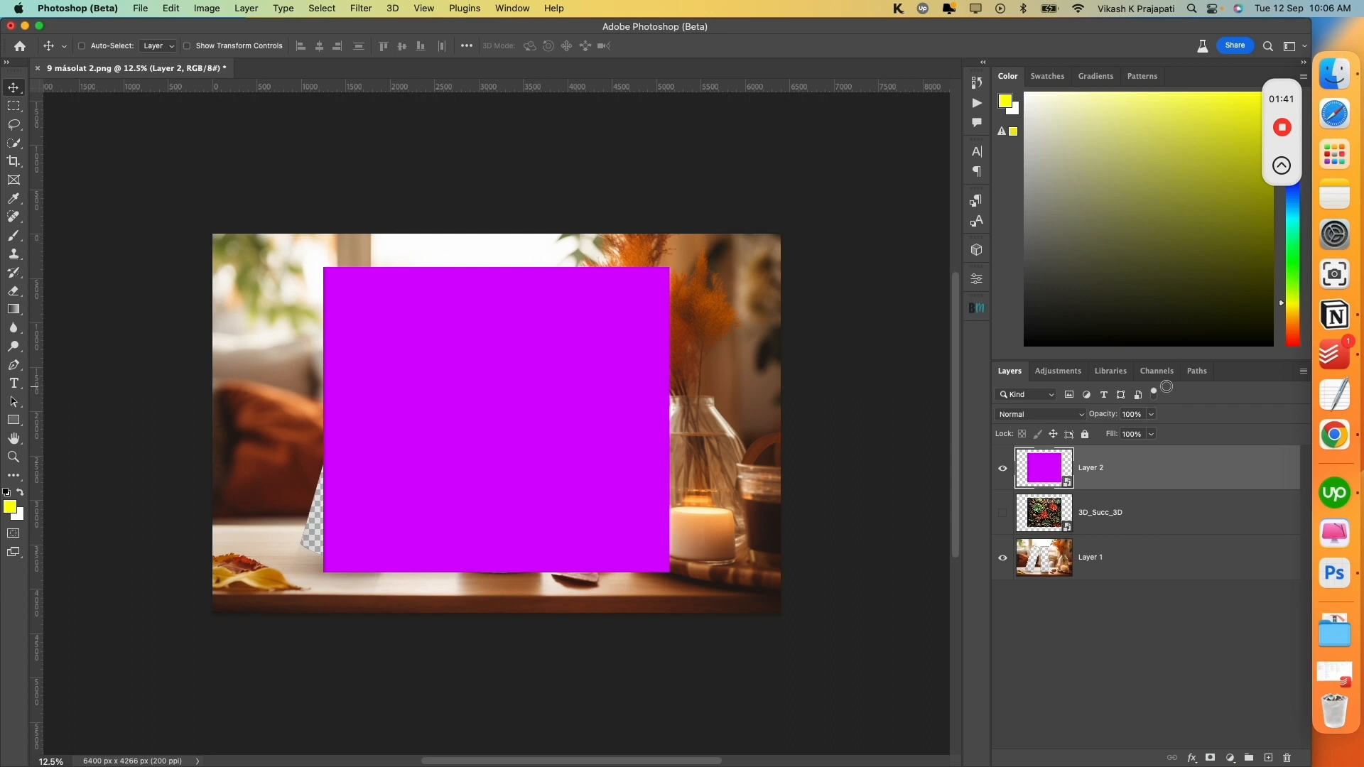
click(1131, 513)
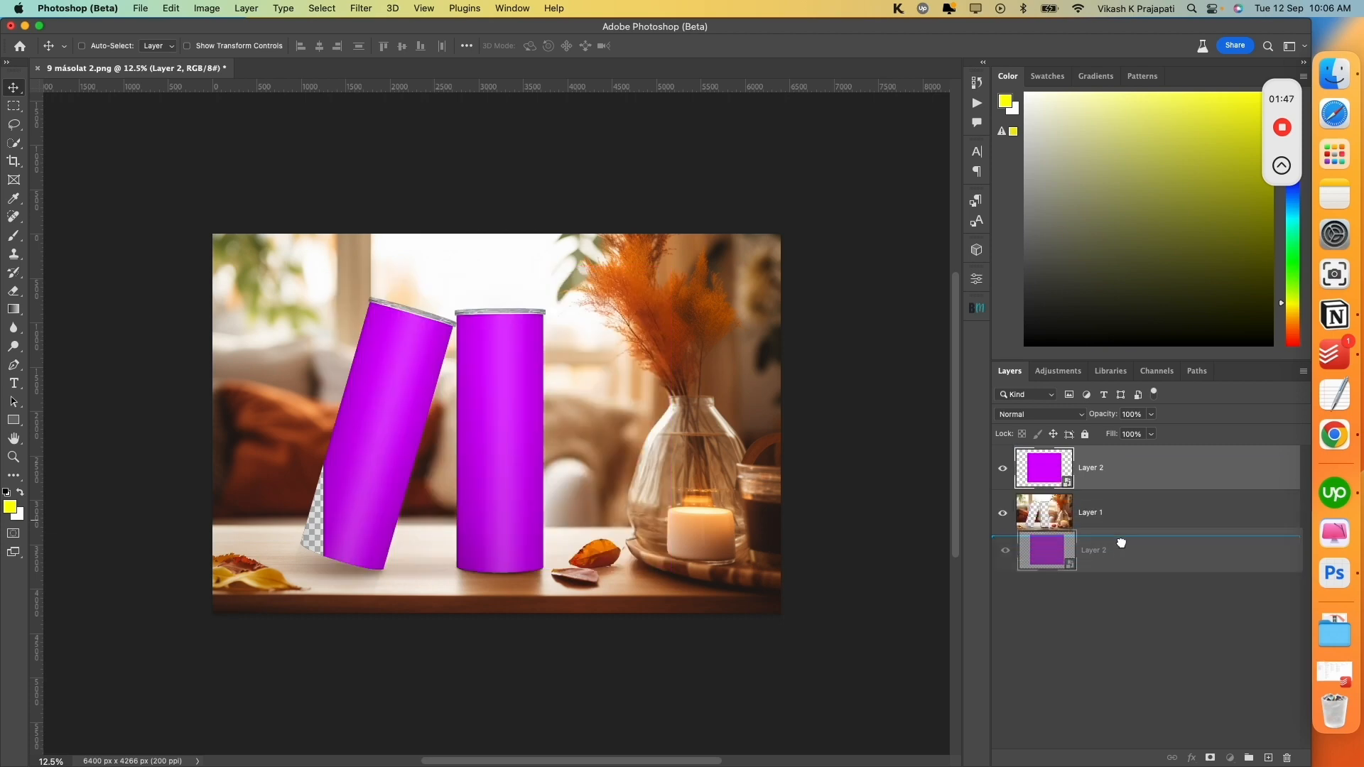
Move the magenta Layer 2 below Layer 1 and scale it to fit both tumblers.
drag(1044, 467, 1044, 523)
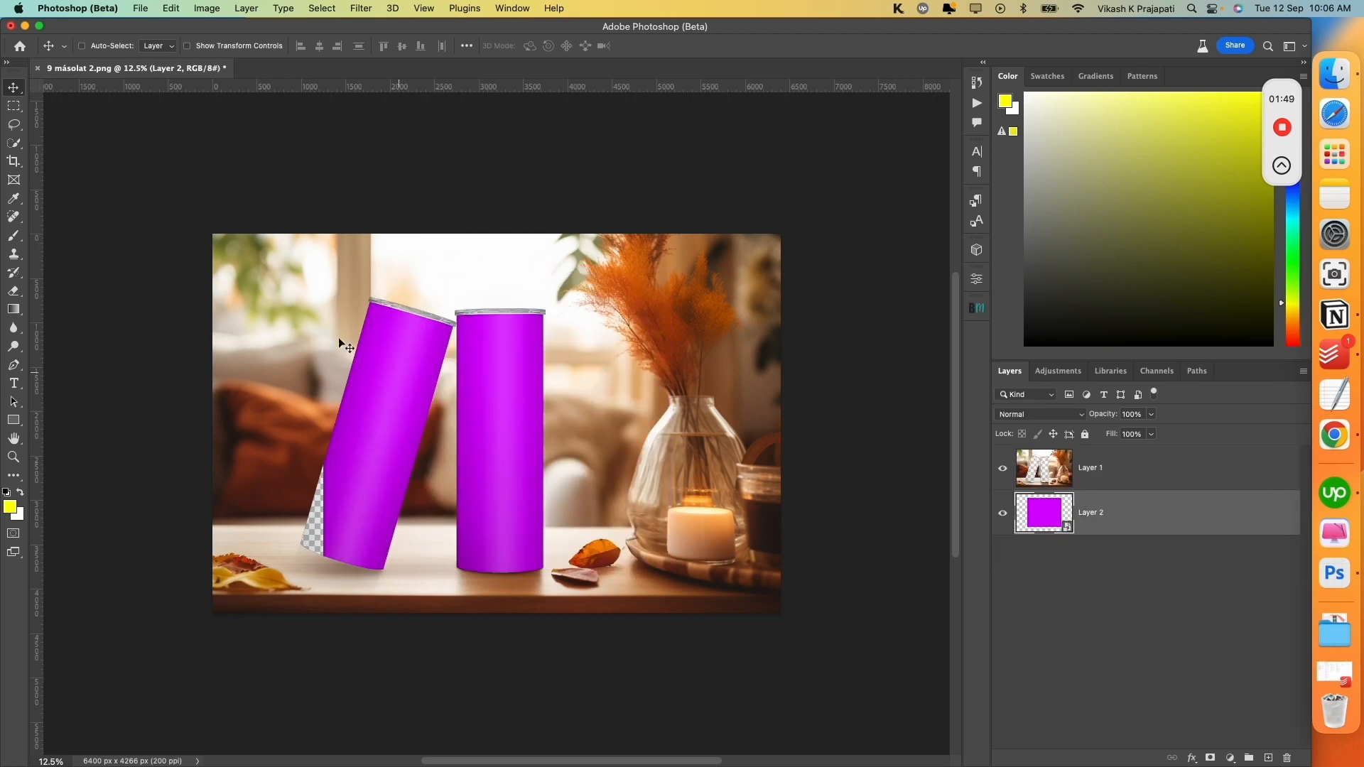
mouse_move(409, 311)
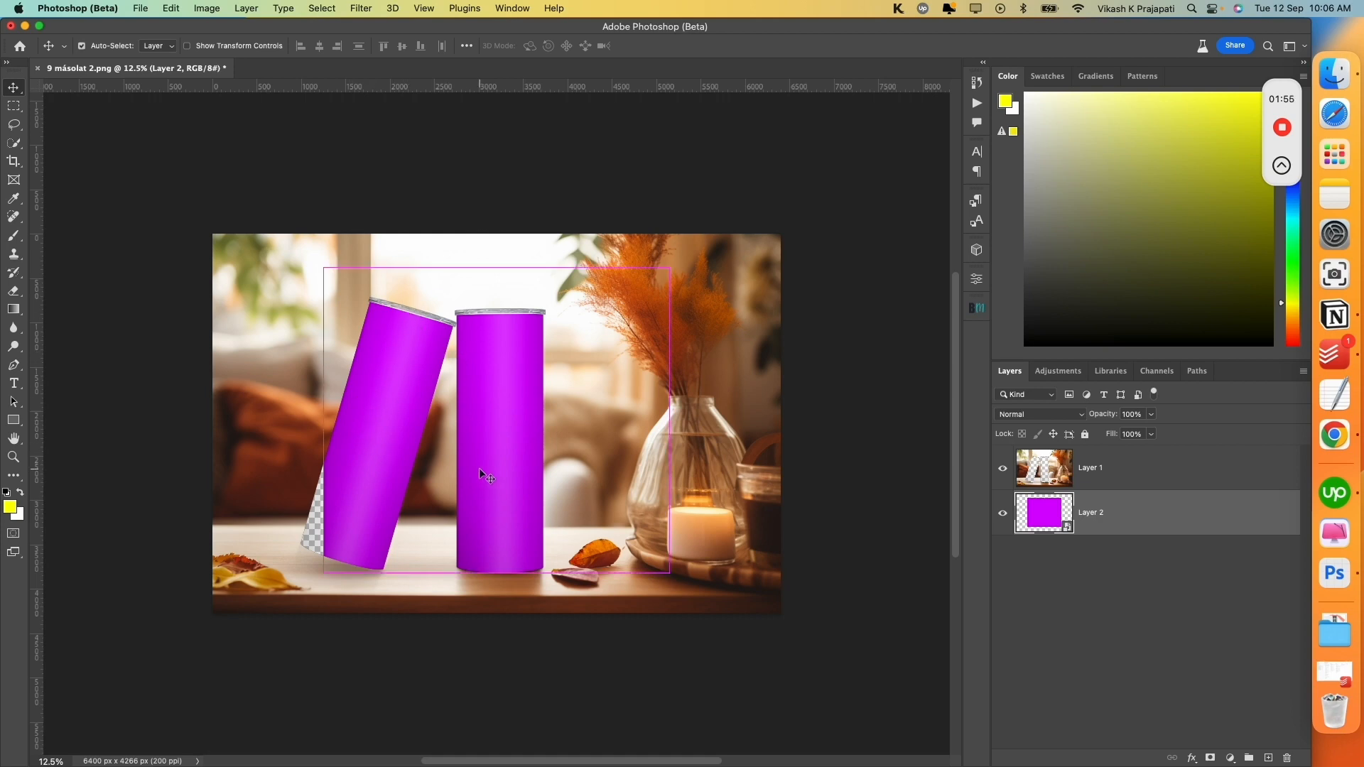
key(cmd+t)
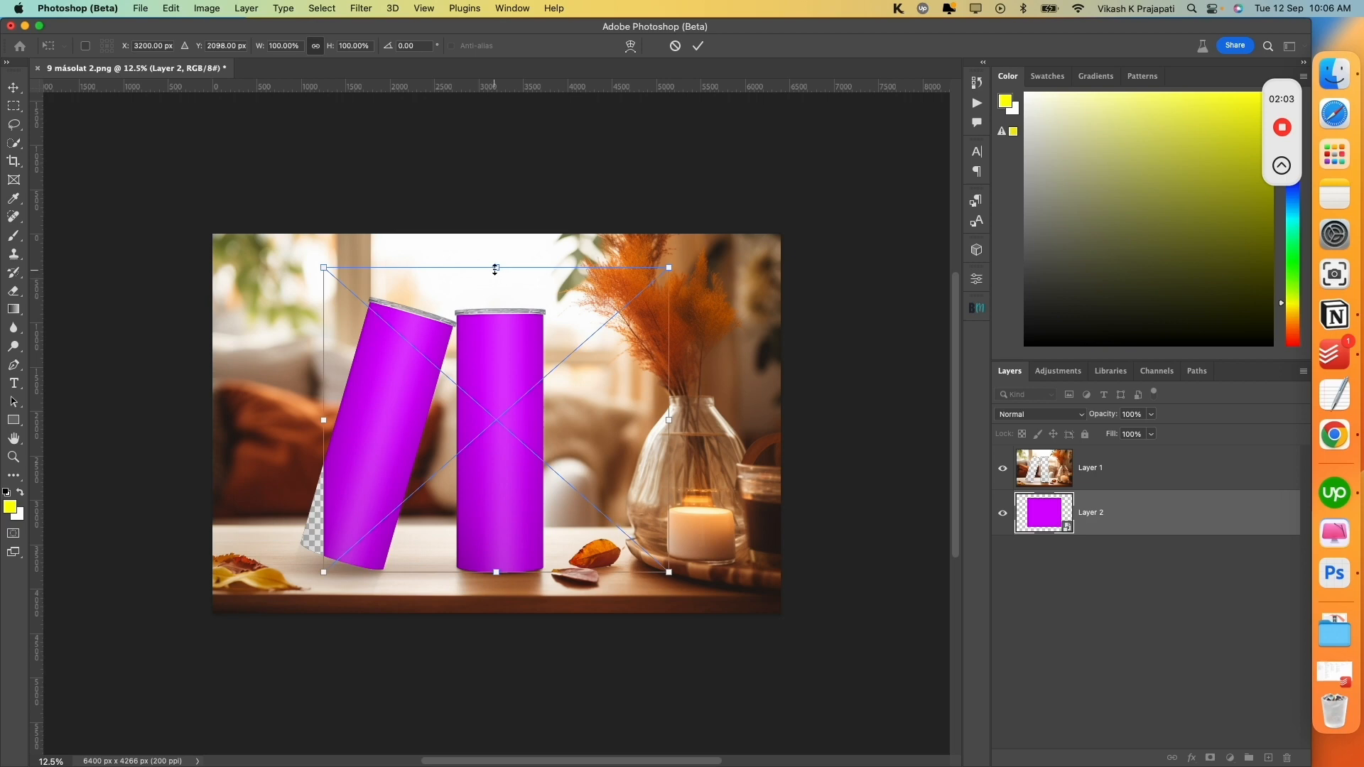
drag(495, 268, 495, 311)
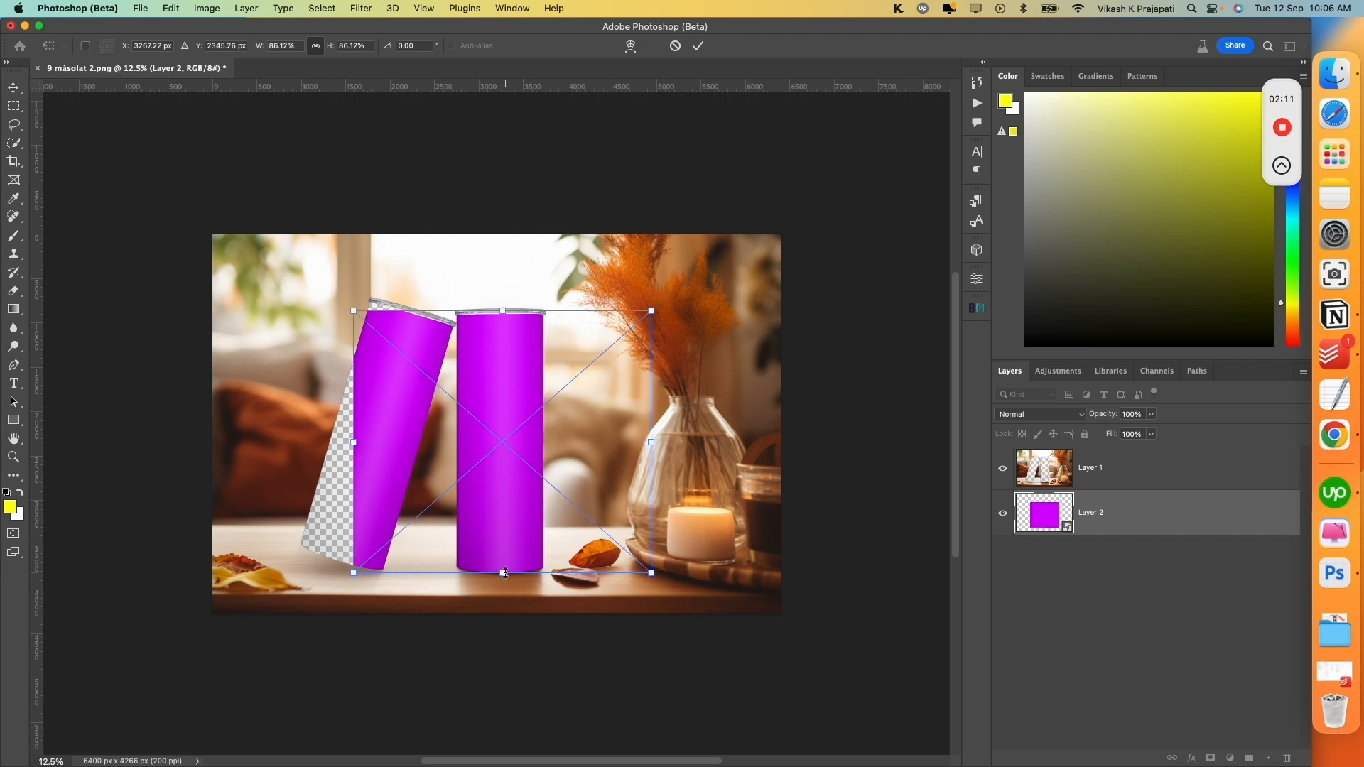
drag(503, 310, 502, 303)
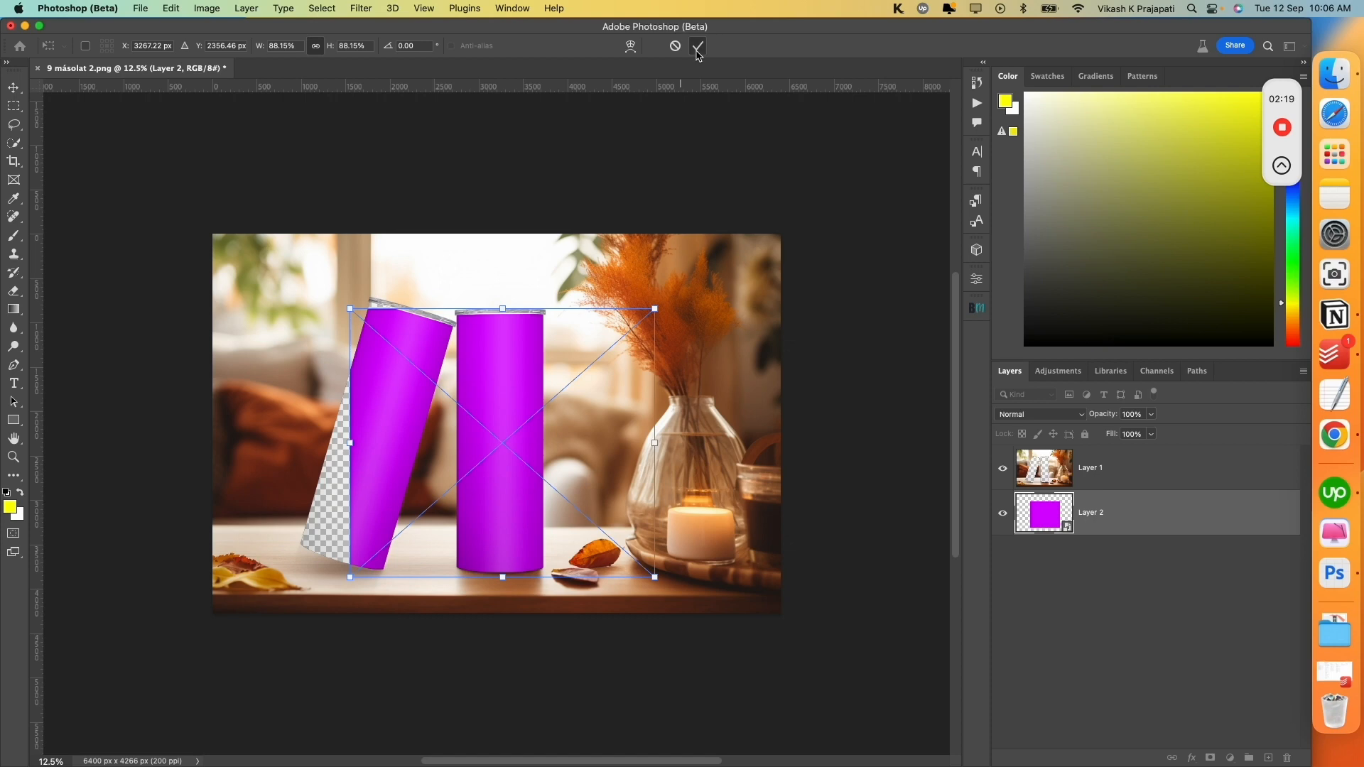
click(697, 46)
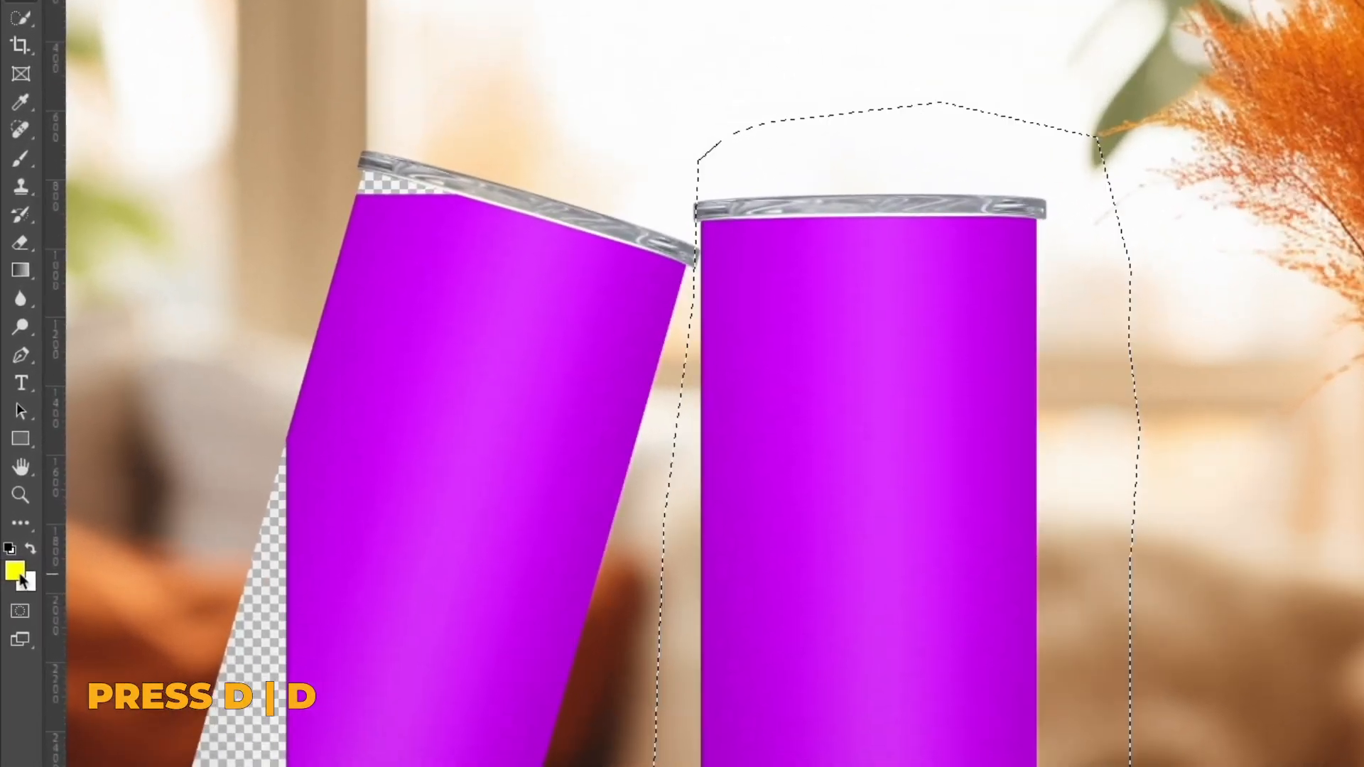
Reset the default colours and set black as the foreground colour.
click(16, 570)
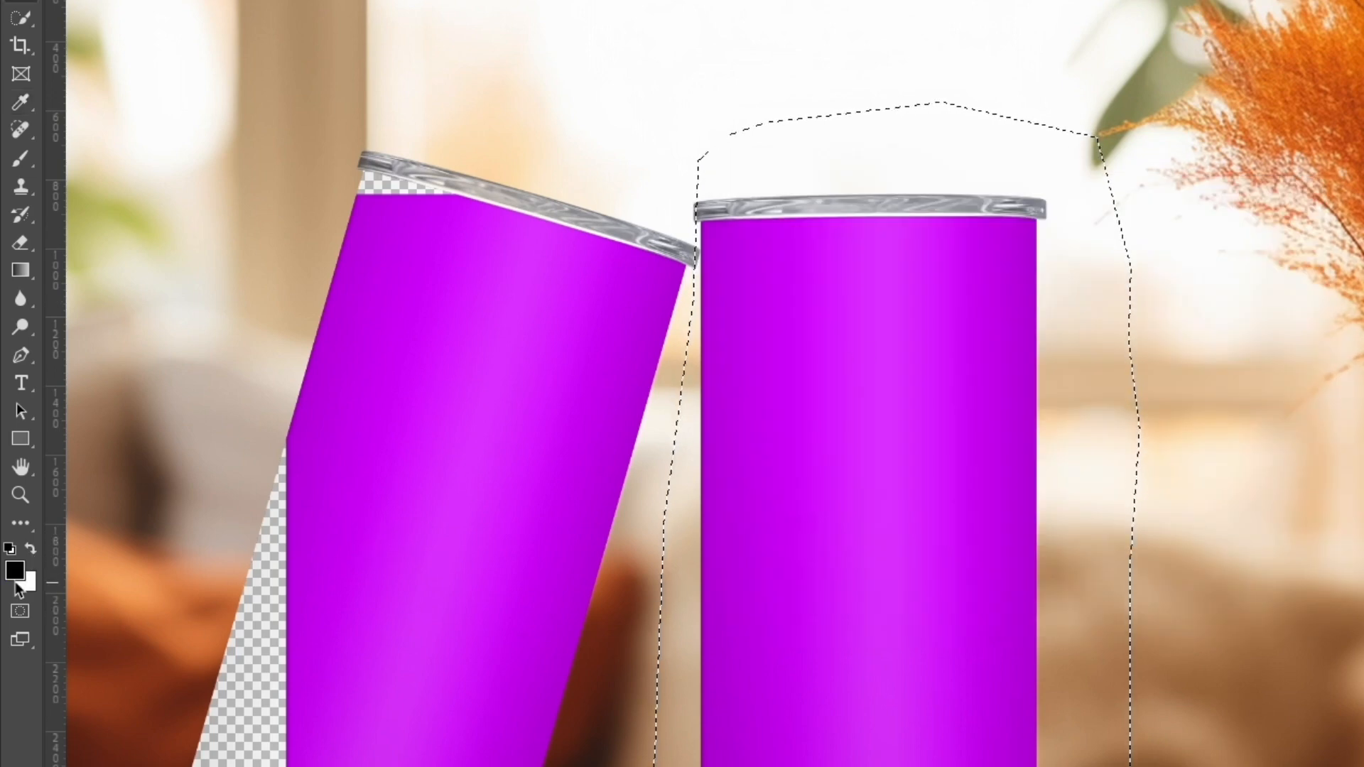
click(15, 571)
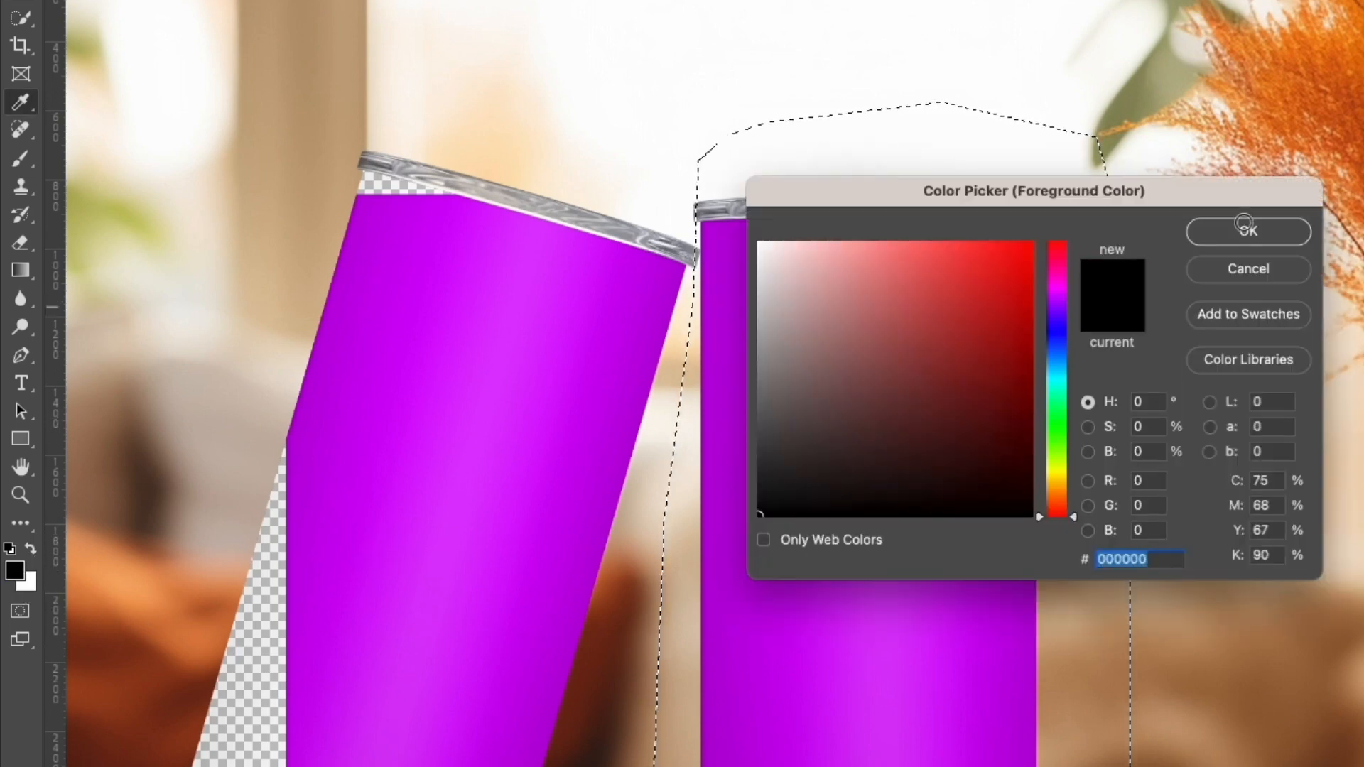
click(1246, 232)
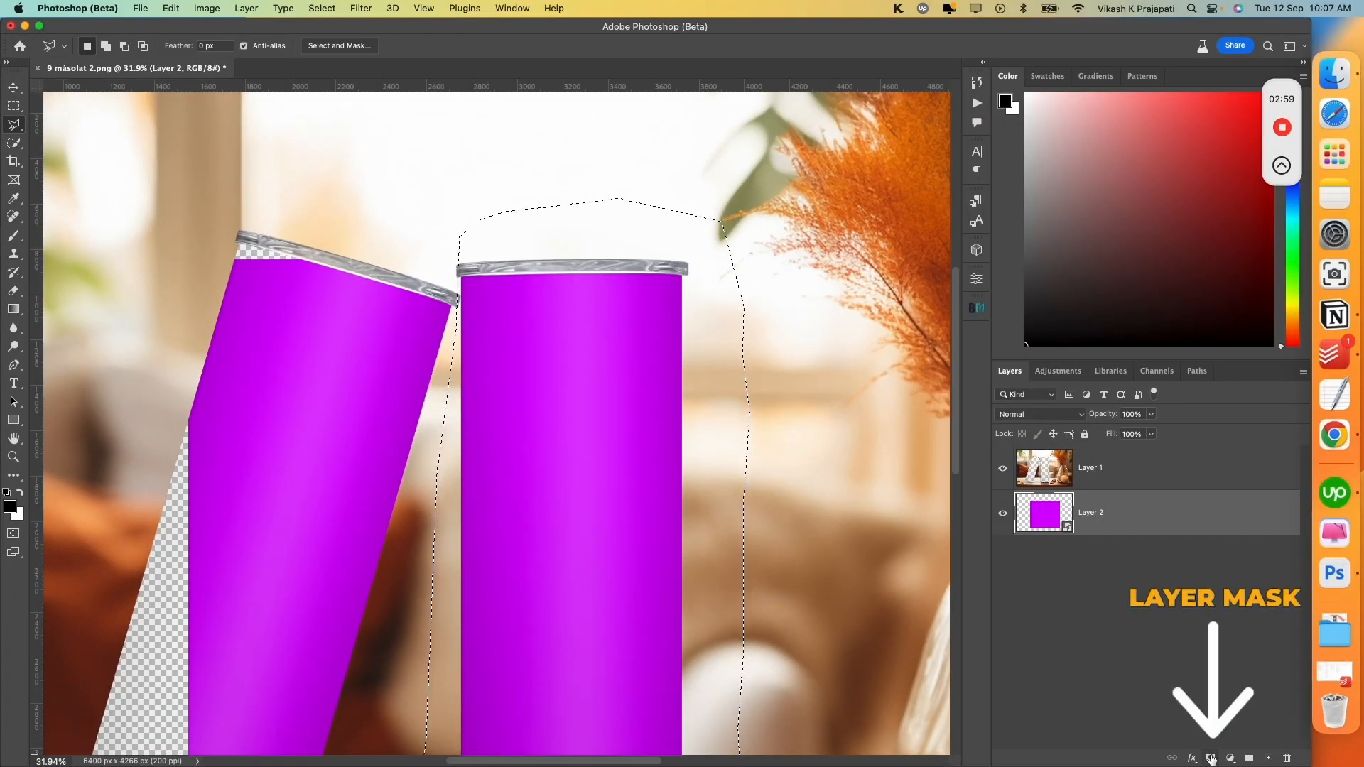
Add a layer mask from the upright-tumbler selection, toggling Layer 1 off and on to check.
click(1229, 759)
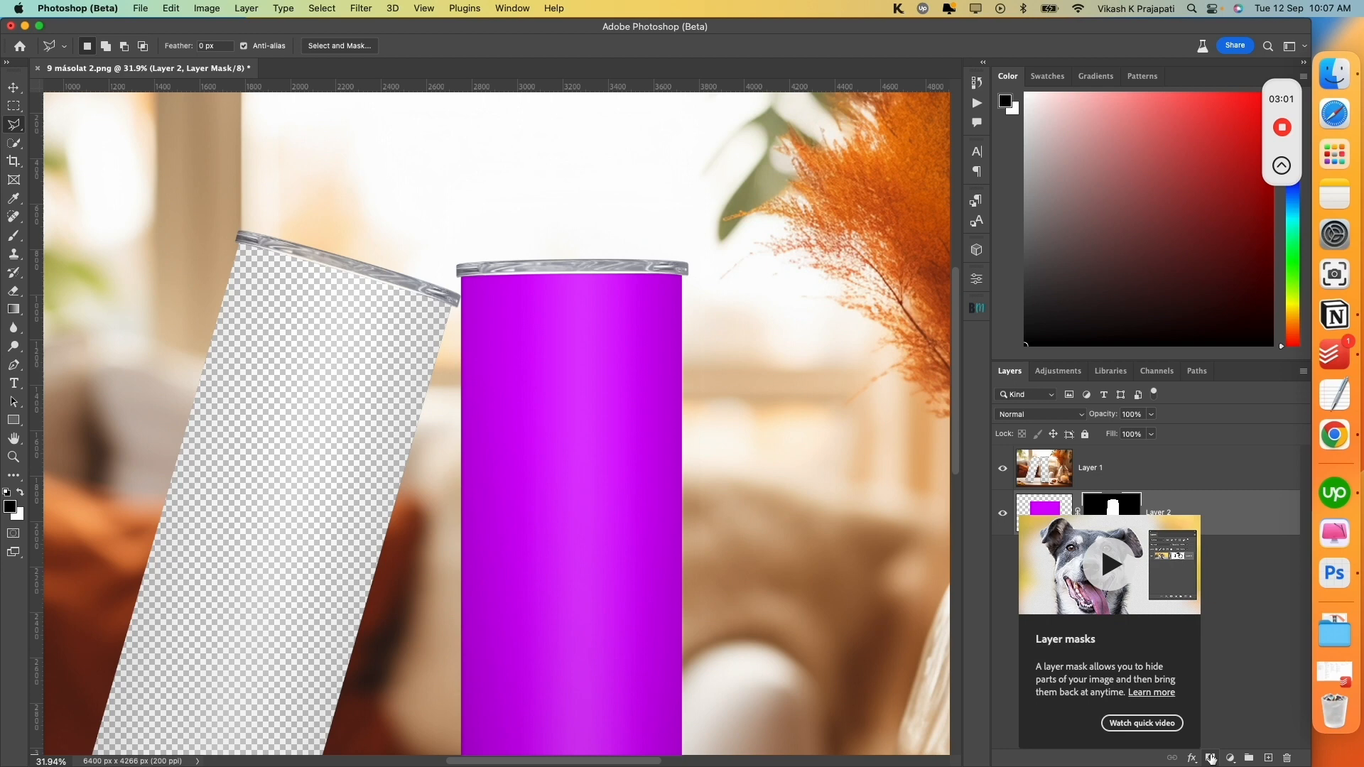
click(1210, 758)
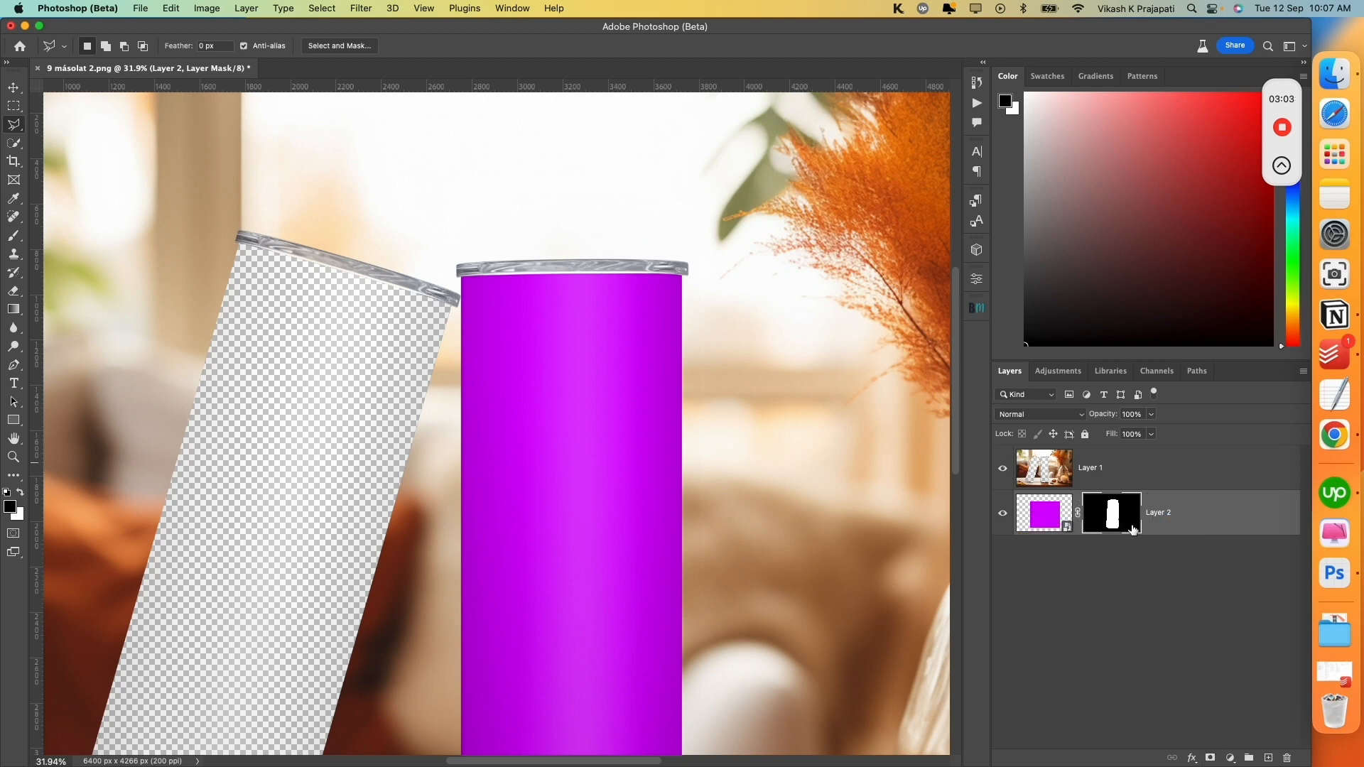
mouse_move(732, 470)
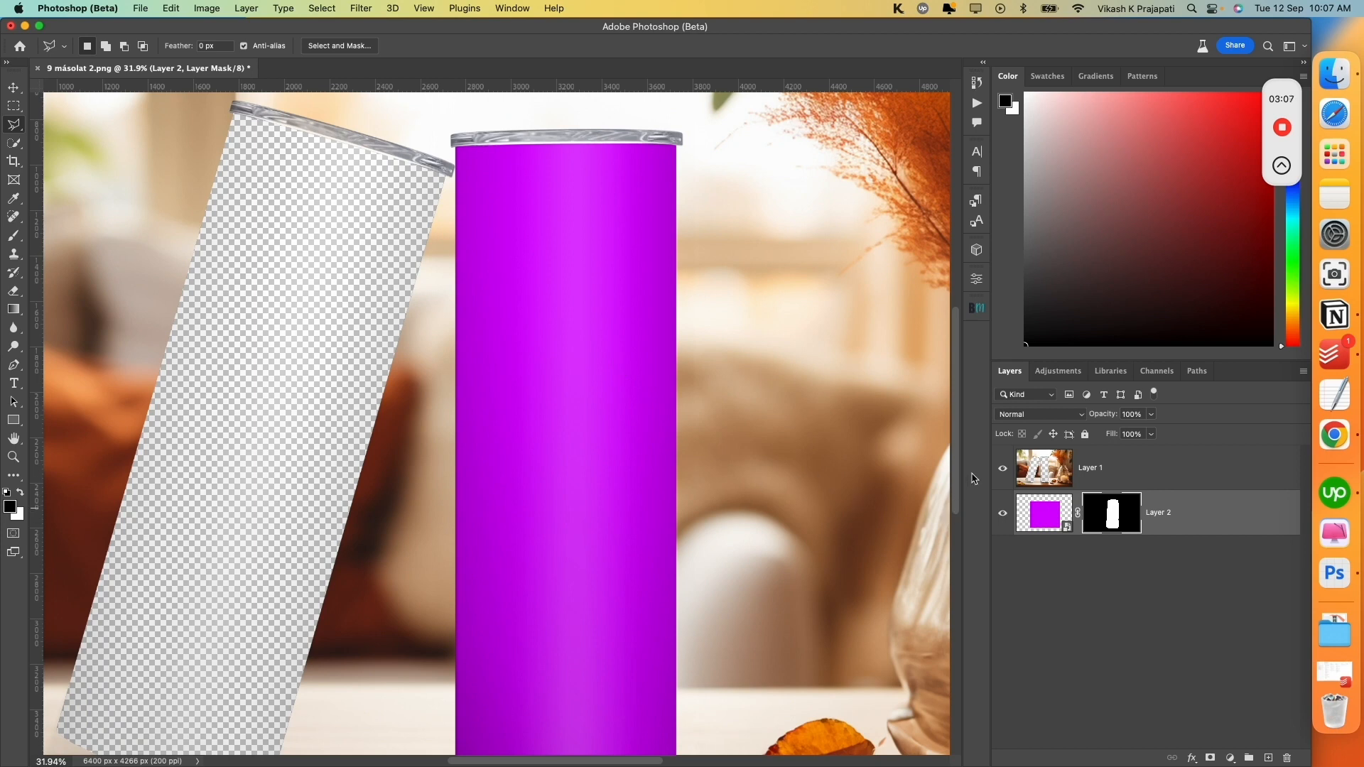
click(1003, 468)
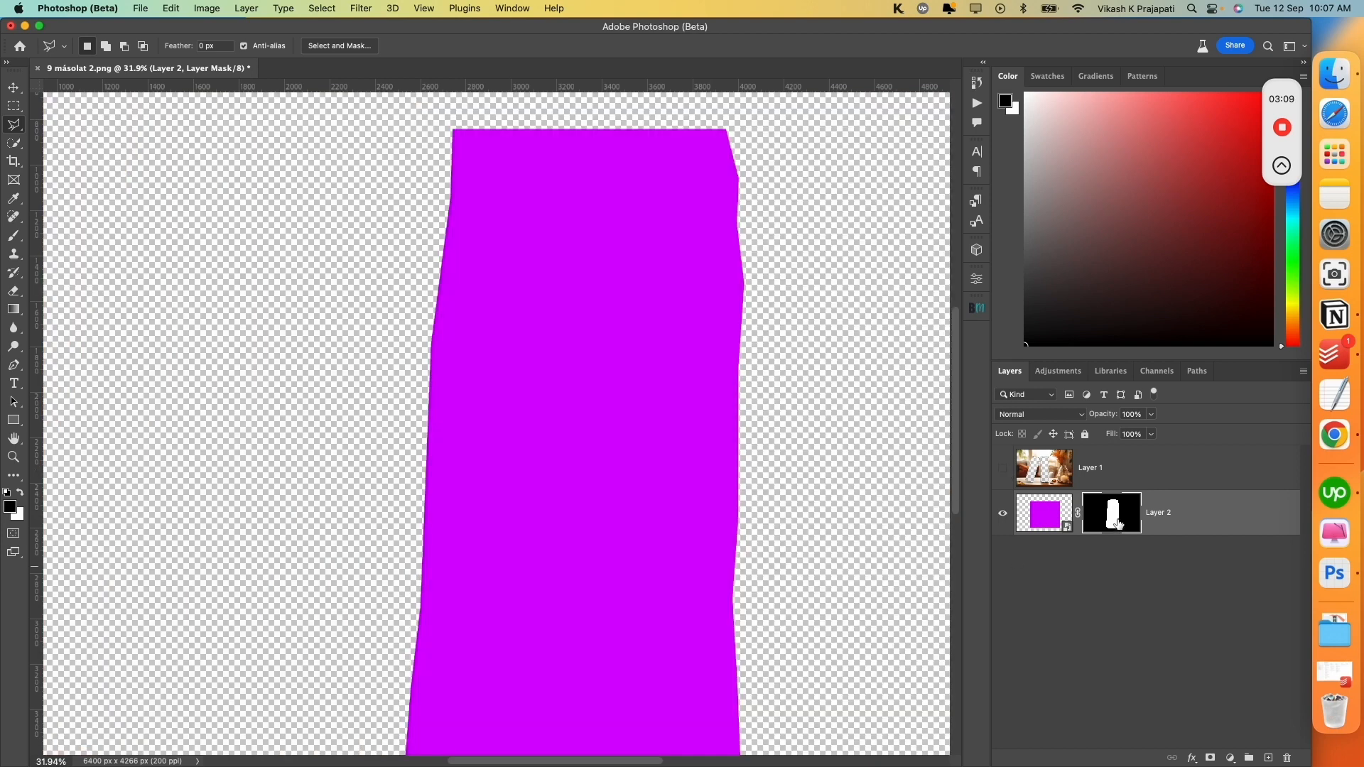
mouse_move(849, 390)
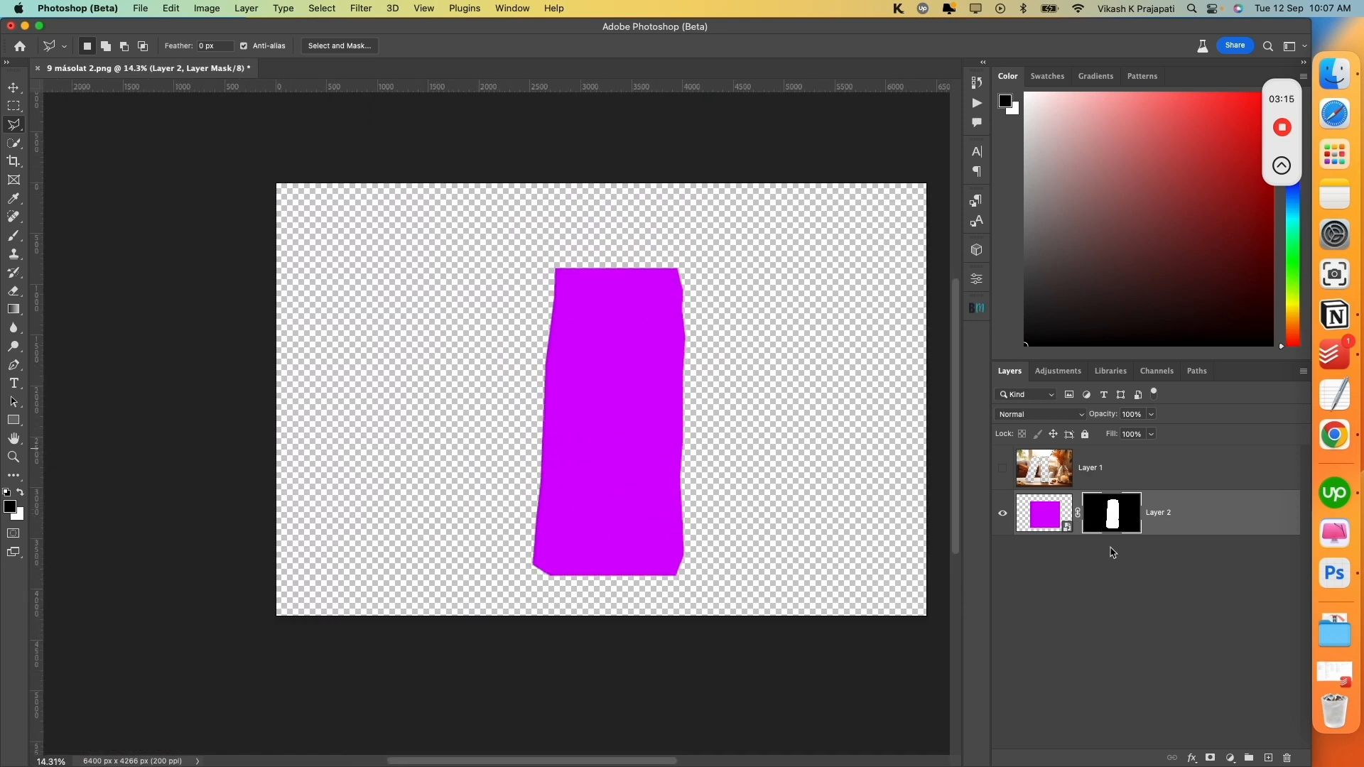
click(1003, 468)
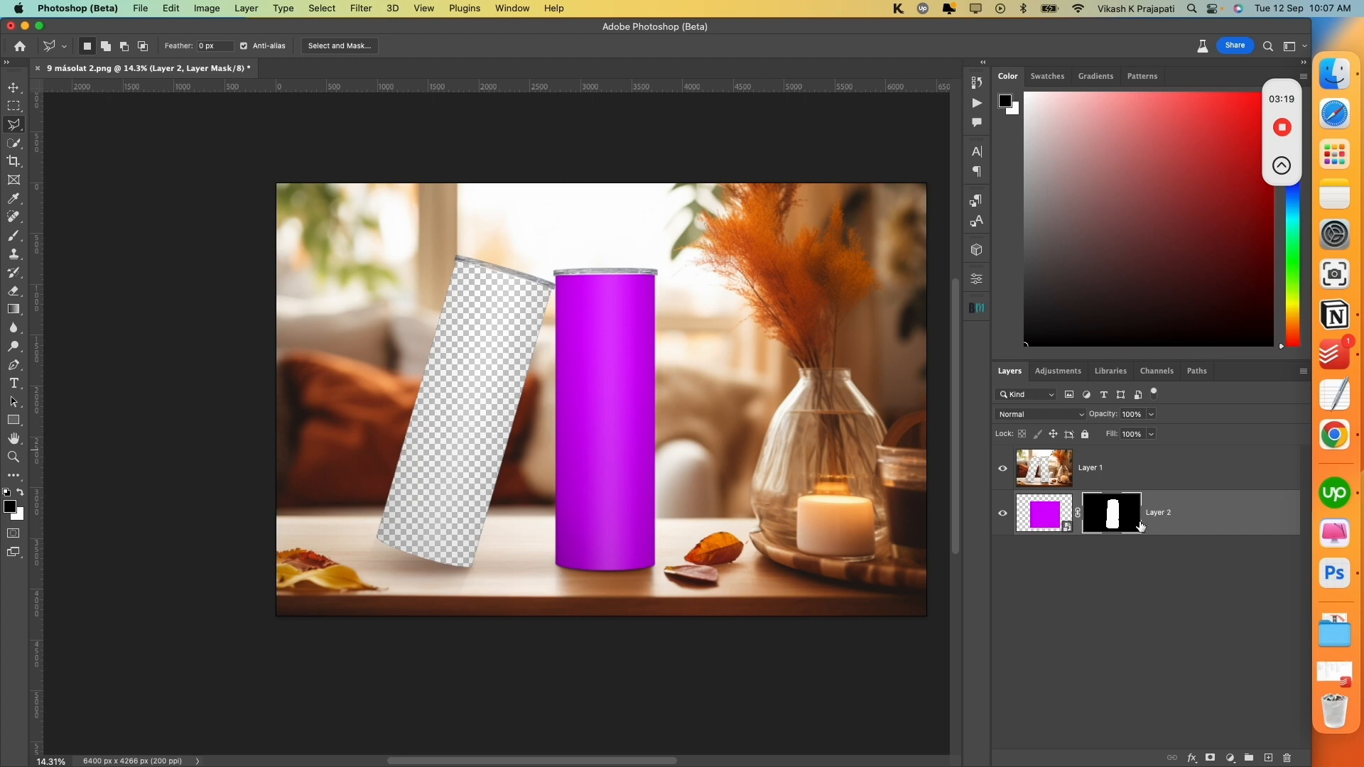
mouse_move(1177, 512)
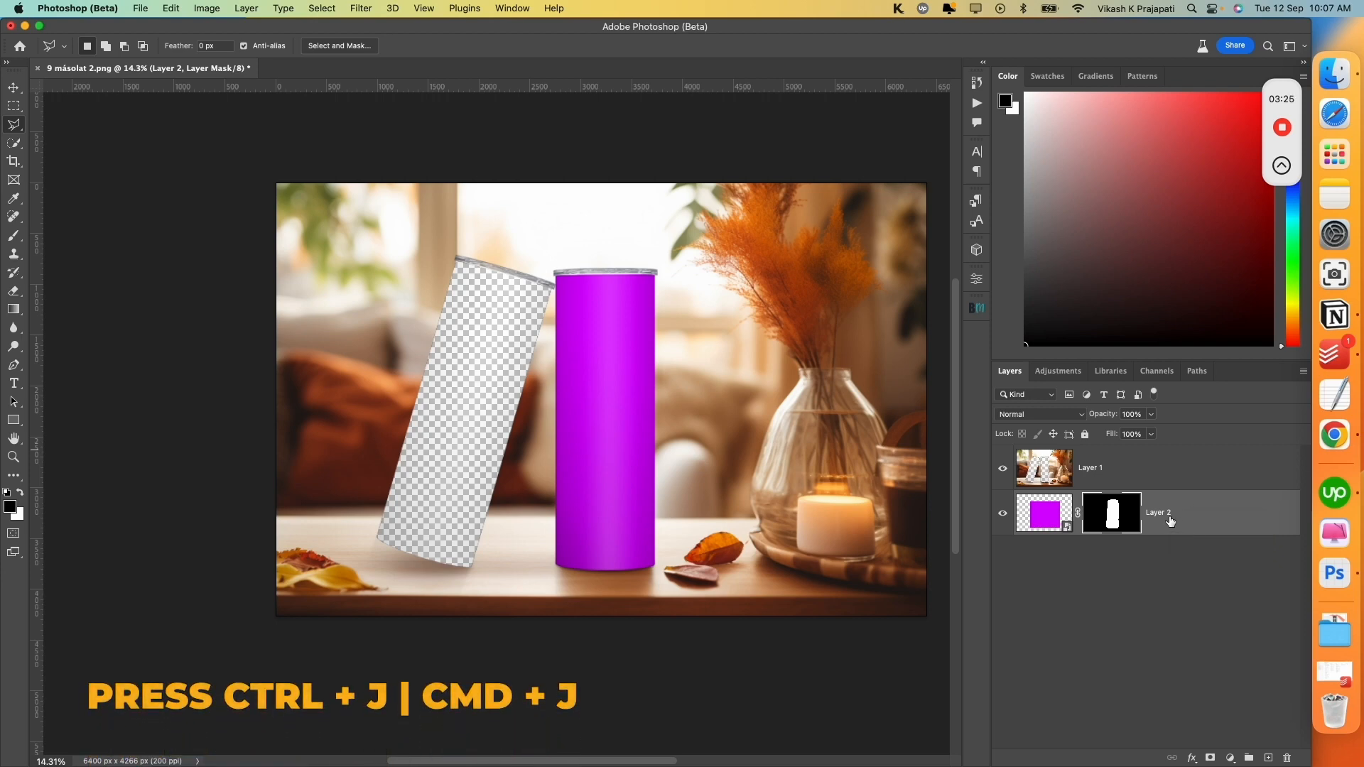
Duplicate the masked magenta layer with Cmd+J and delete the copy's layer mask.
key(cmd+j)
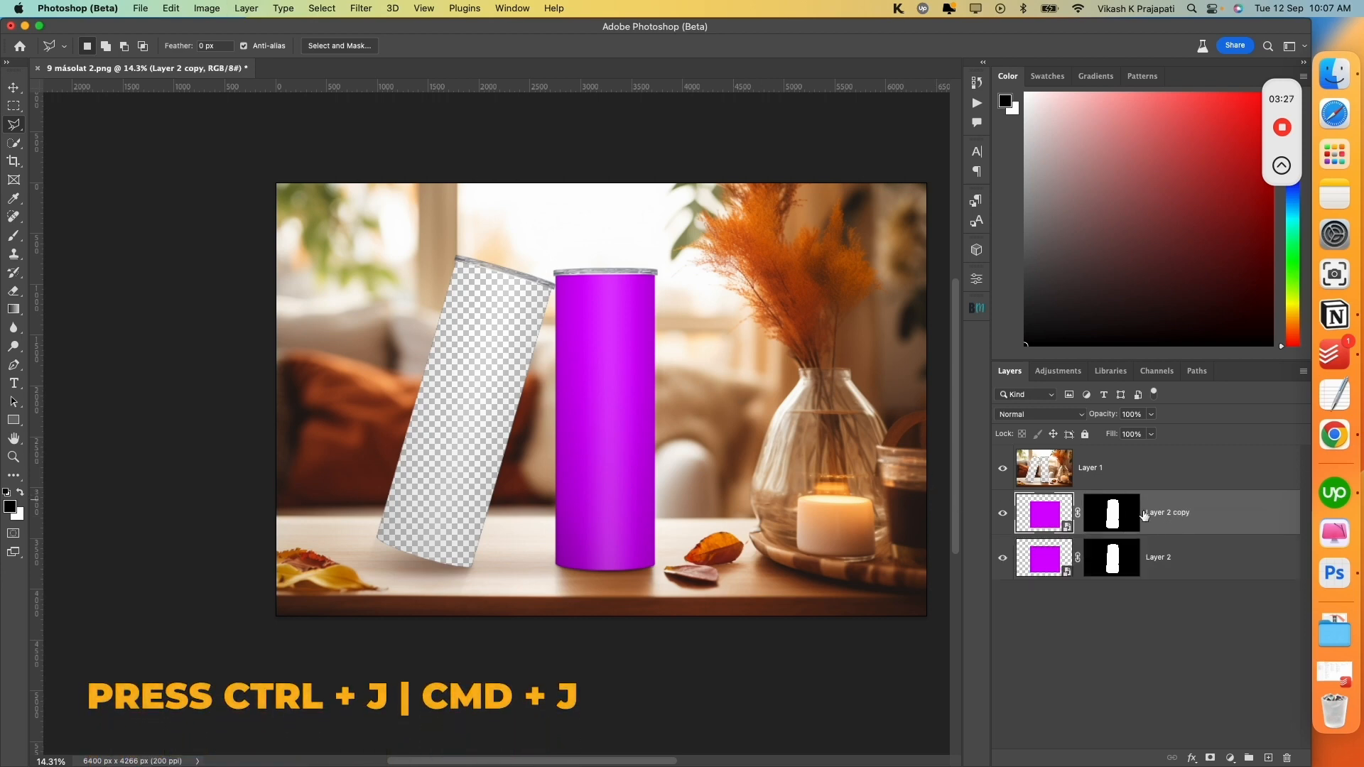
click(1111, 512)
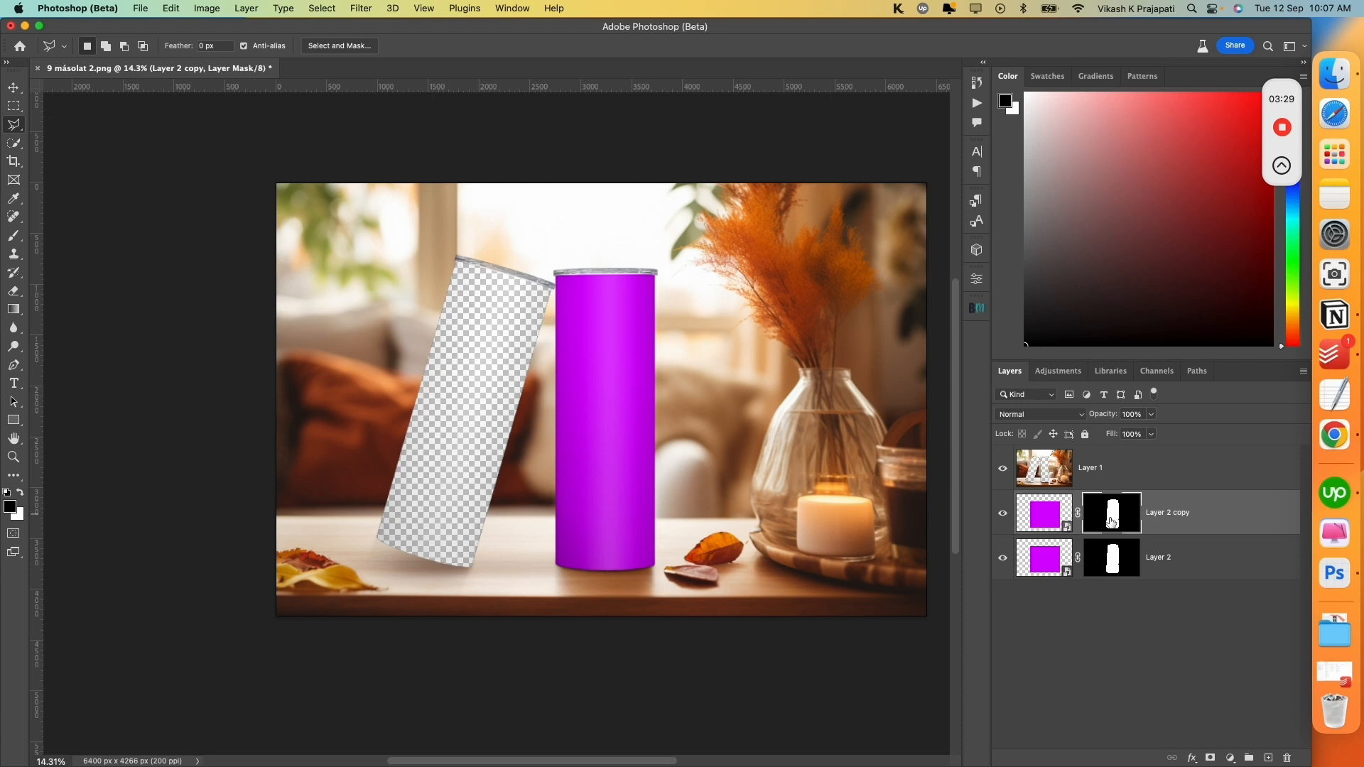
right_click(1112, 512)
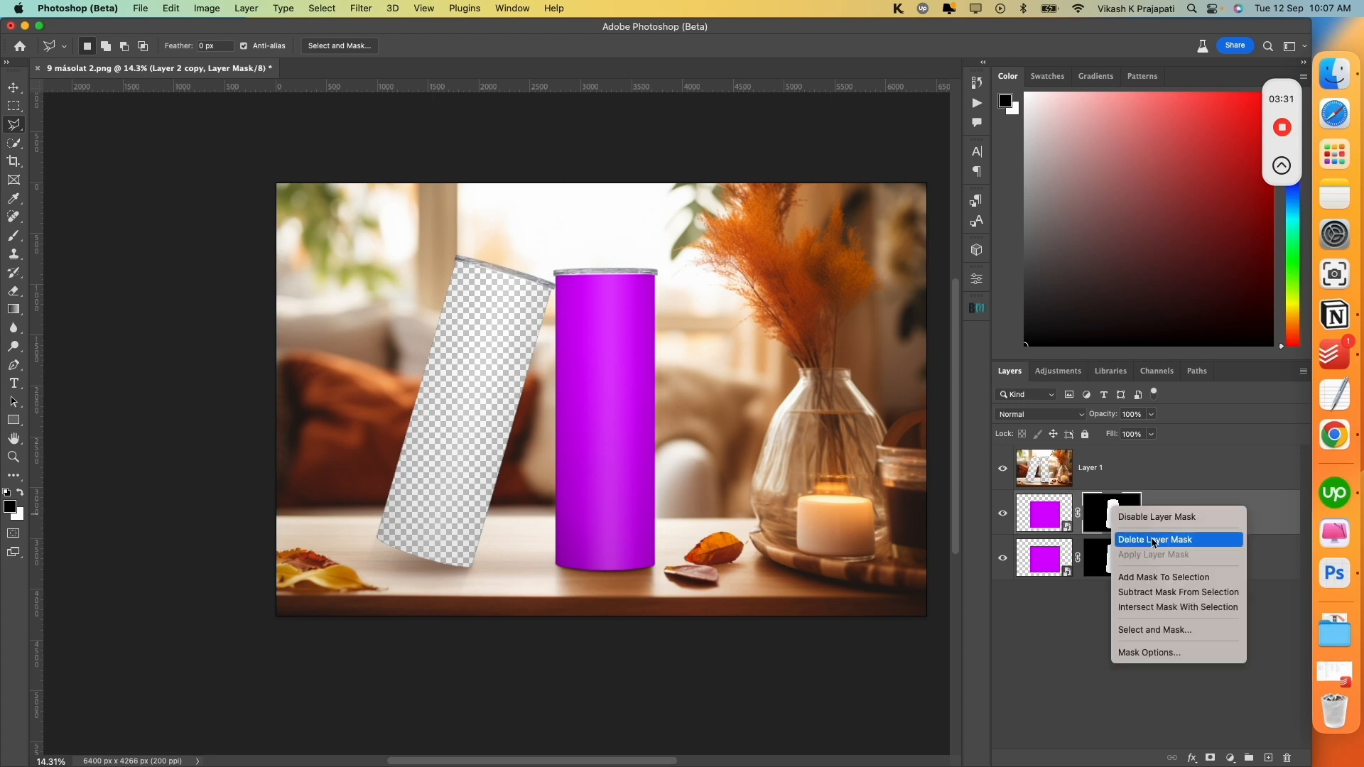
click(1155, 539)
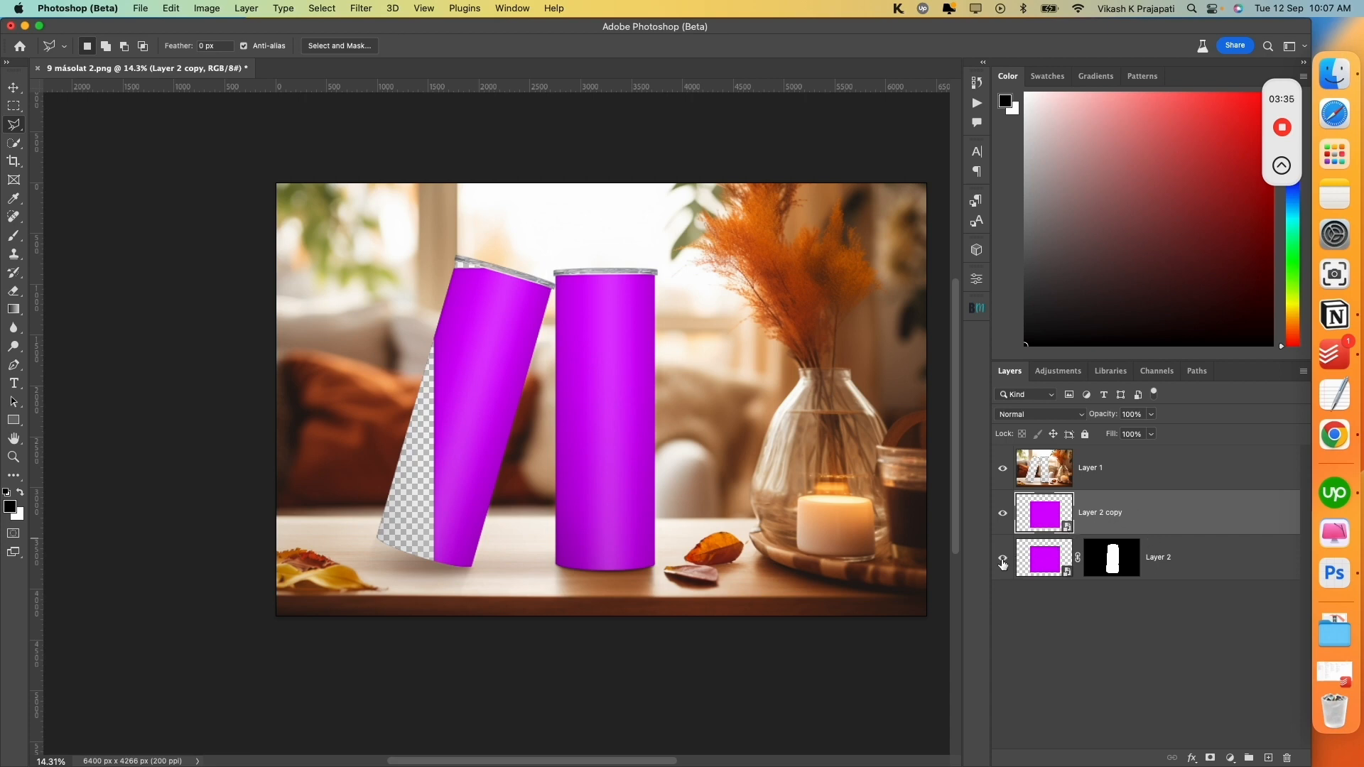
mouse_move(1002, 562)
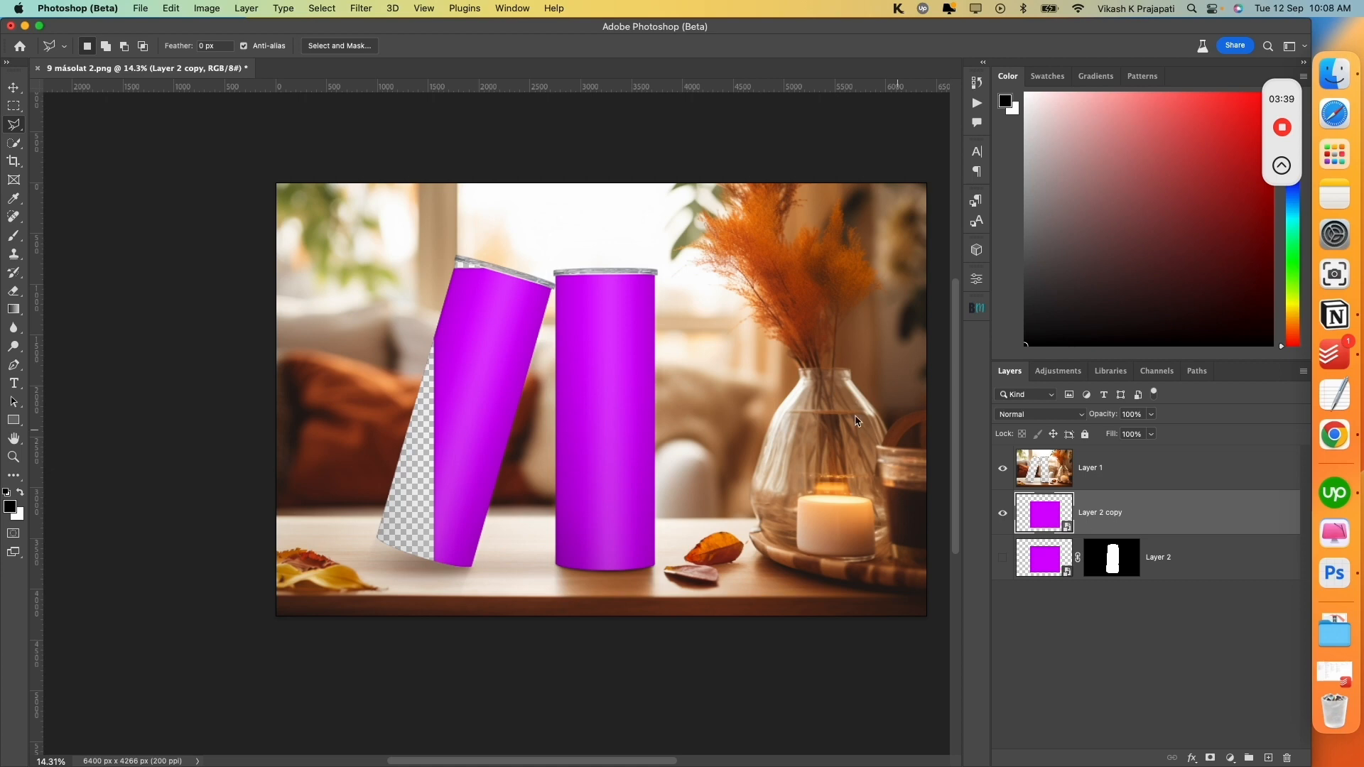
mouse_move(613, 365)
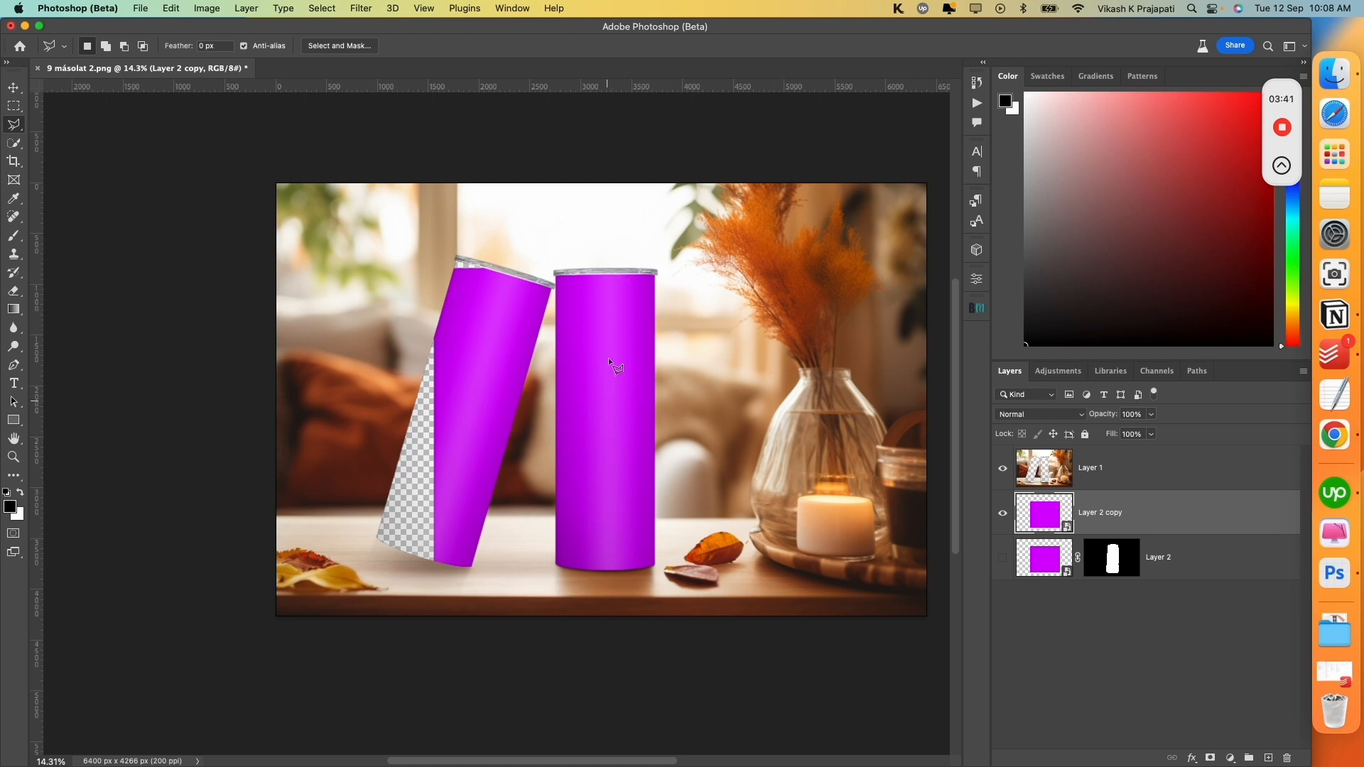
mouse_move(450, 321)
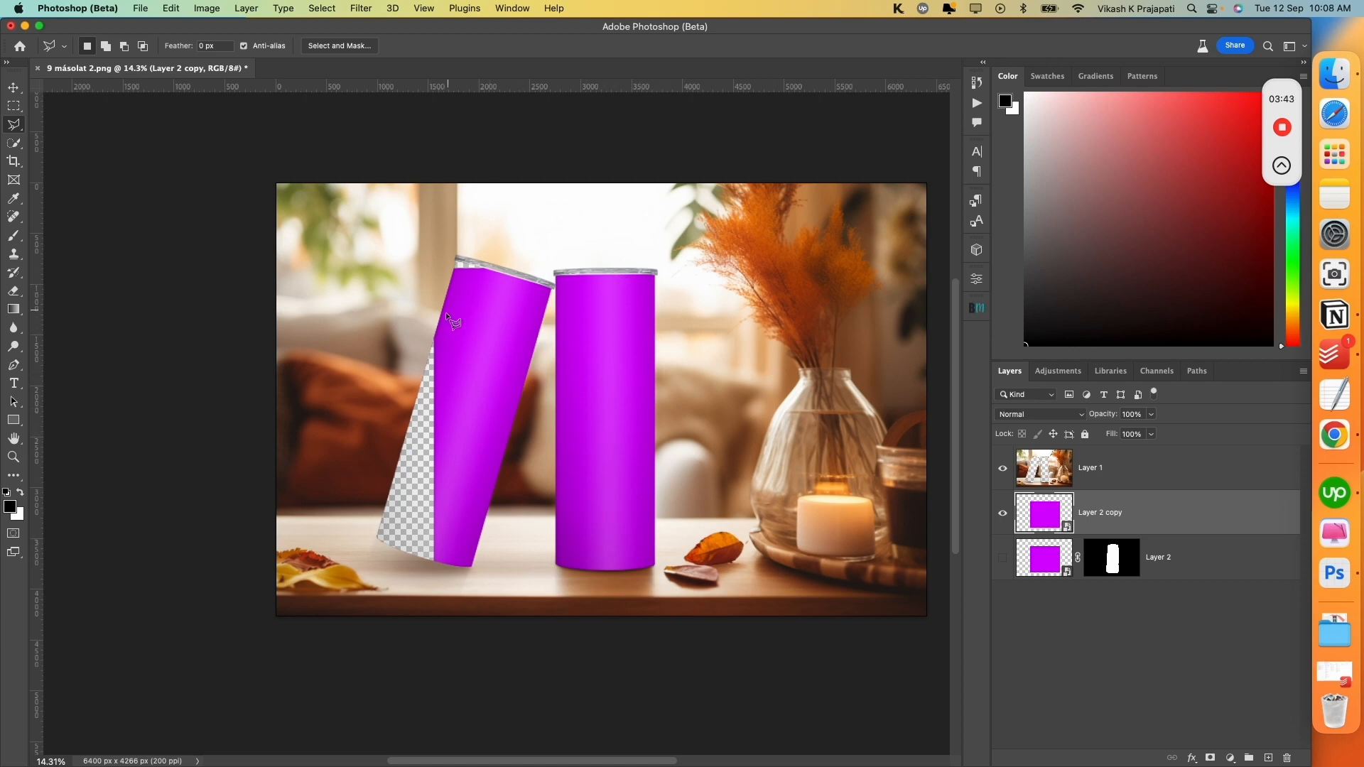
Free-transform the magenta copy and rotate it to the tilted tumbler's angle.
key(cmd+t)
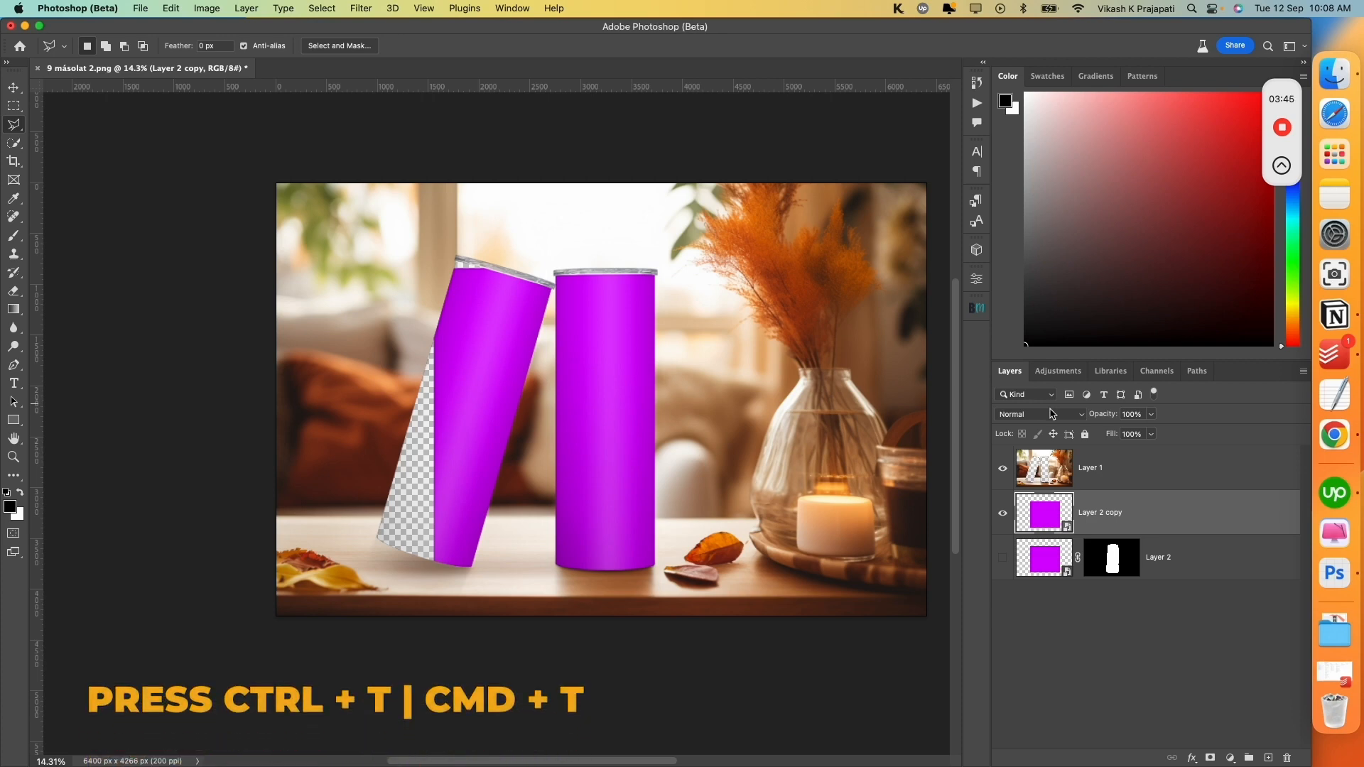
key(cmd+t)
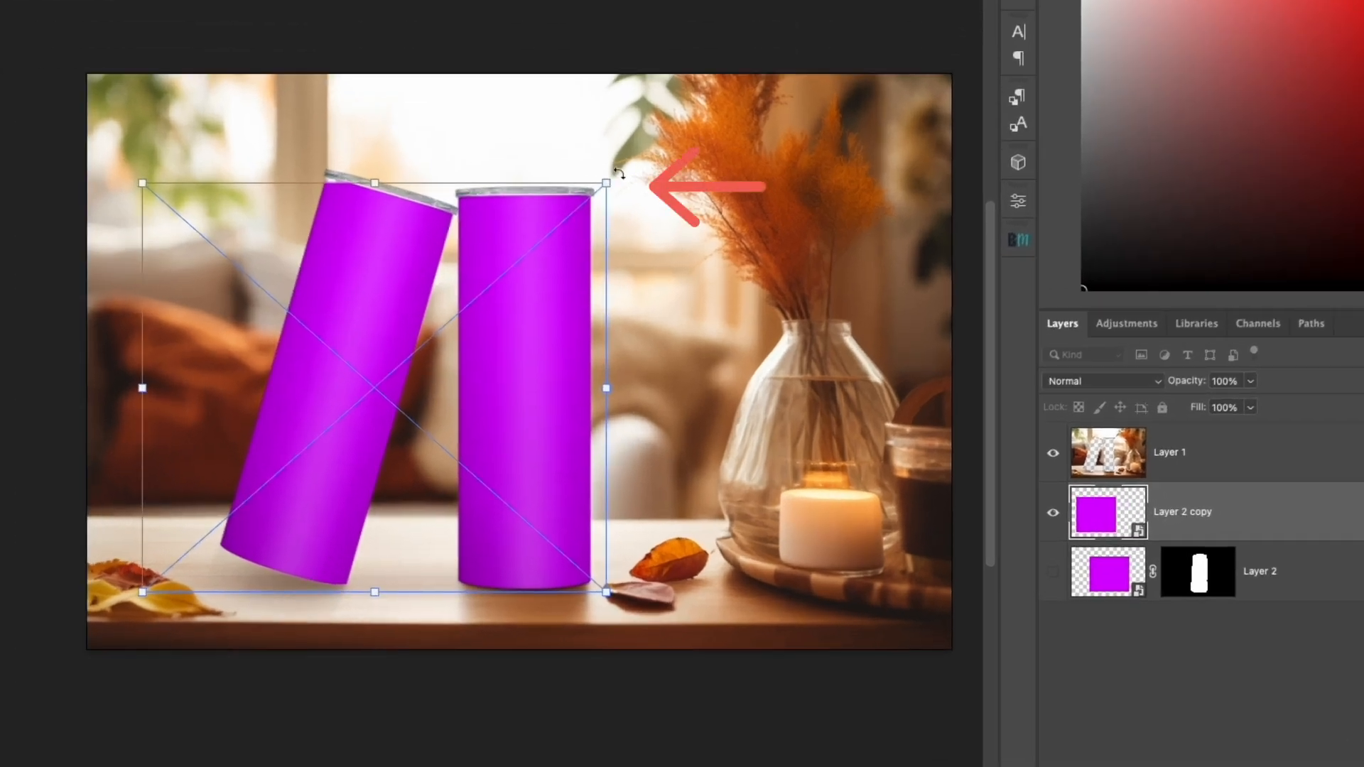
drag(618, 174, 627, 170)
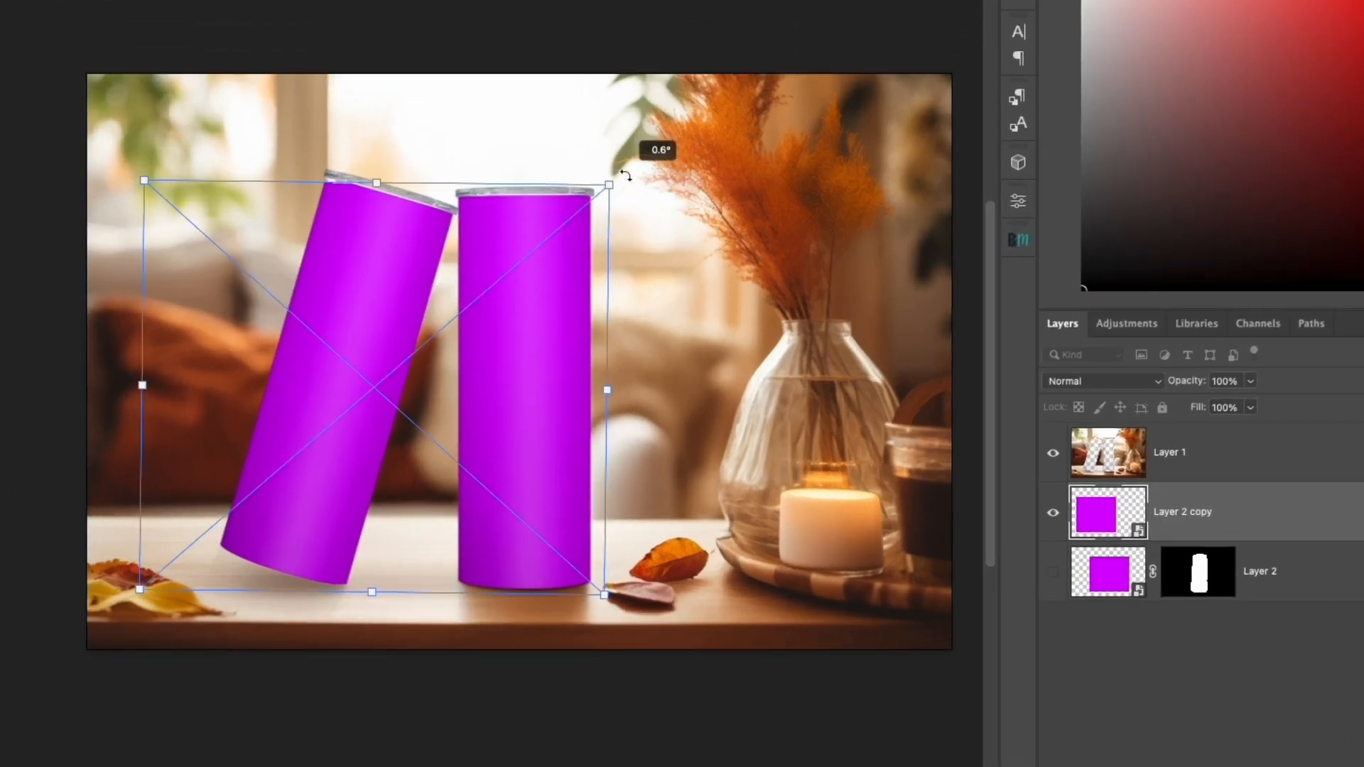
drag(606, 182, 651, 253)
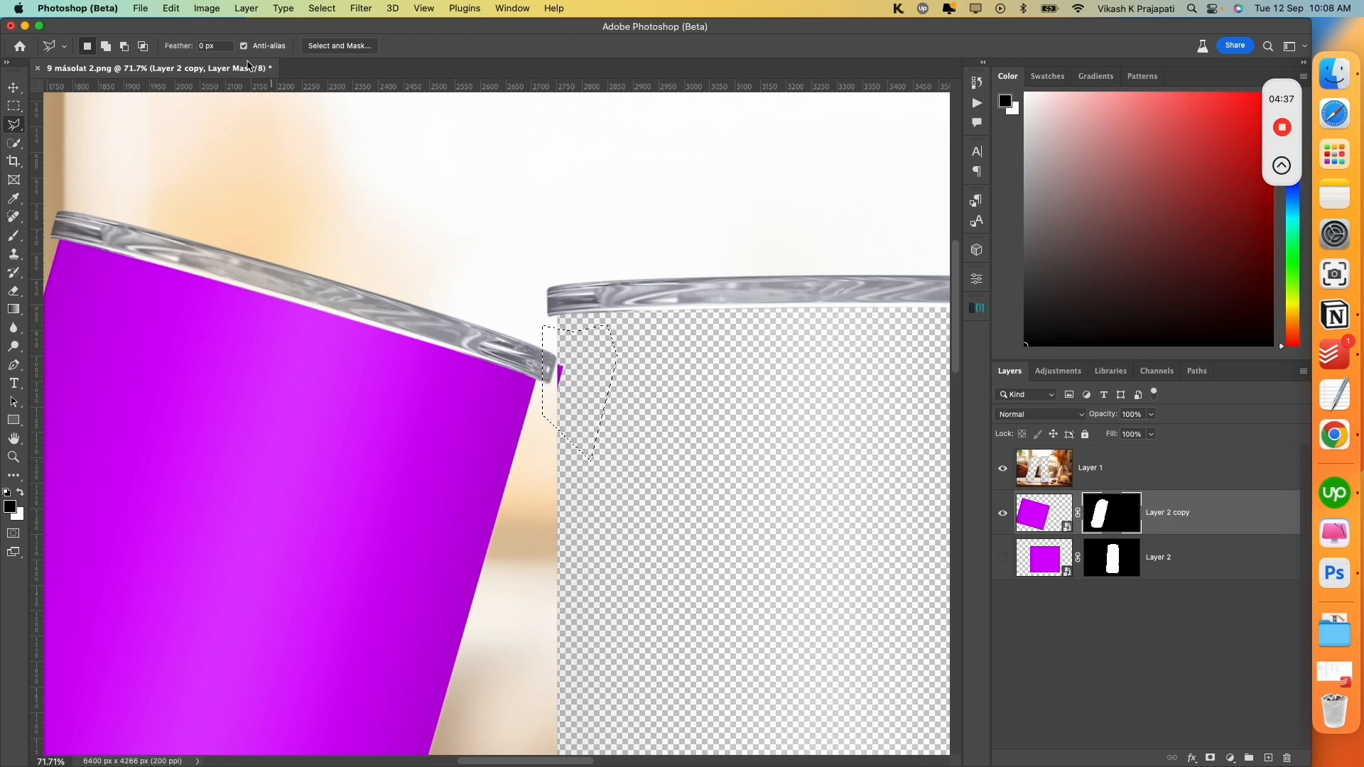
Fill the selected sliver on the copy's mask using Edit > Fill.
click(170, 7)
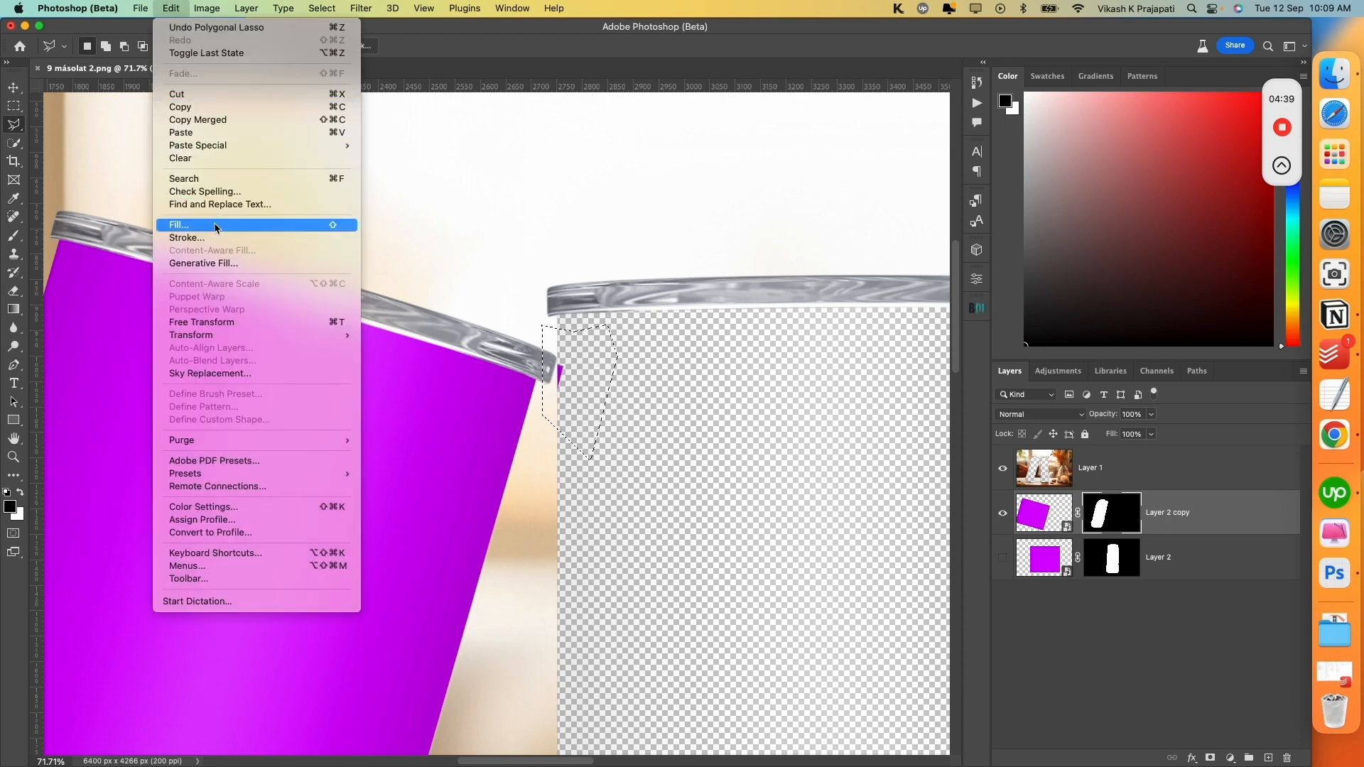
click(177, 224)
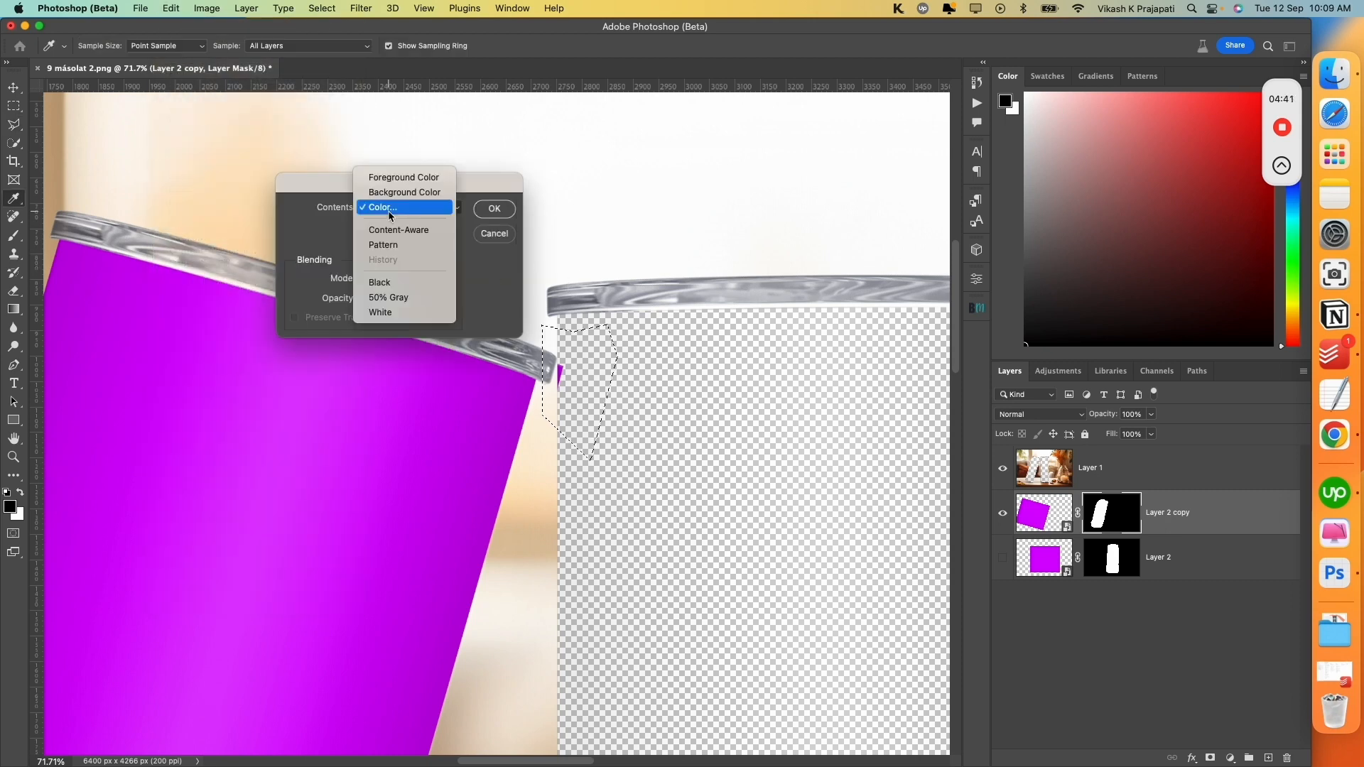
click(380, 206)
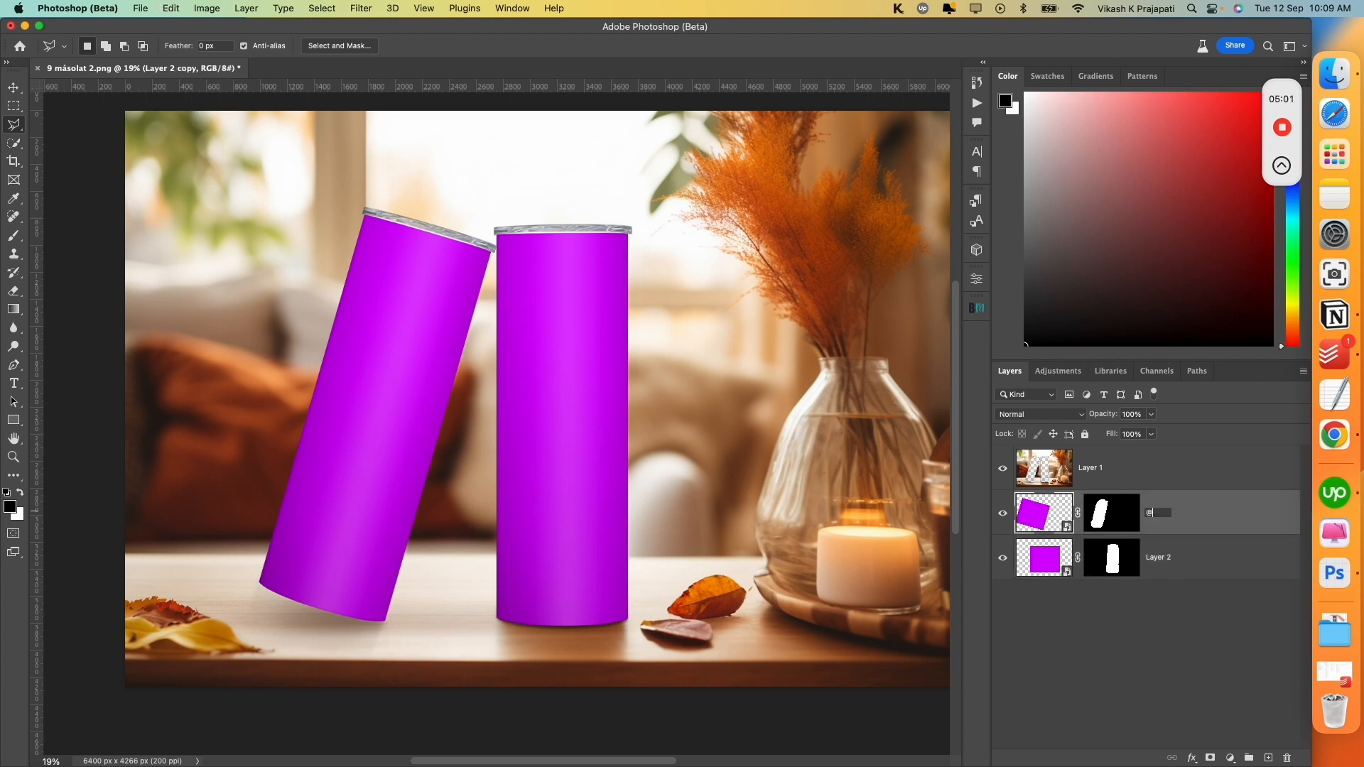
text(@design)
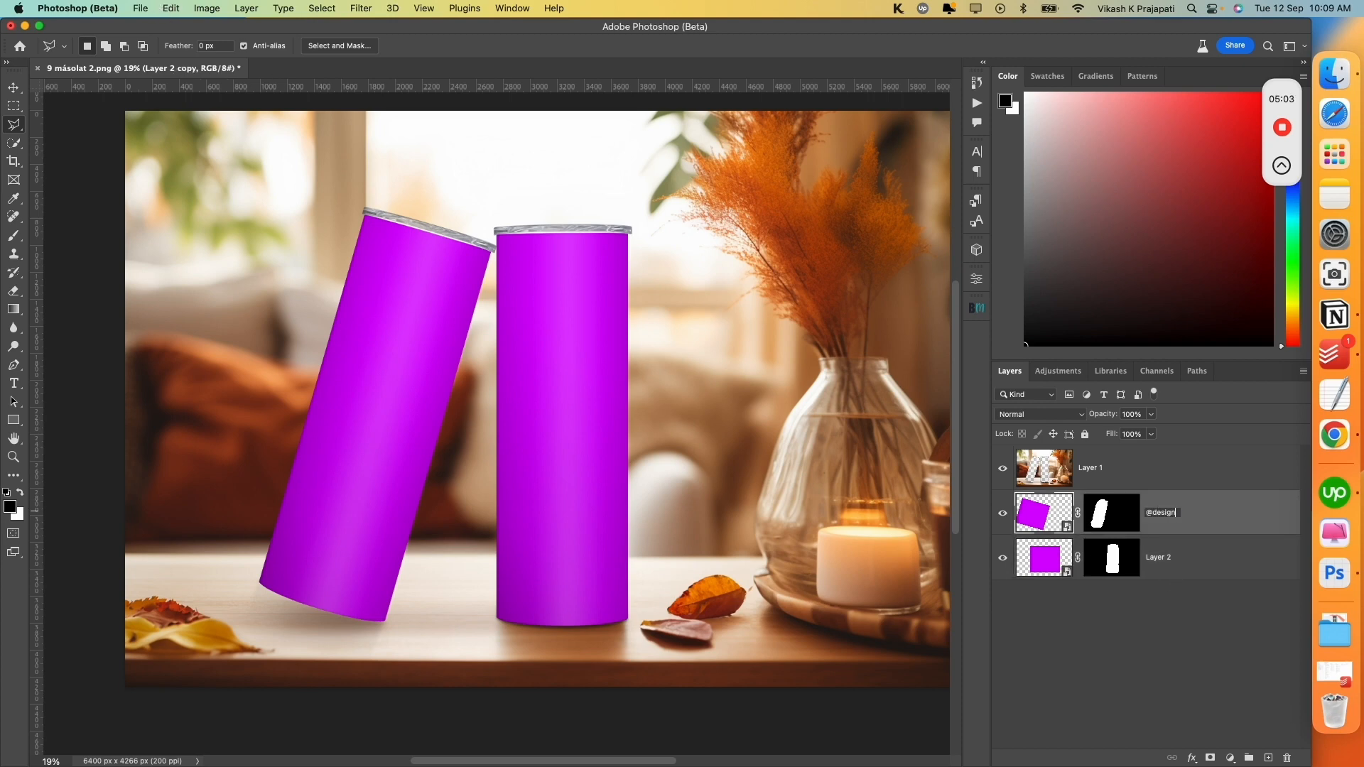
click(139, 8)
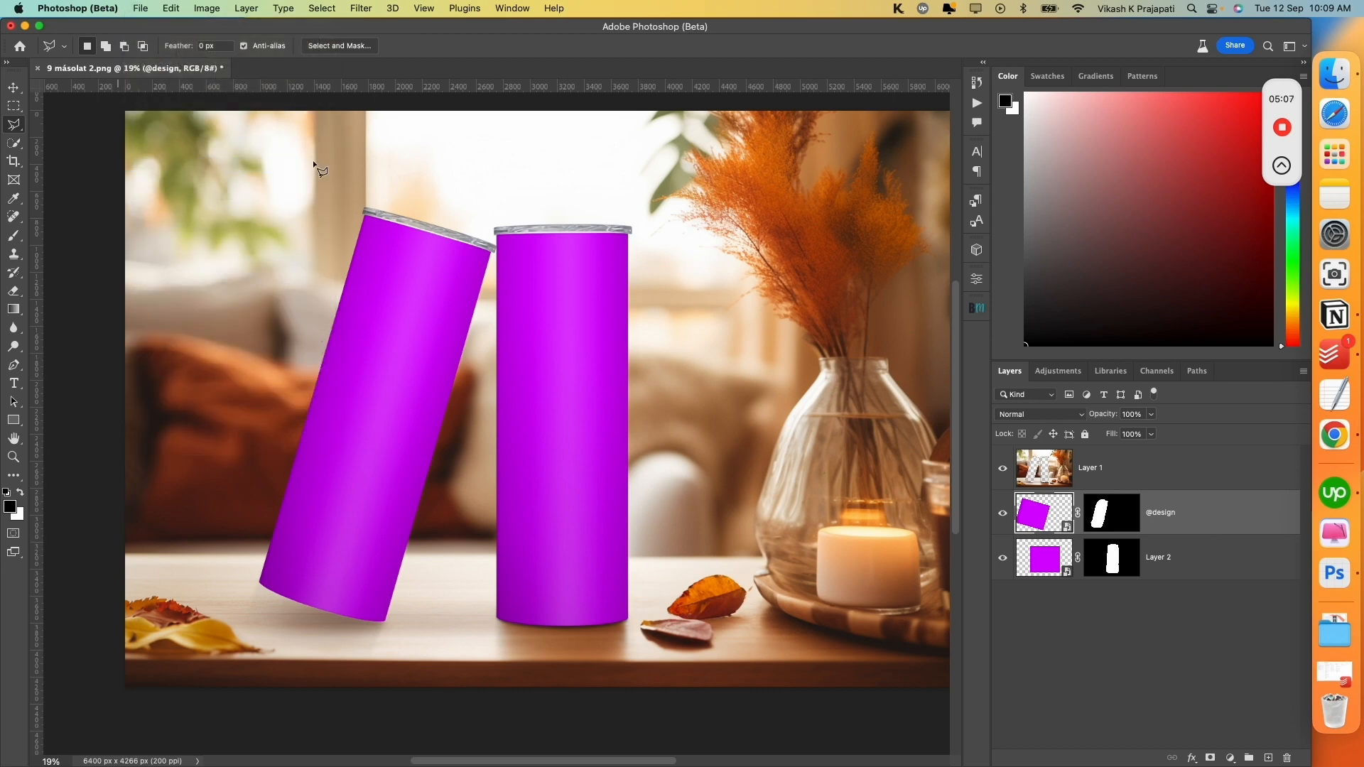
key(cmd+shift+s)
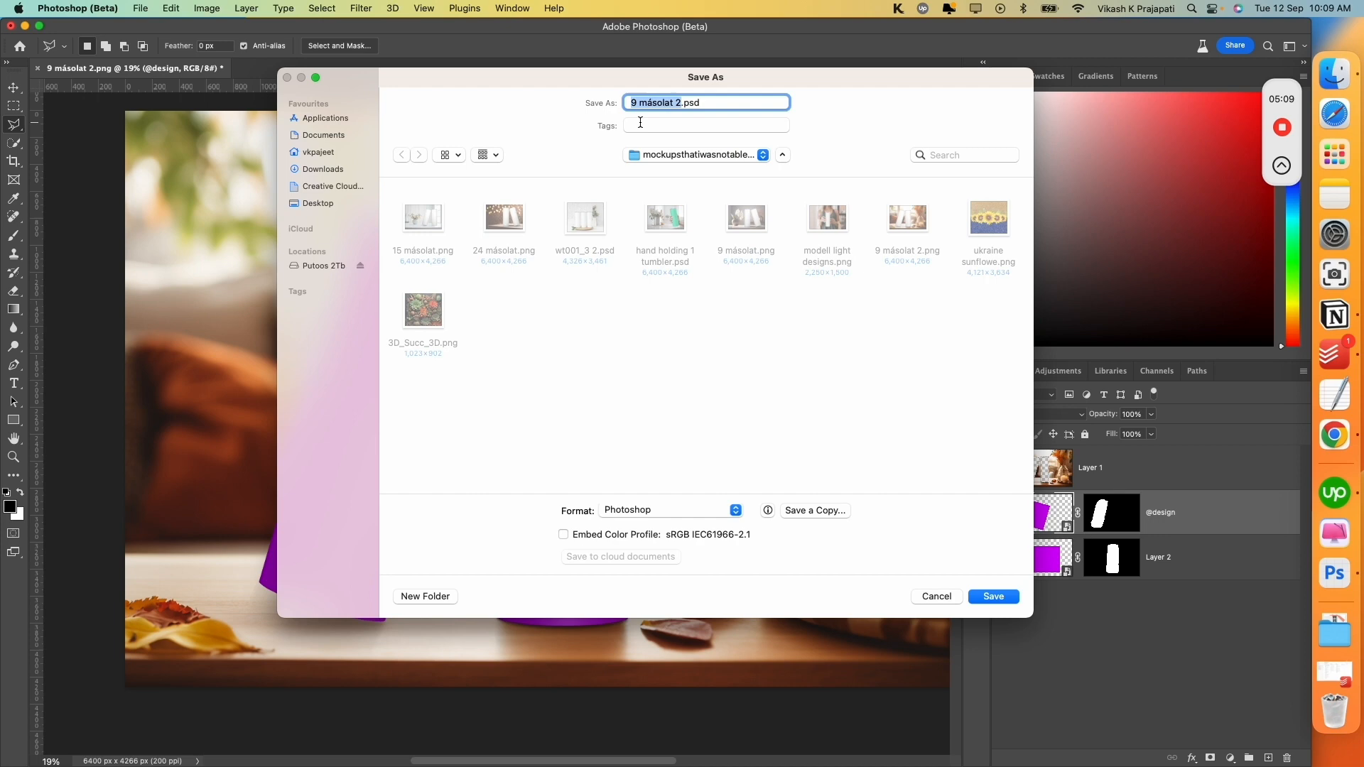
click(993, 596)
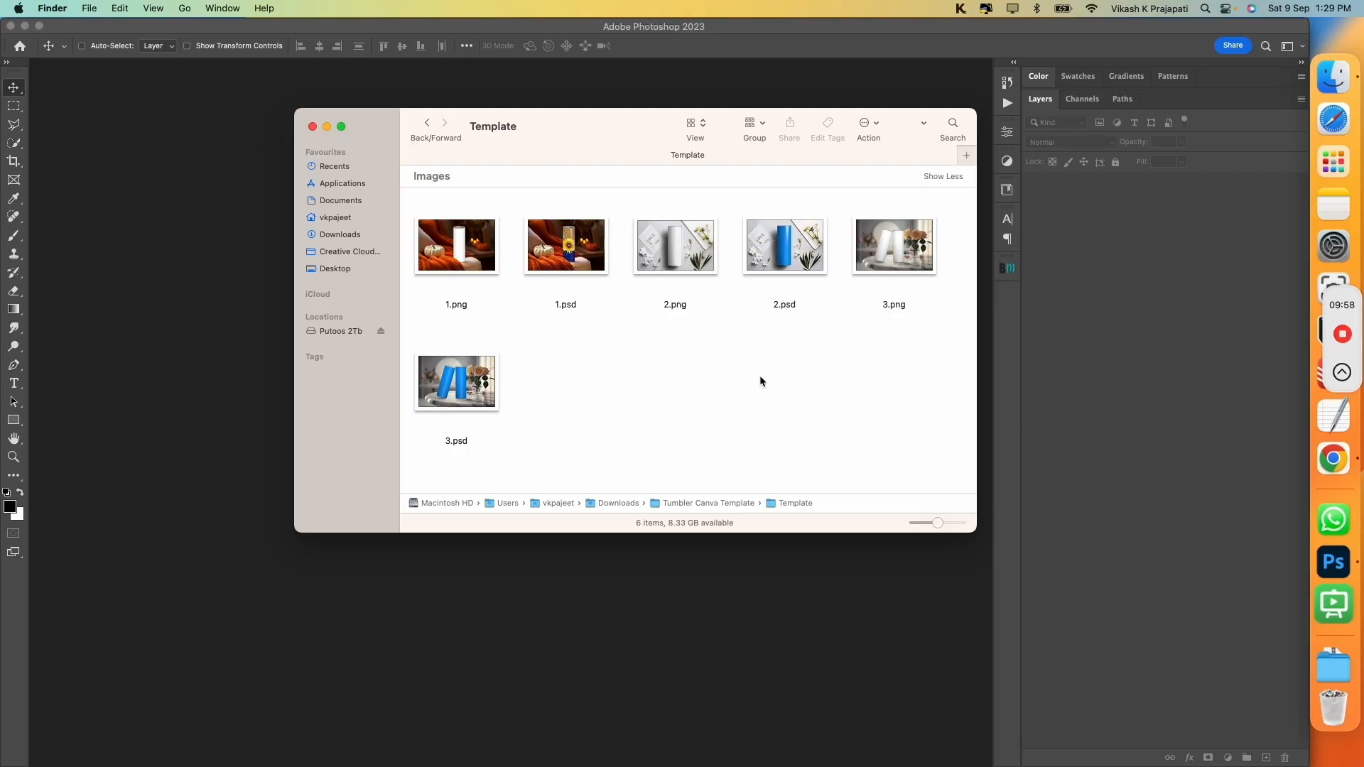
mouse_move(511, 263)
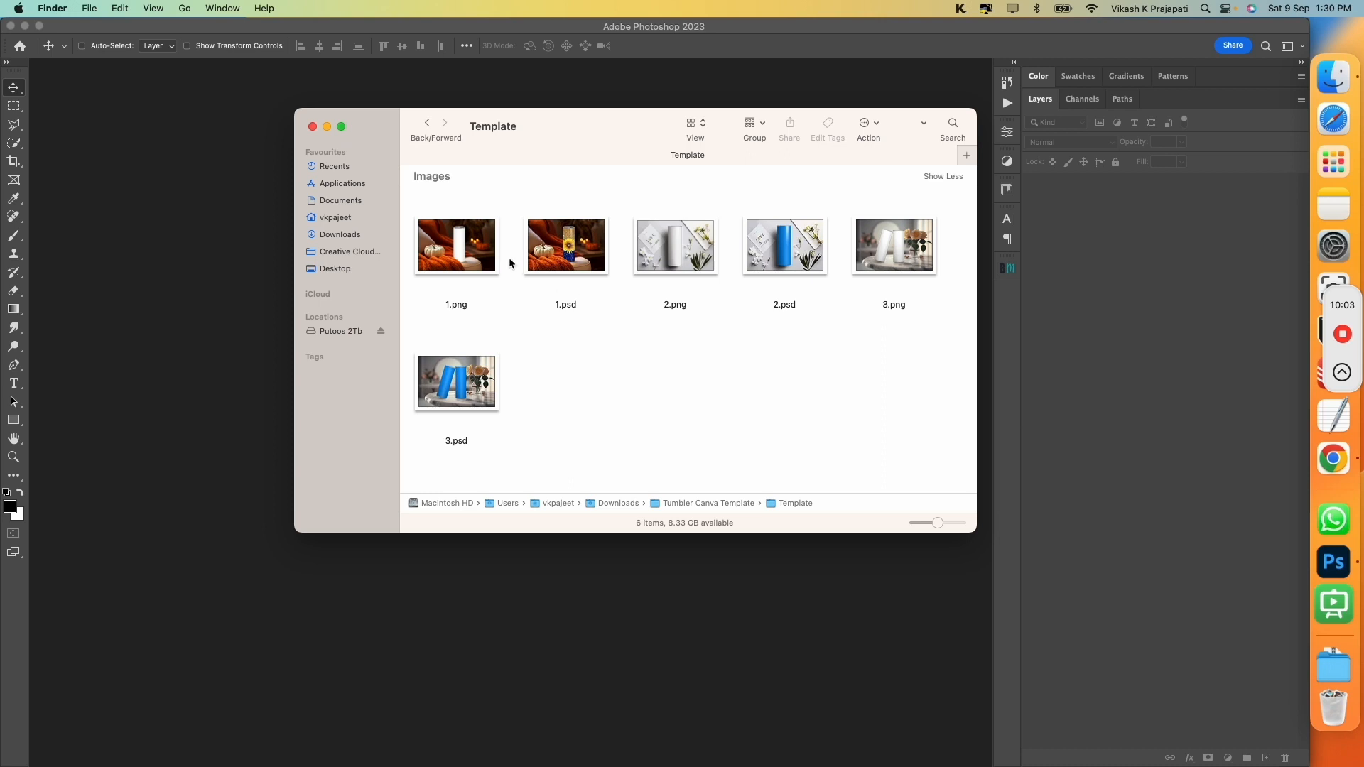
Move 1.png, 2.png and 3.png from the Template folder to the Bin.
click(674, 245)
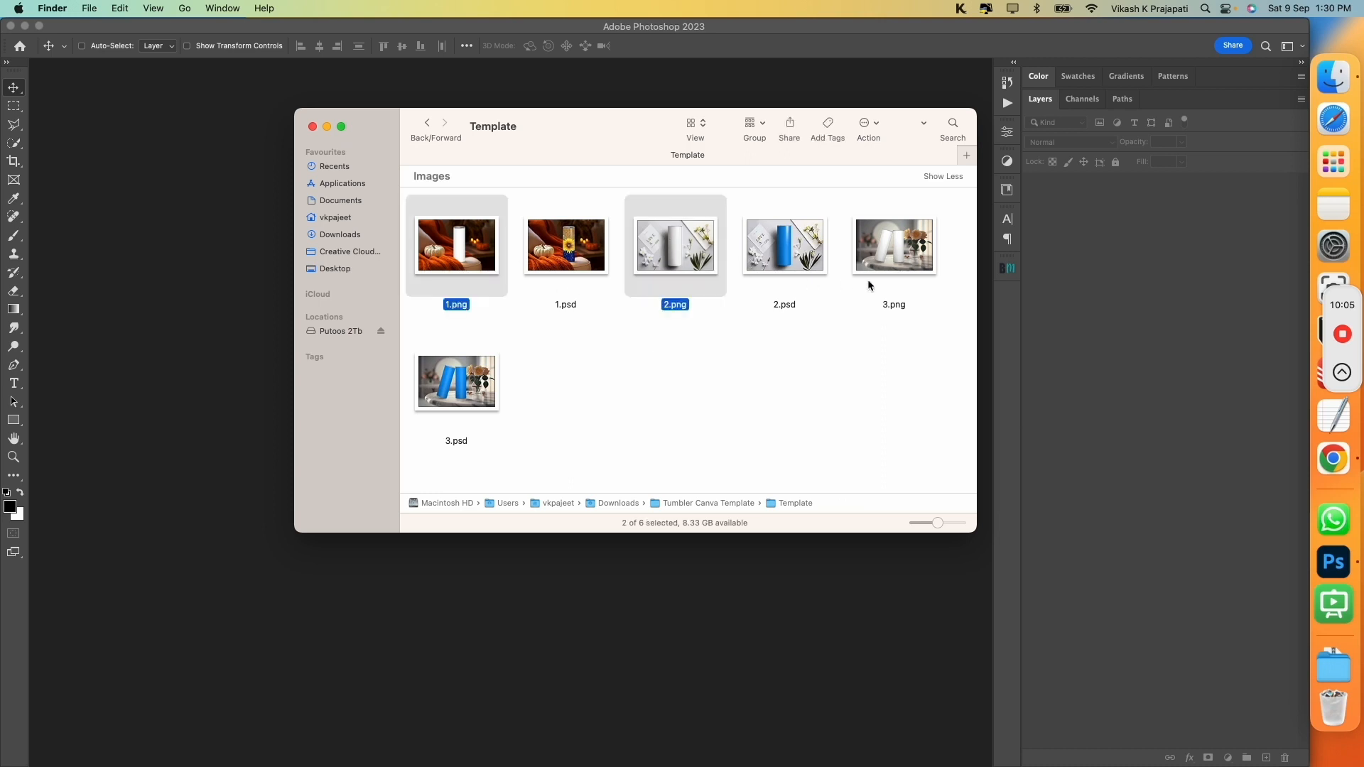
right_click(894, 244)
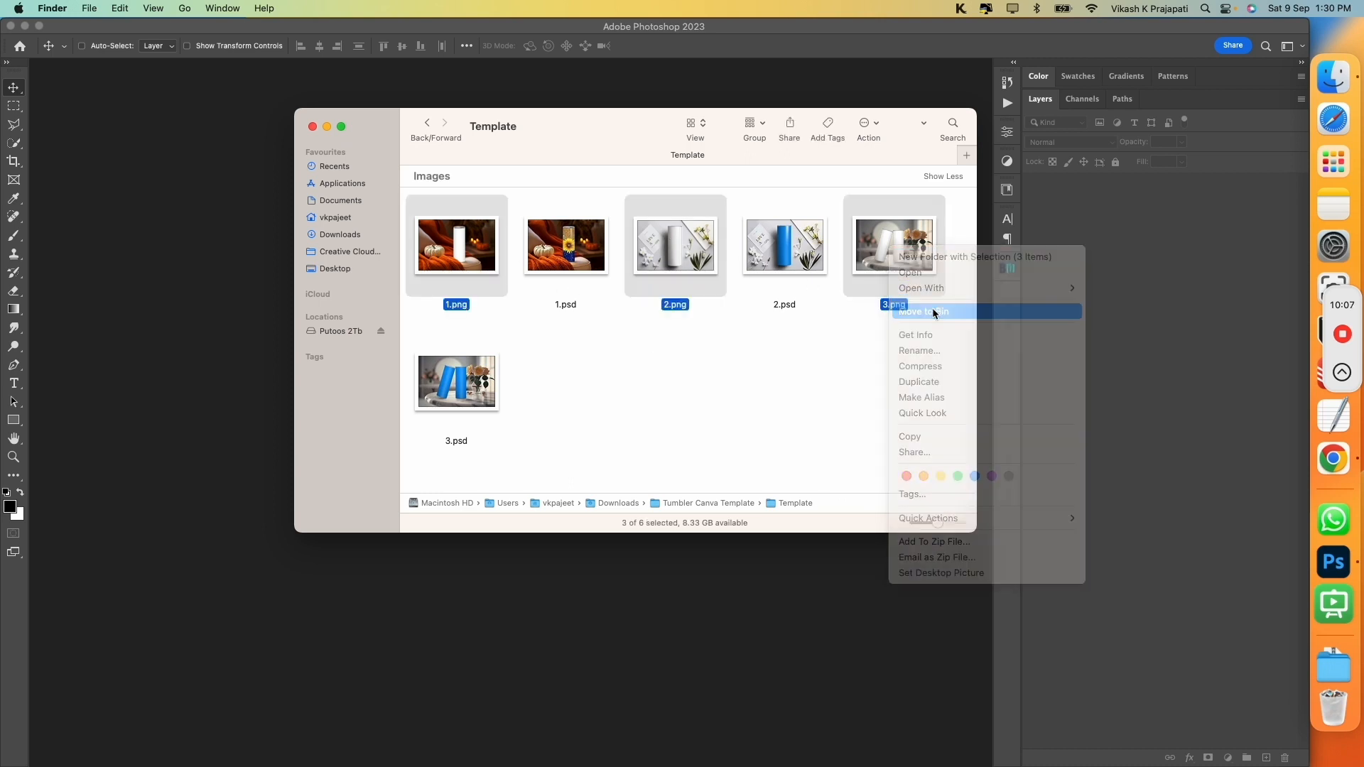
click(925, 311)
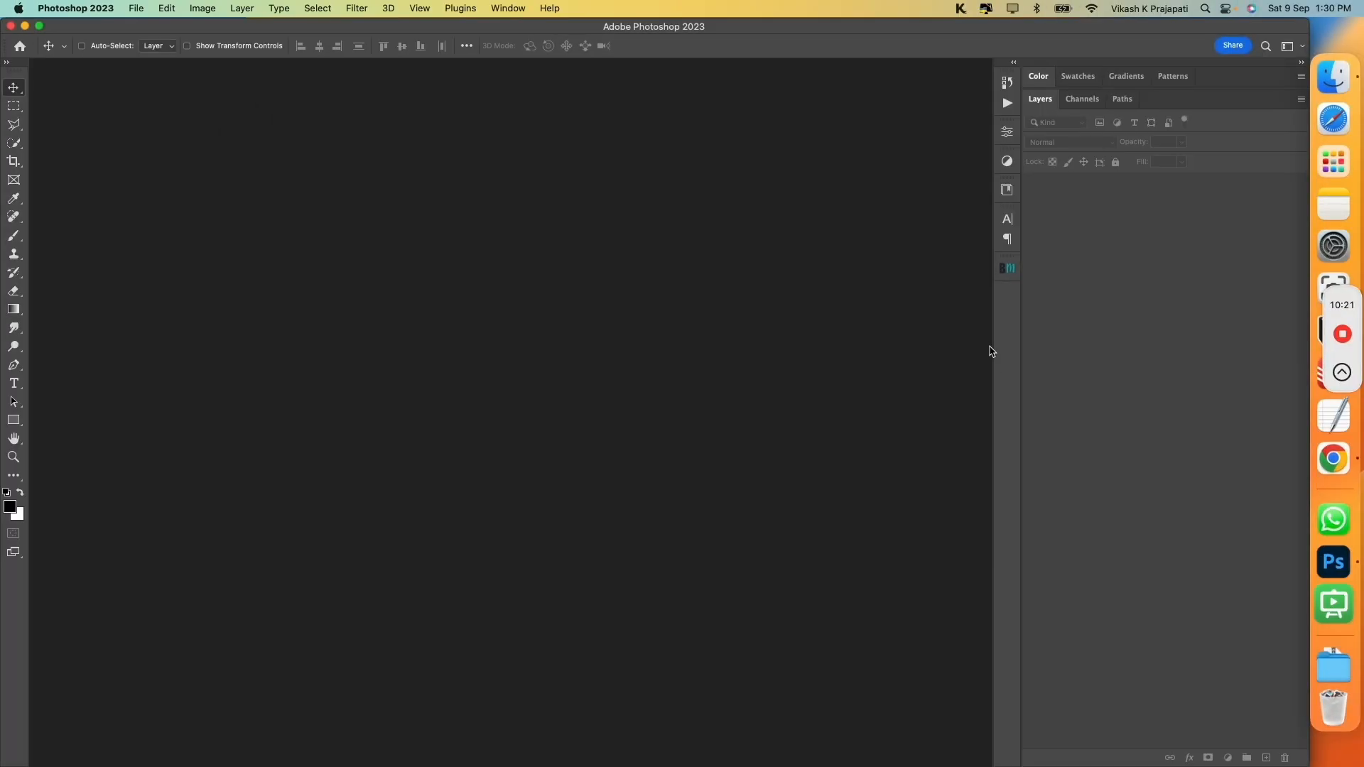
Launch Bulk Mockup from the Plugins menu.
click(460, 8)
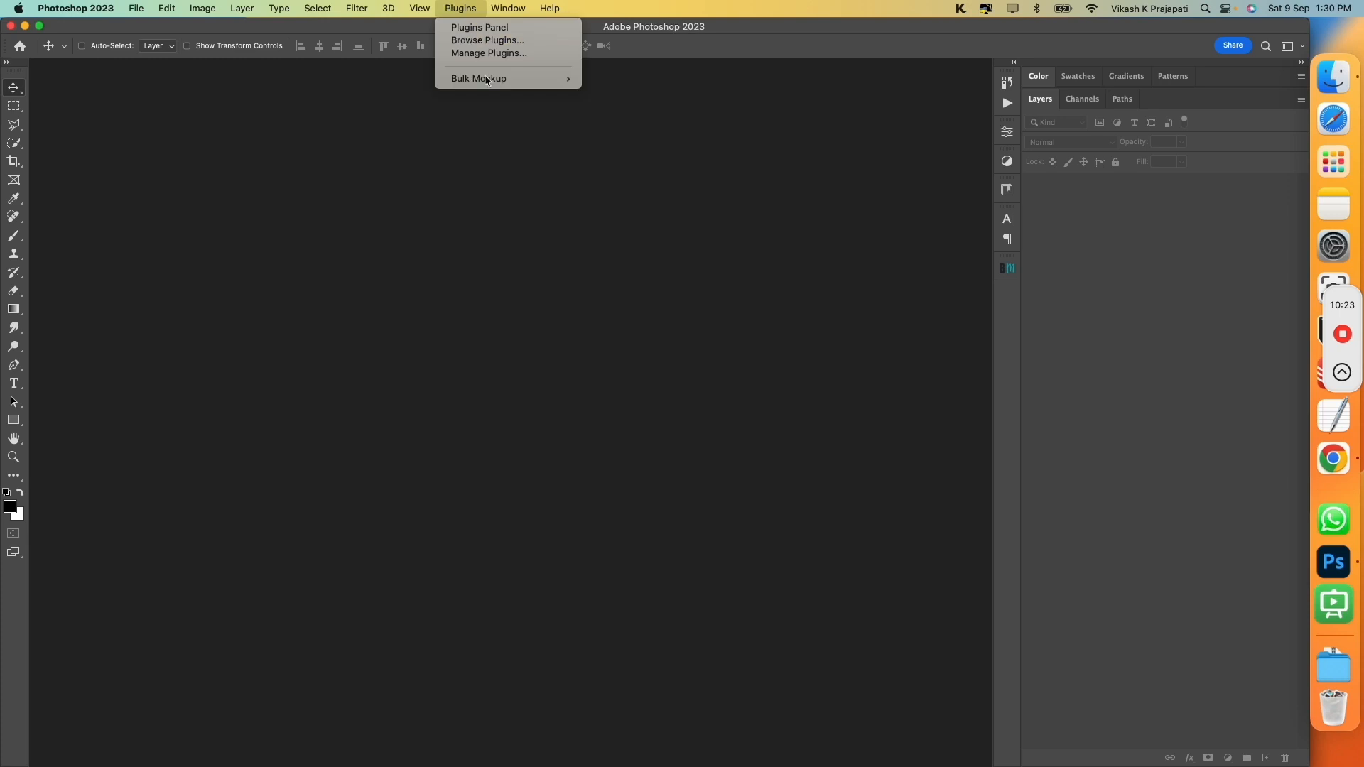
click(478, 78)
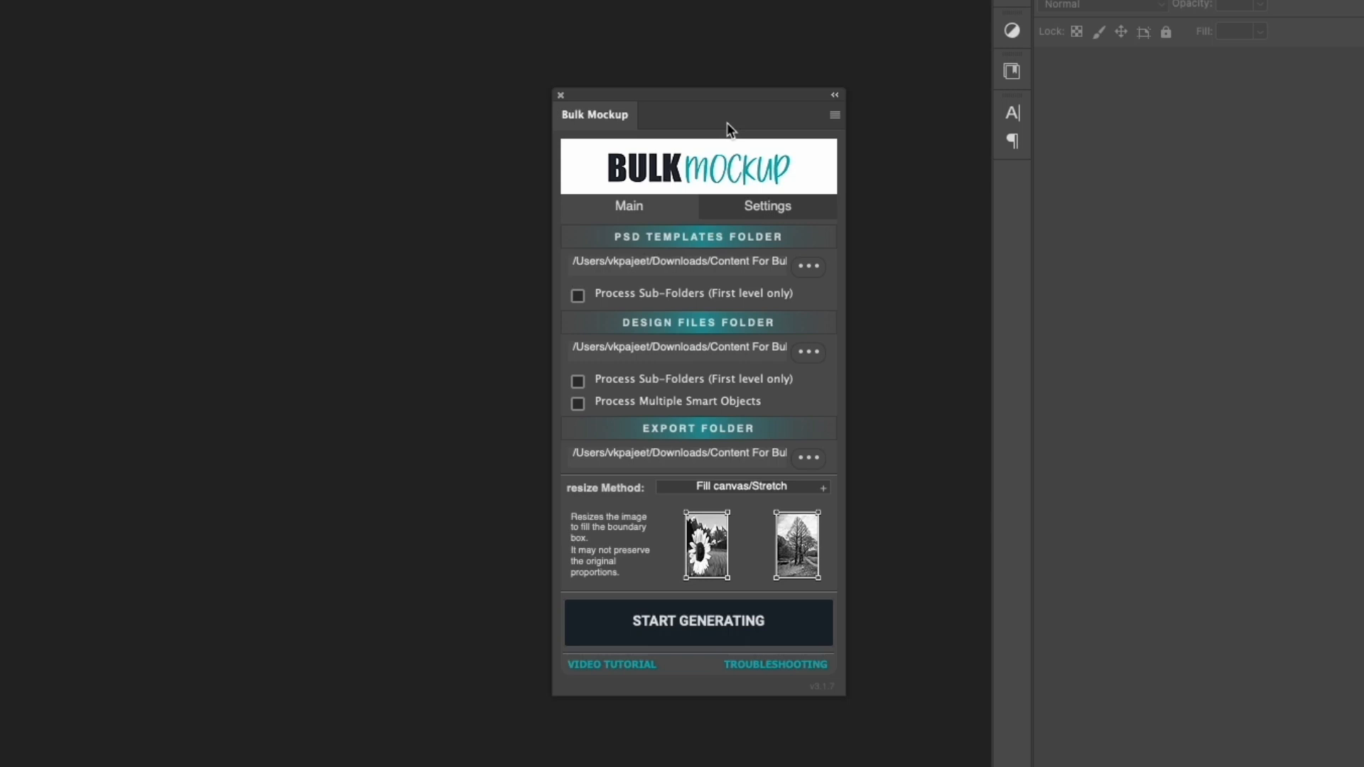
mouse_move(657, 267)
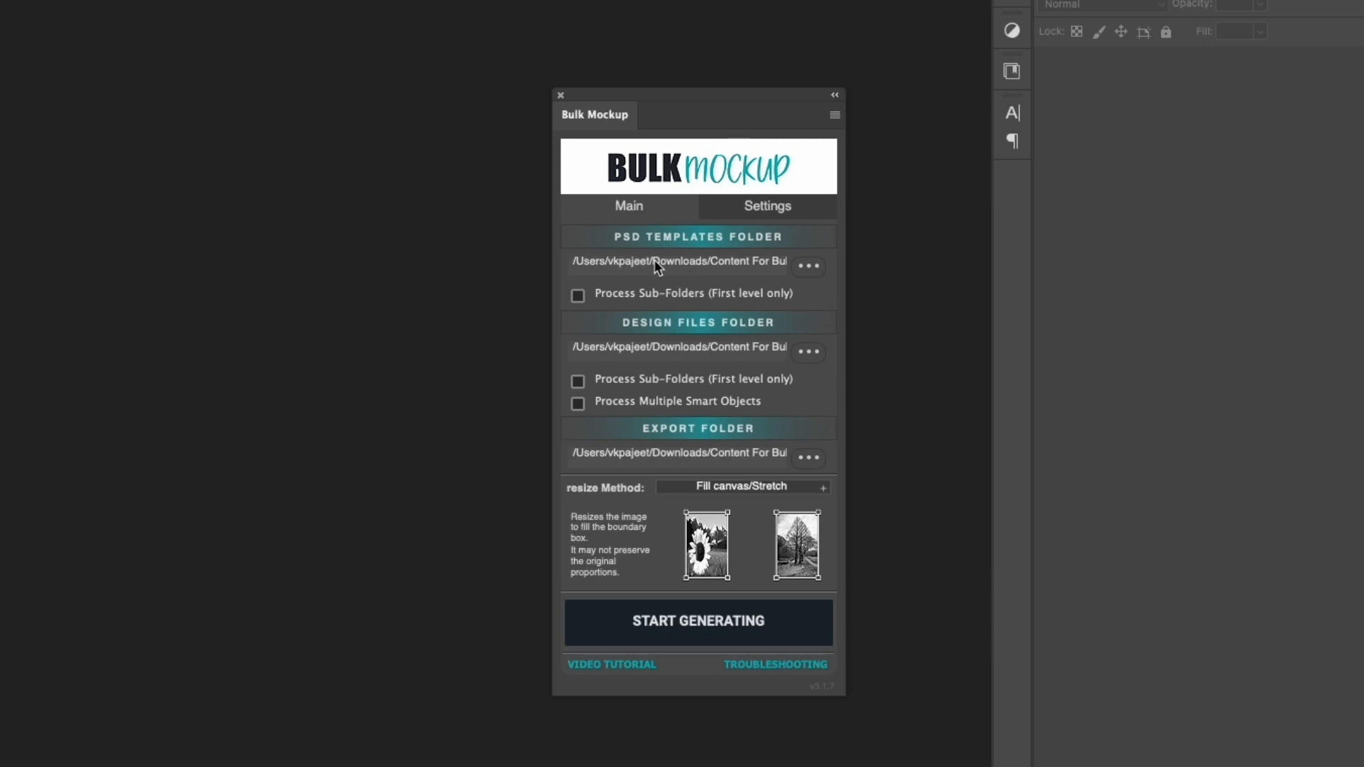
mouse_move(624, 224)
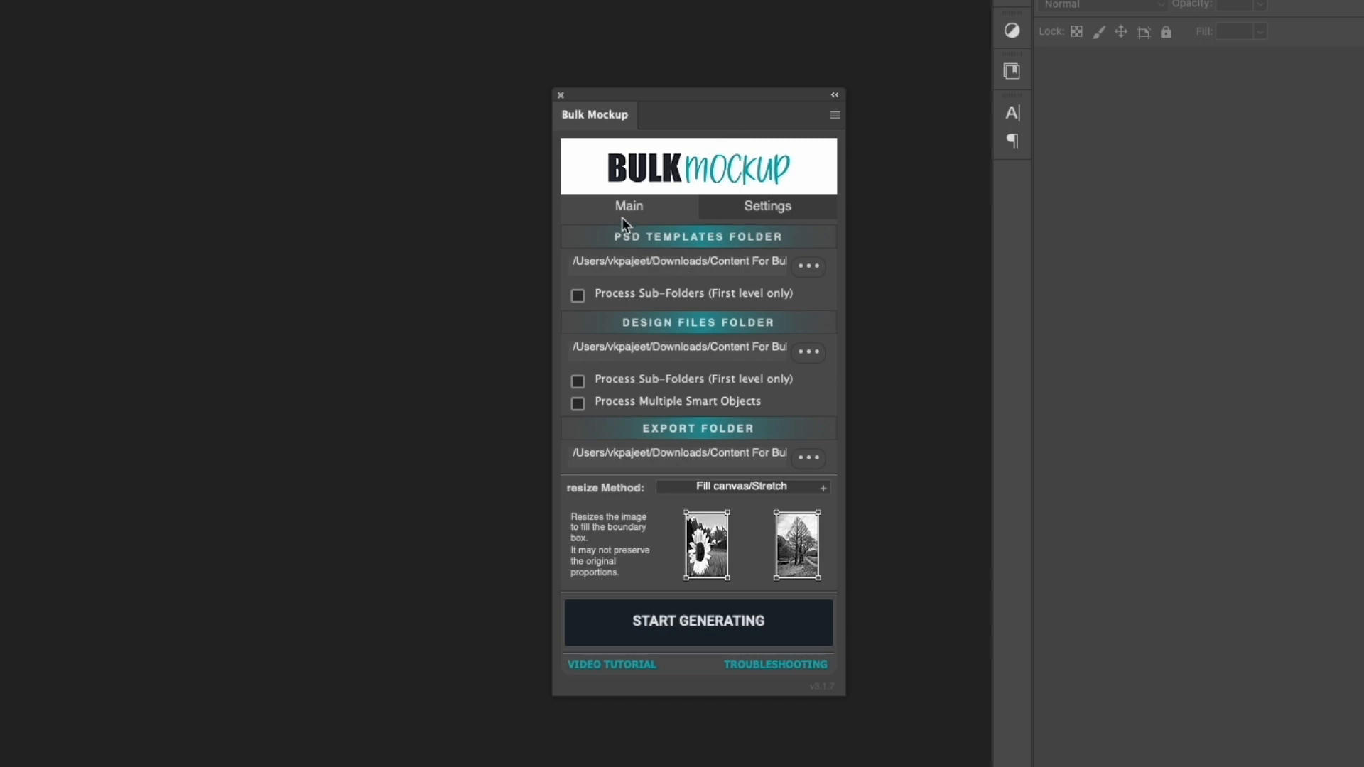
mouse_move(818, 263)
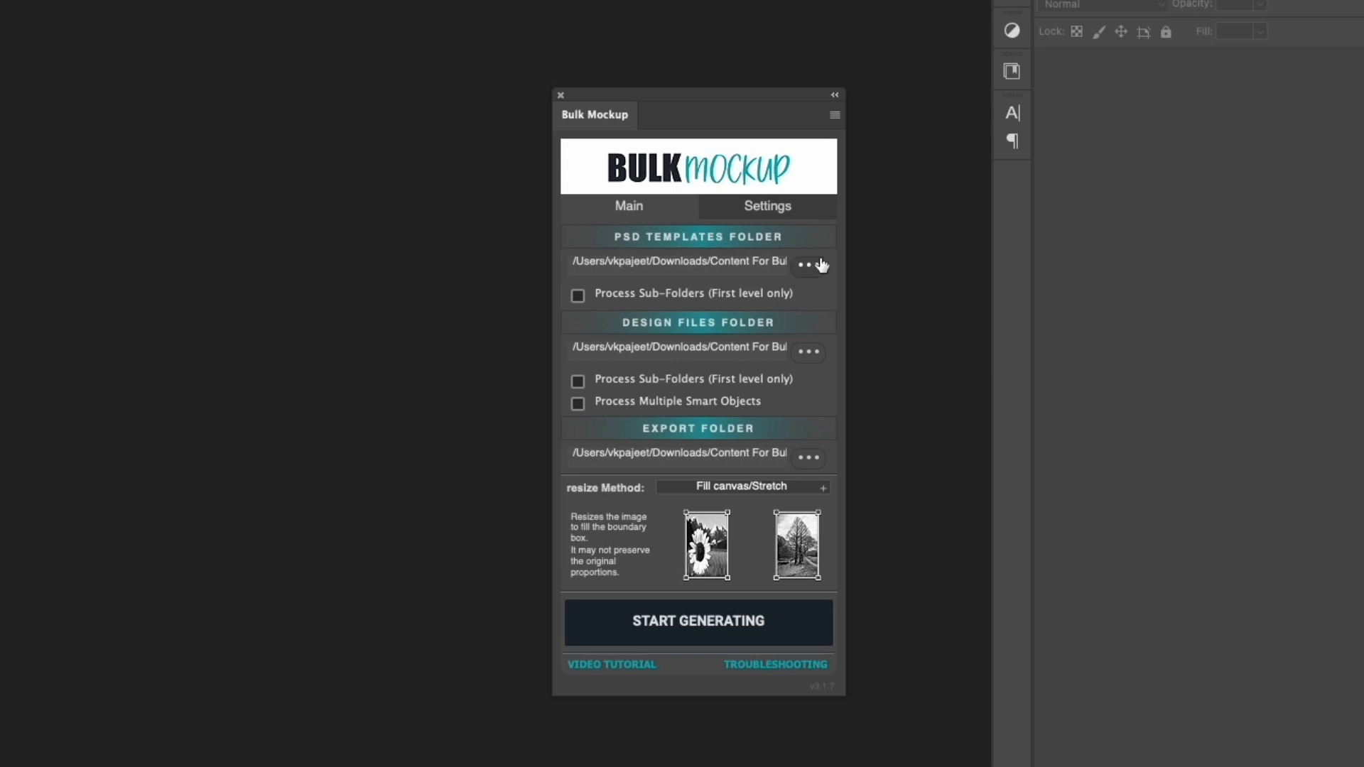
mouse_move(811, 270)
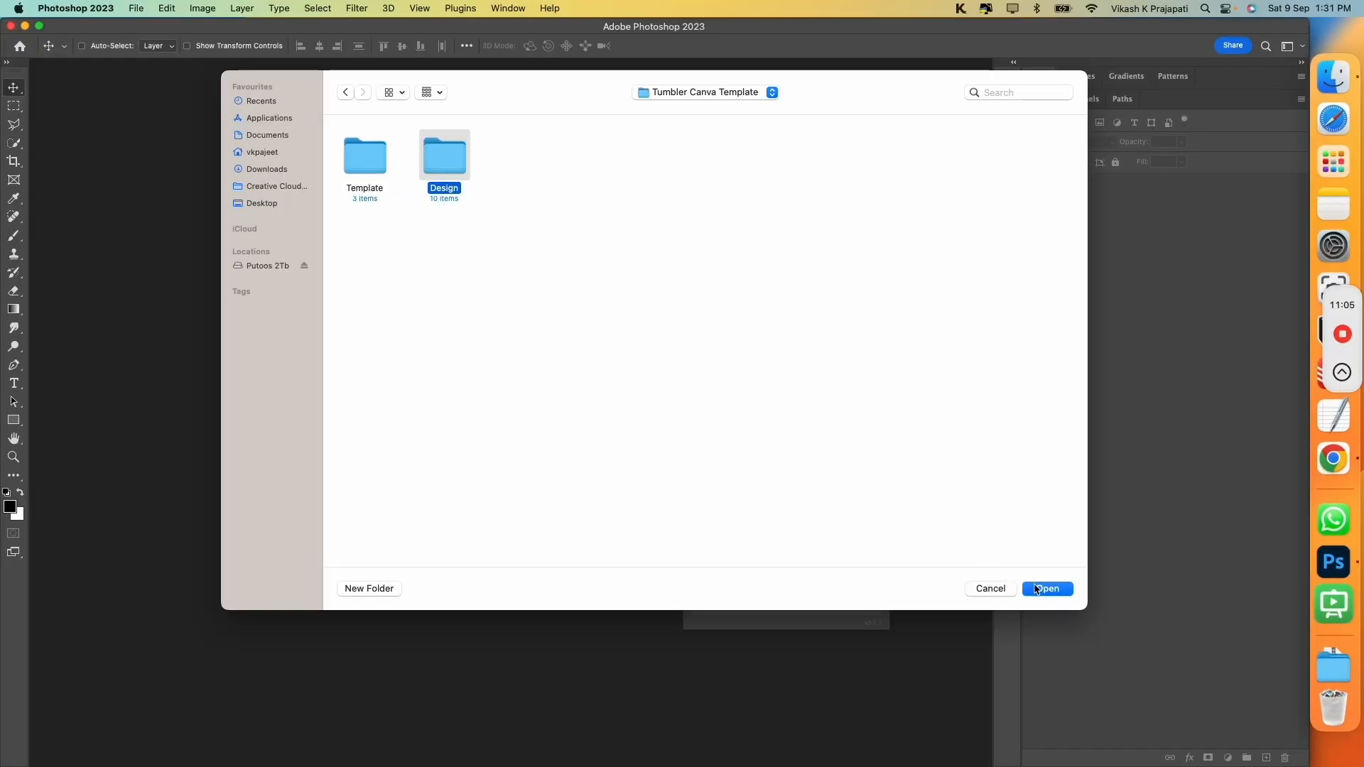
Confirm the Design folder as design source and create a new Export folder for output.
click(1047, 589)
text(Export)
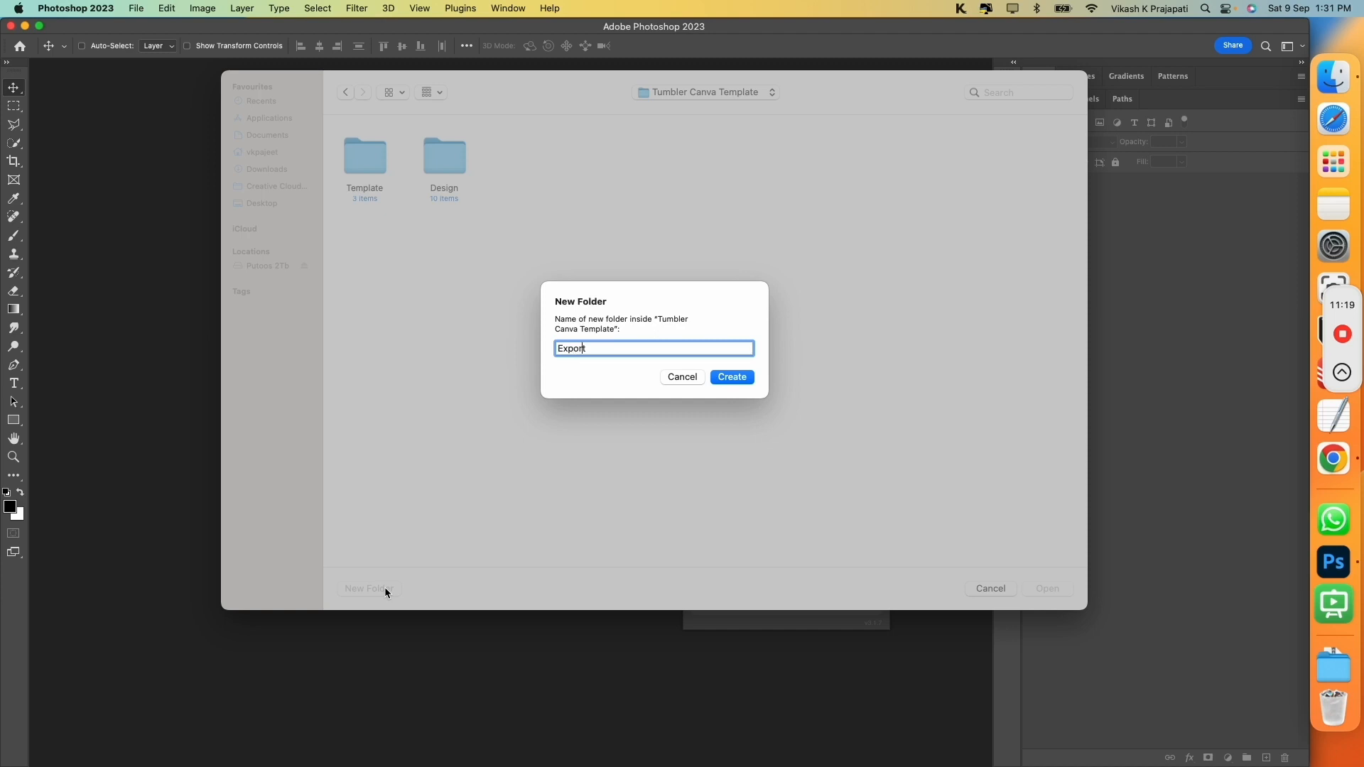
click(731, 376)
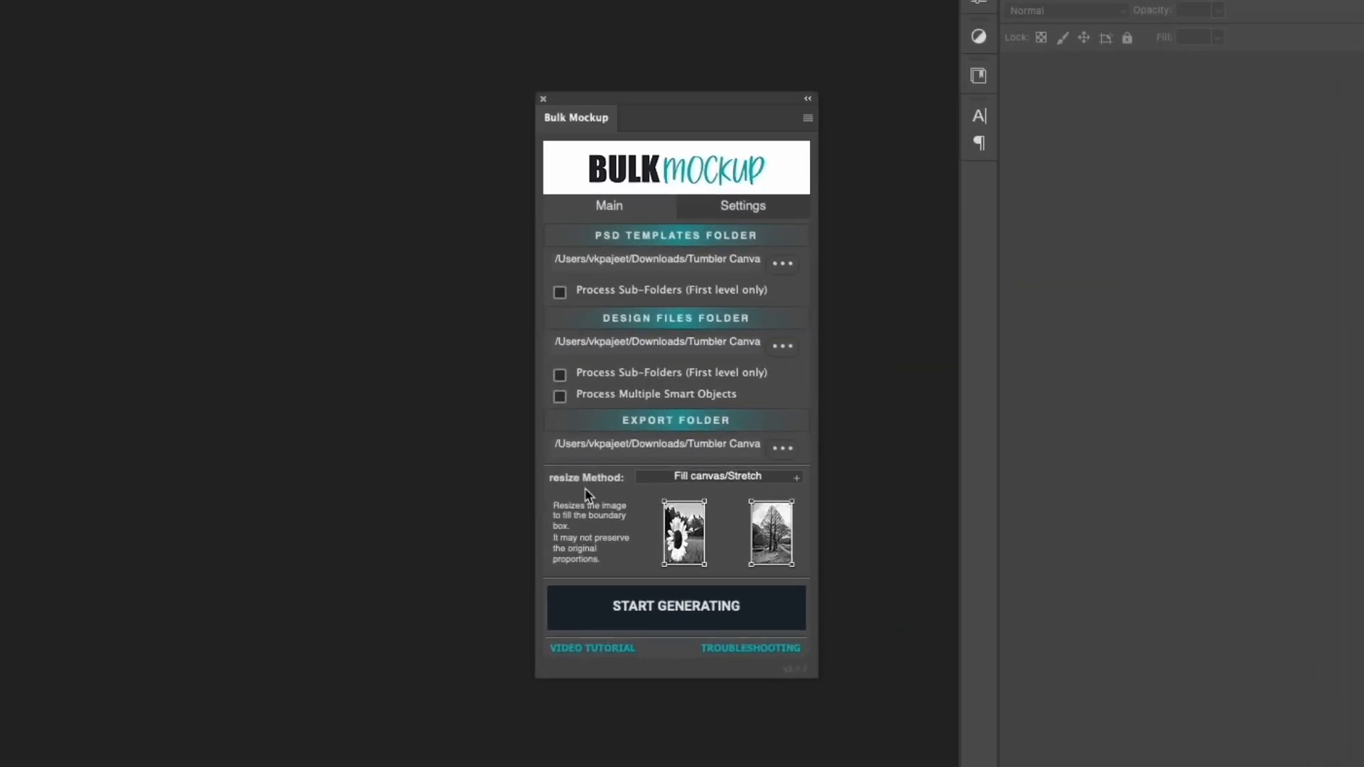
mouse_move(722, 481)
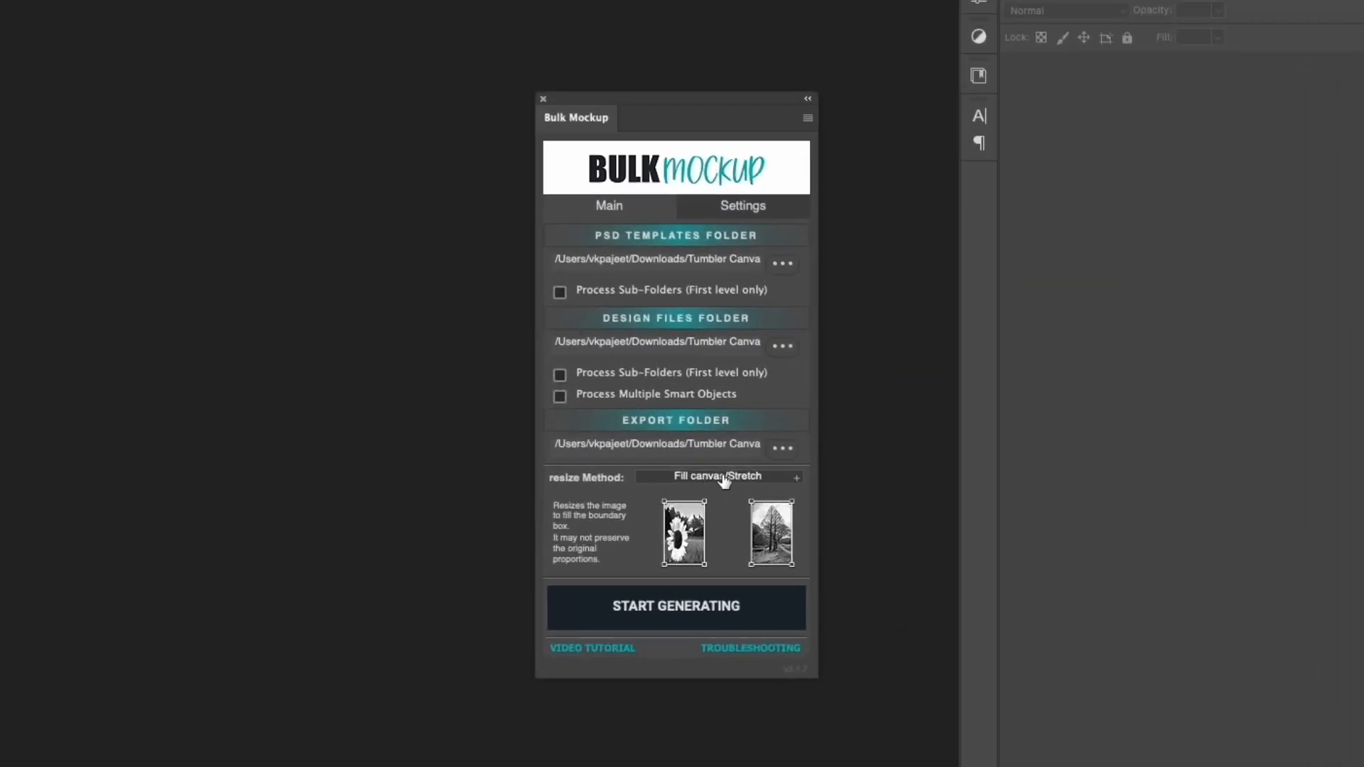
Set resize method to Fill canvas/Stretch, move the panel aside, and start generating mockups.
click(717, 476)
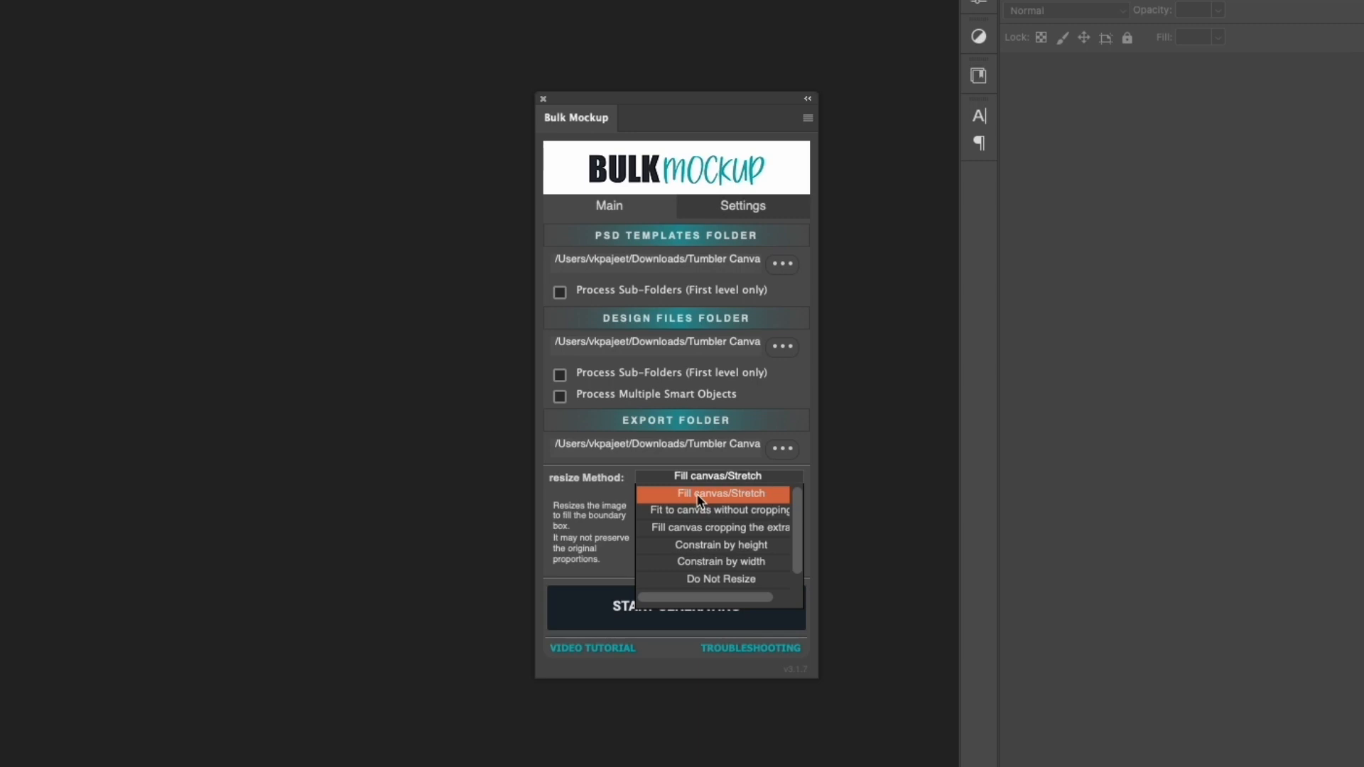
click(717, 493)
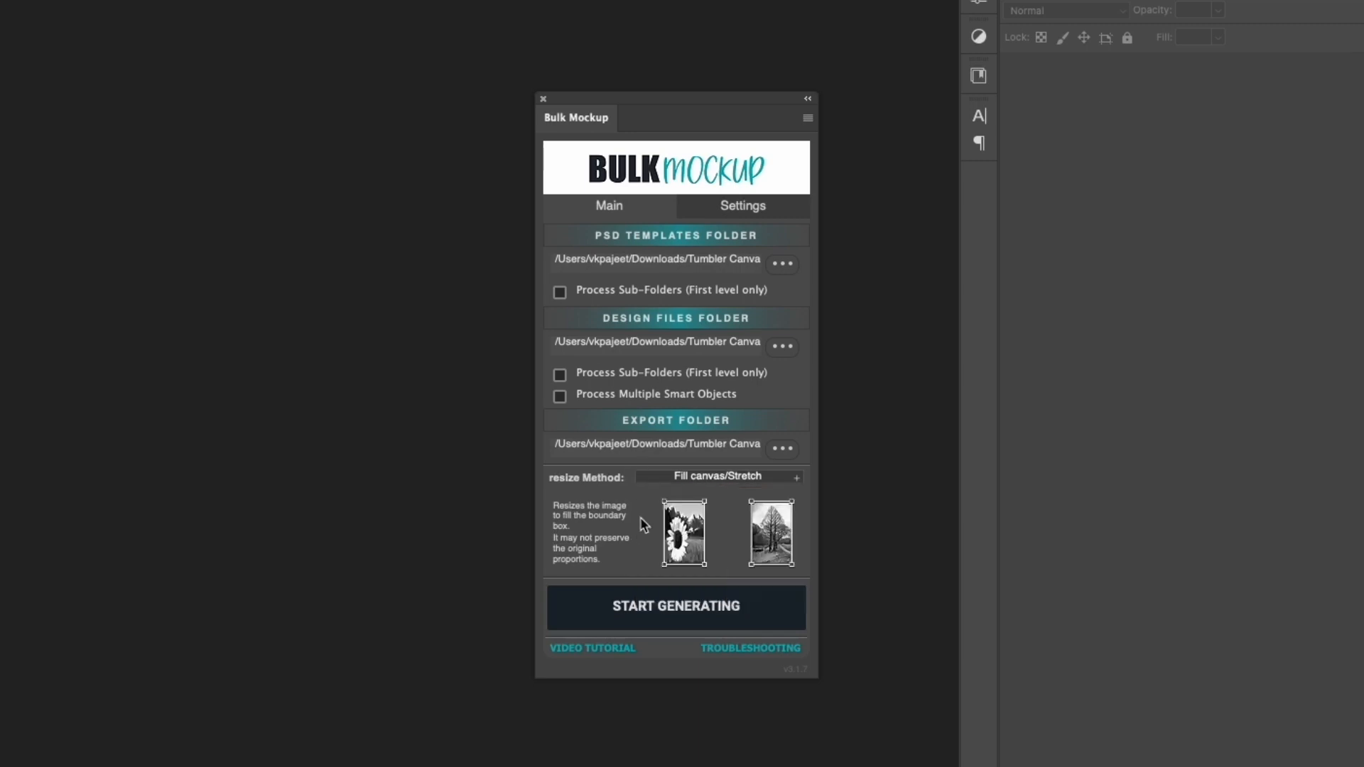
drag(577, 117, 1078, 169)
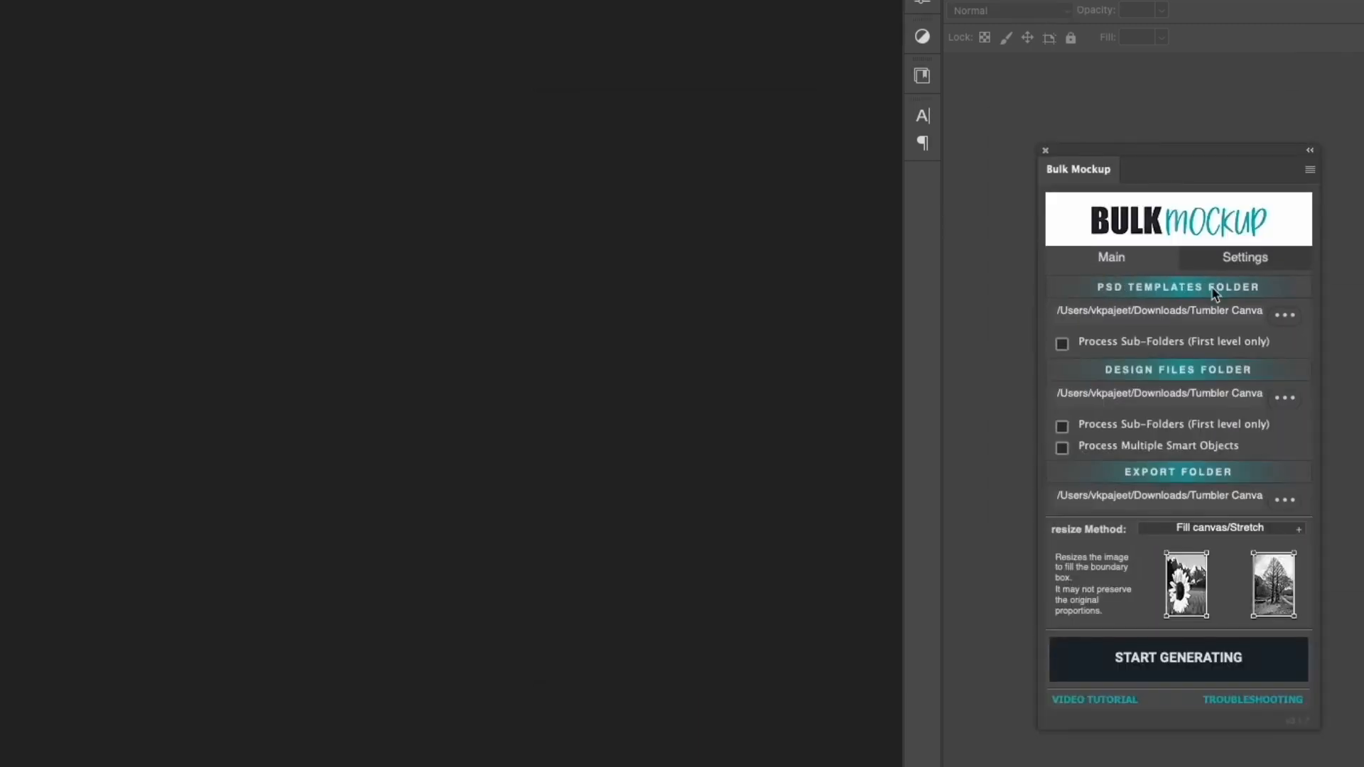
click(1178, 658)
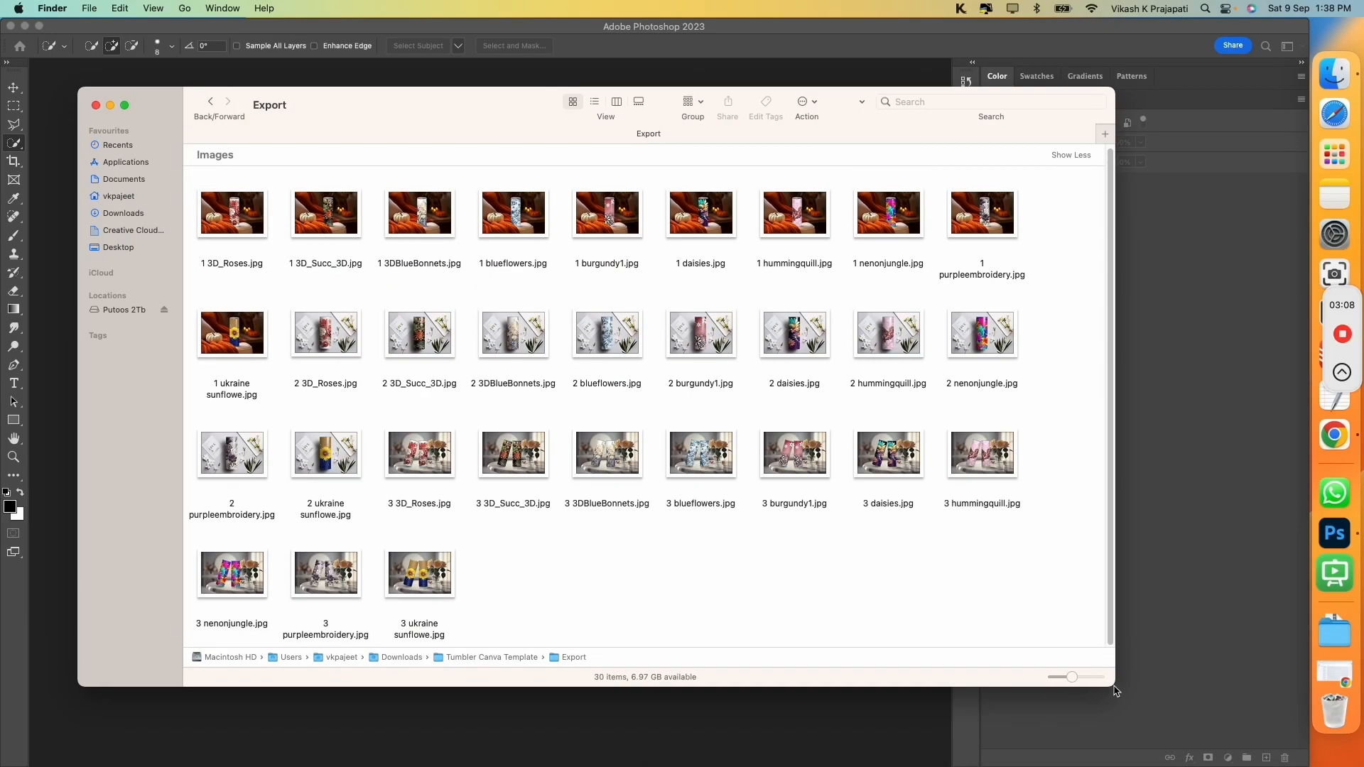
Enlarge the Export folder thumbnails and scroll through the 30 mockup JPGs.
drag(1073, 677, 1148, 720)
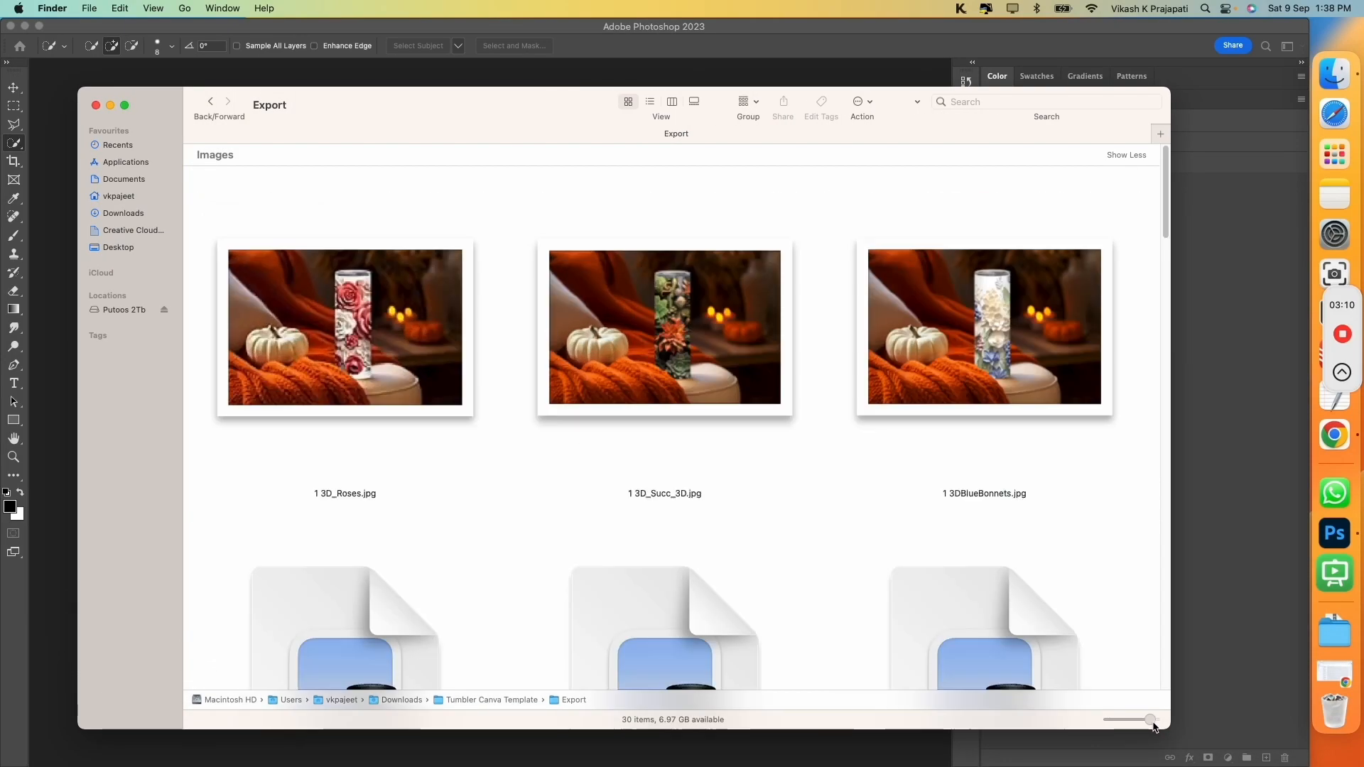
scroll(down, 3)
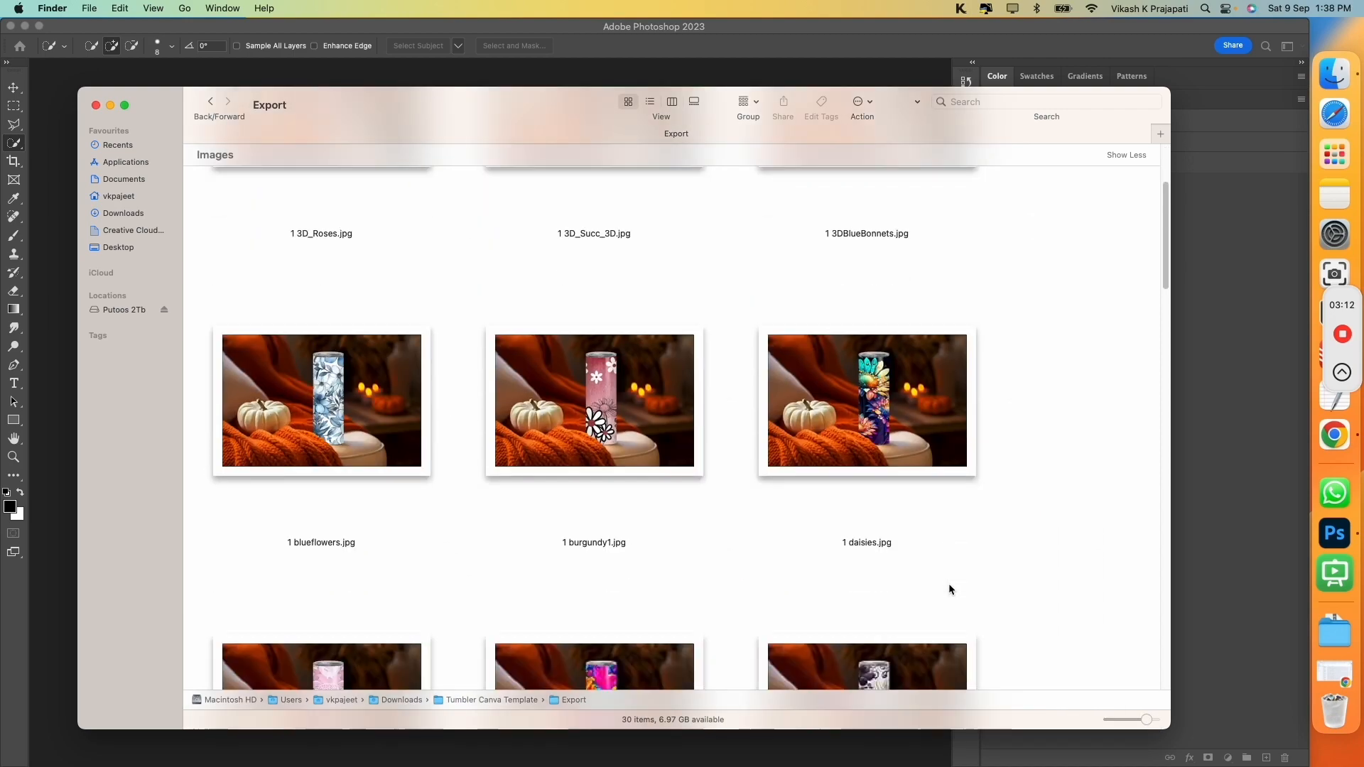
scroll(down, 3)
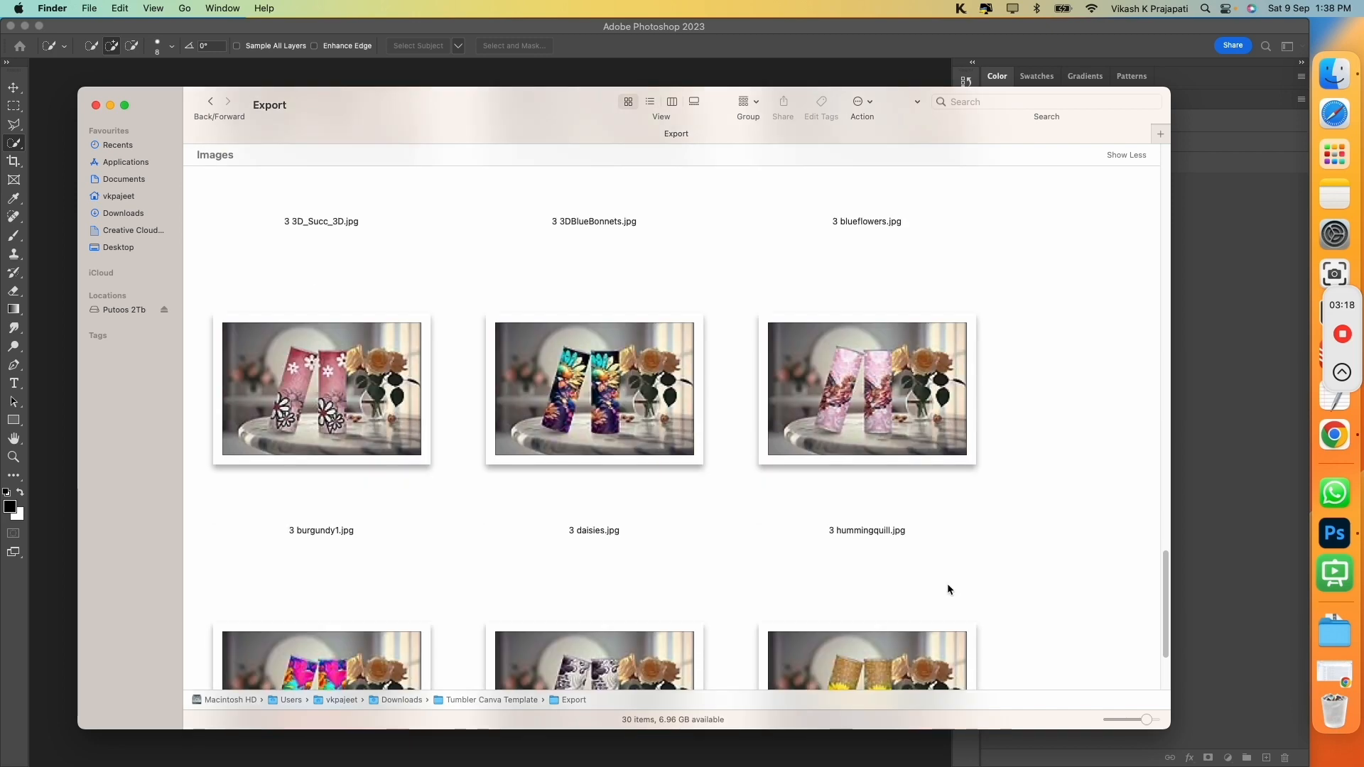
In Column view, preview the 3 hummingquill and 3 ukraine sunflowe mockups.
click(671, 102)
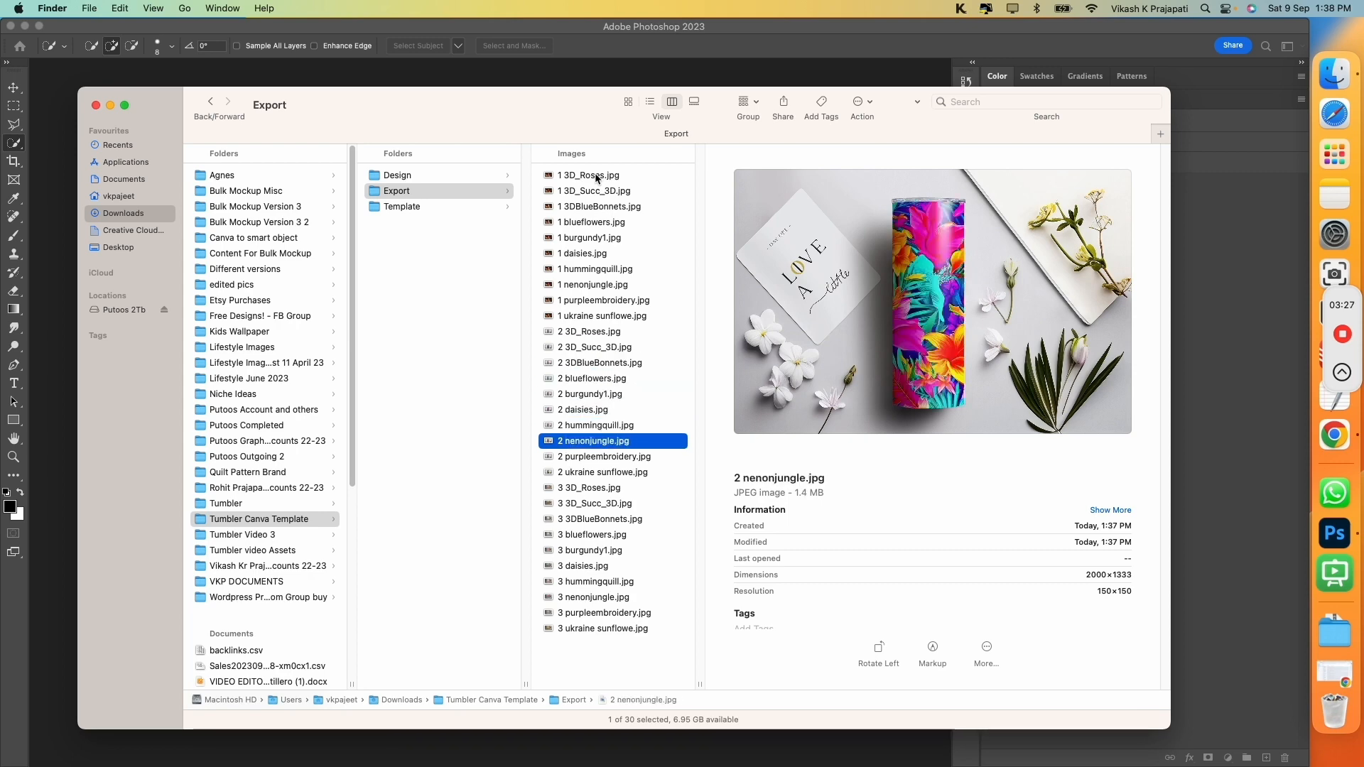
click(595, 582)
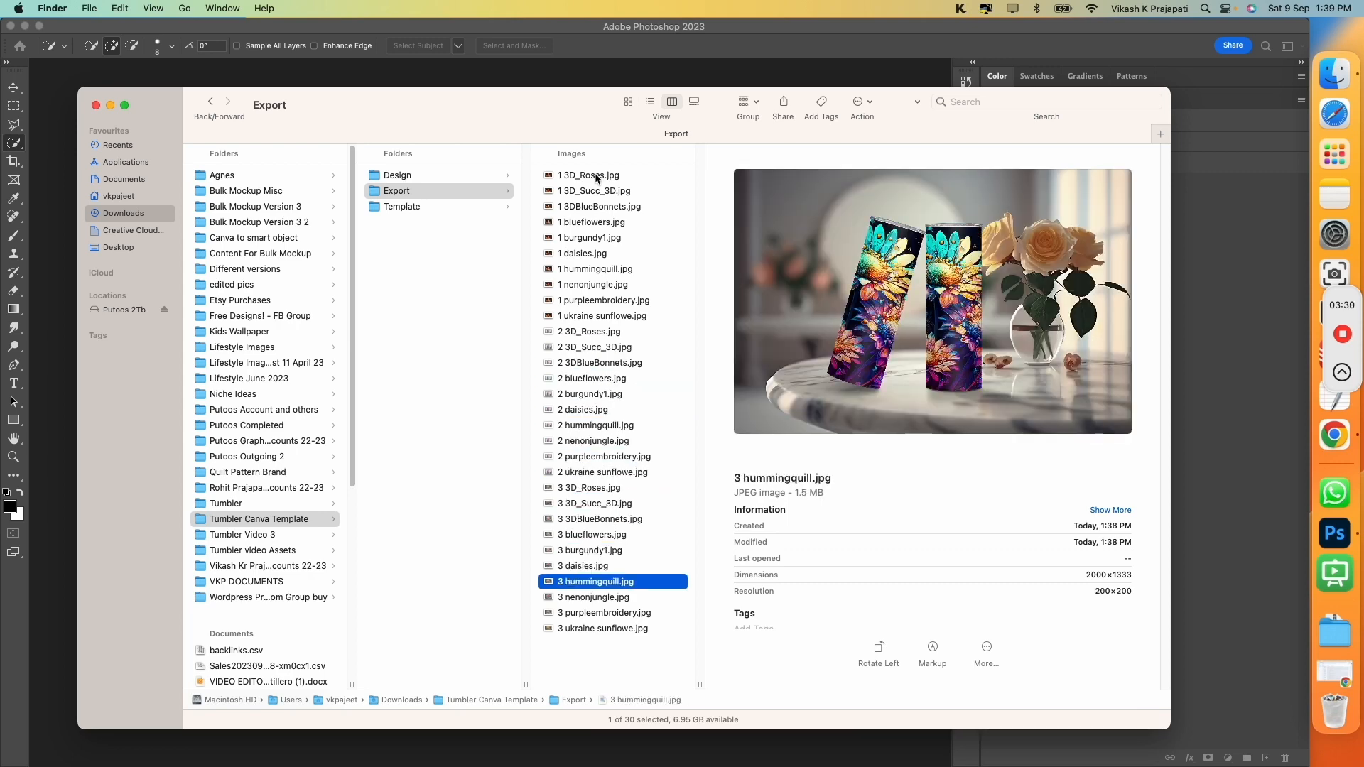
click(602, 628)
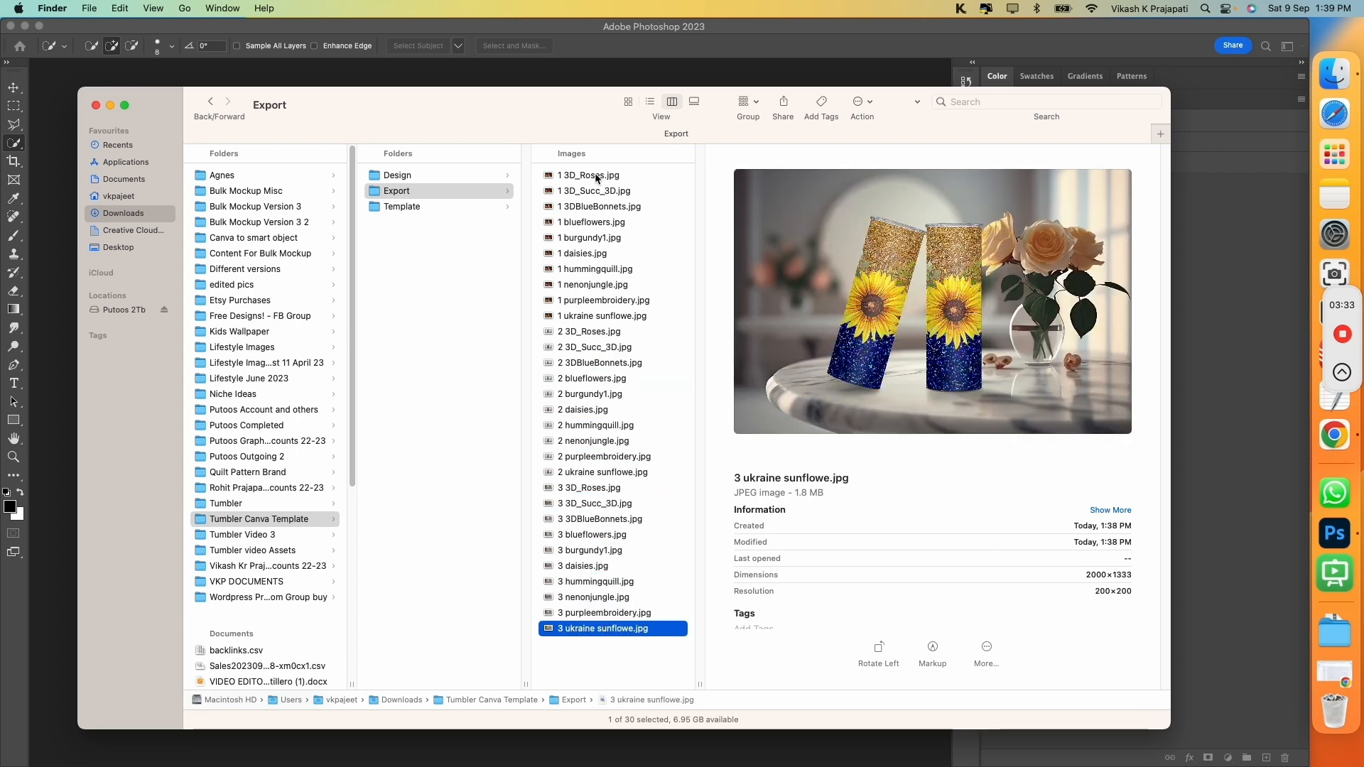